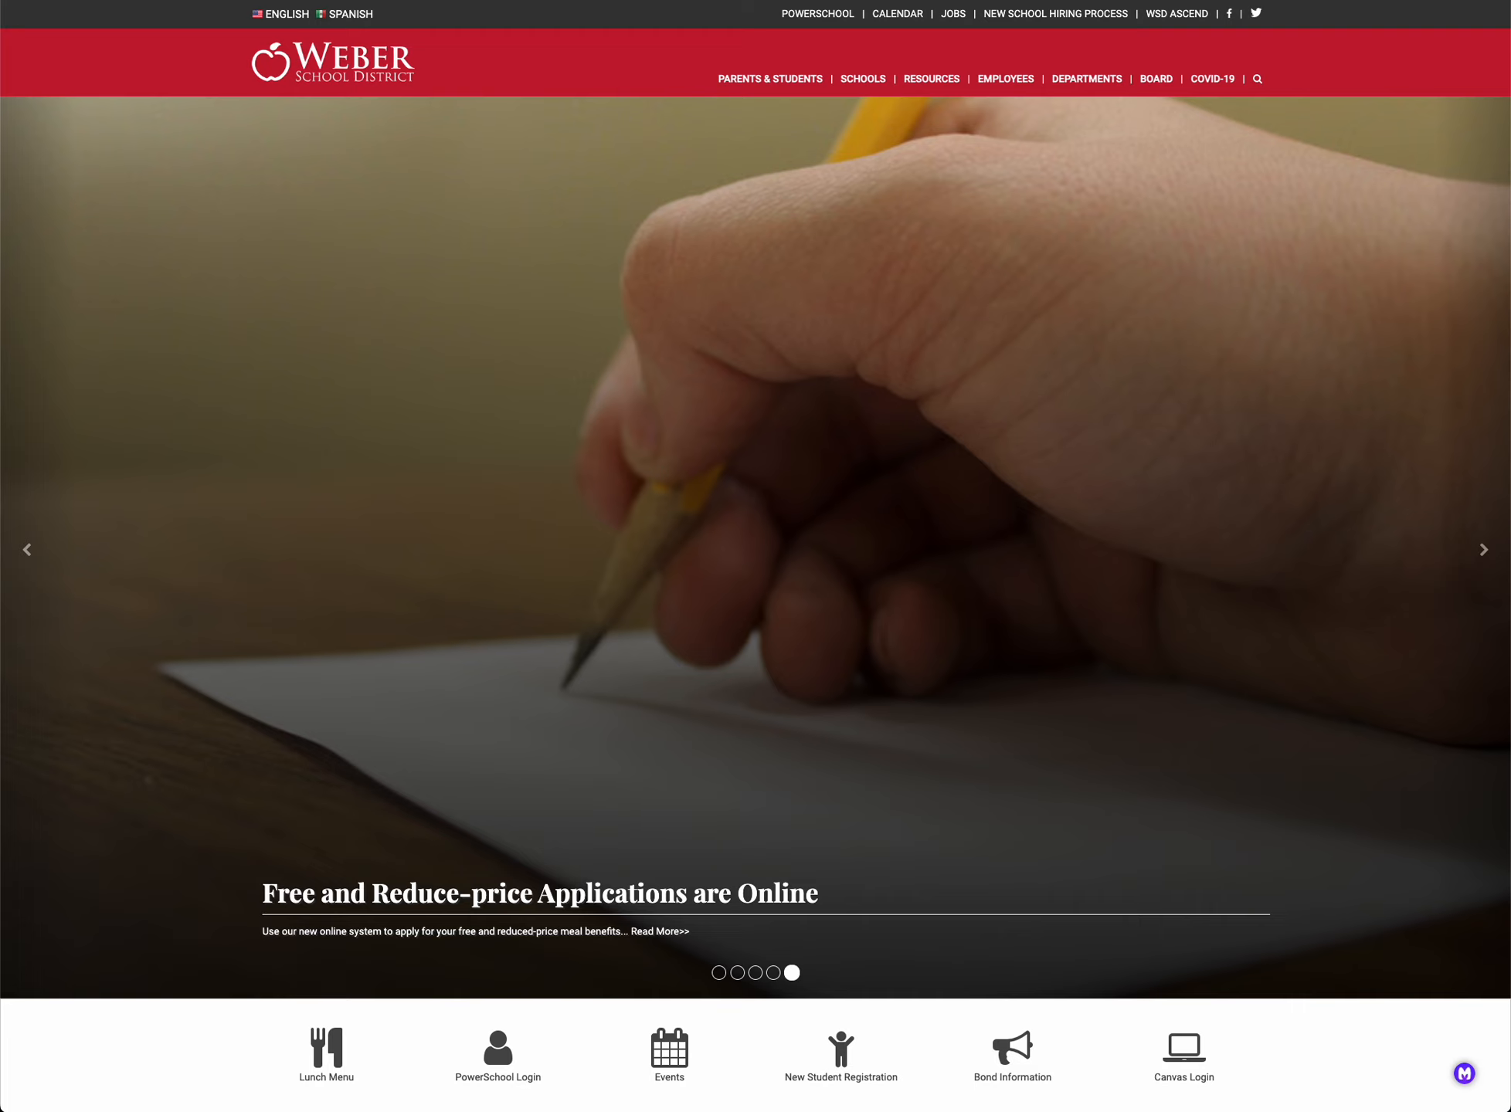
{"action": "mouse_move", "coordinate": [1049, 709]}
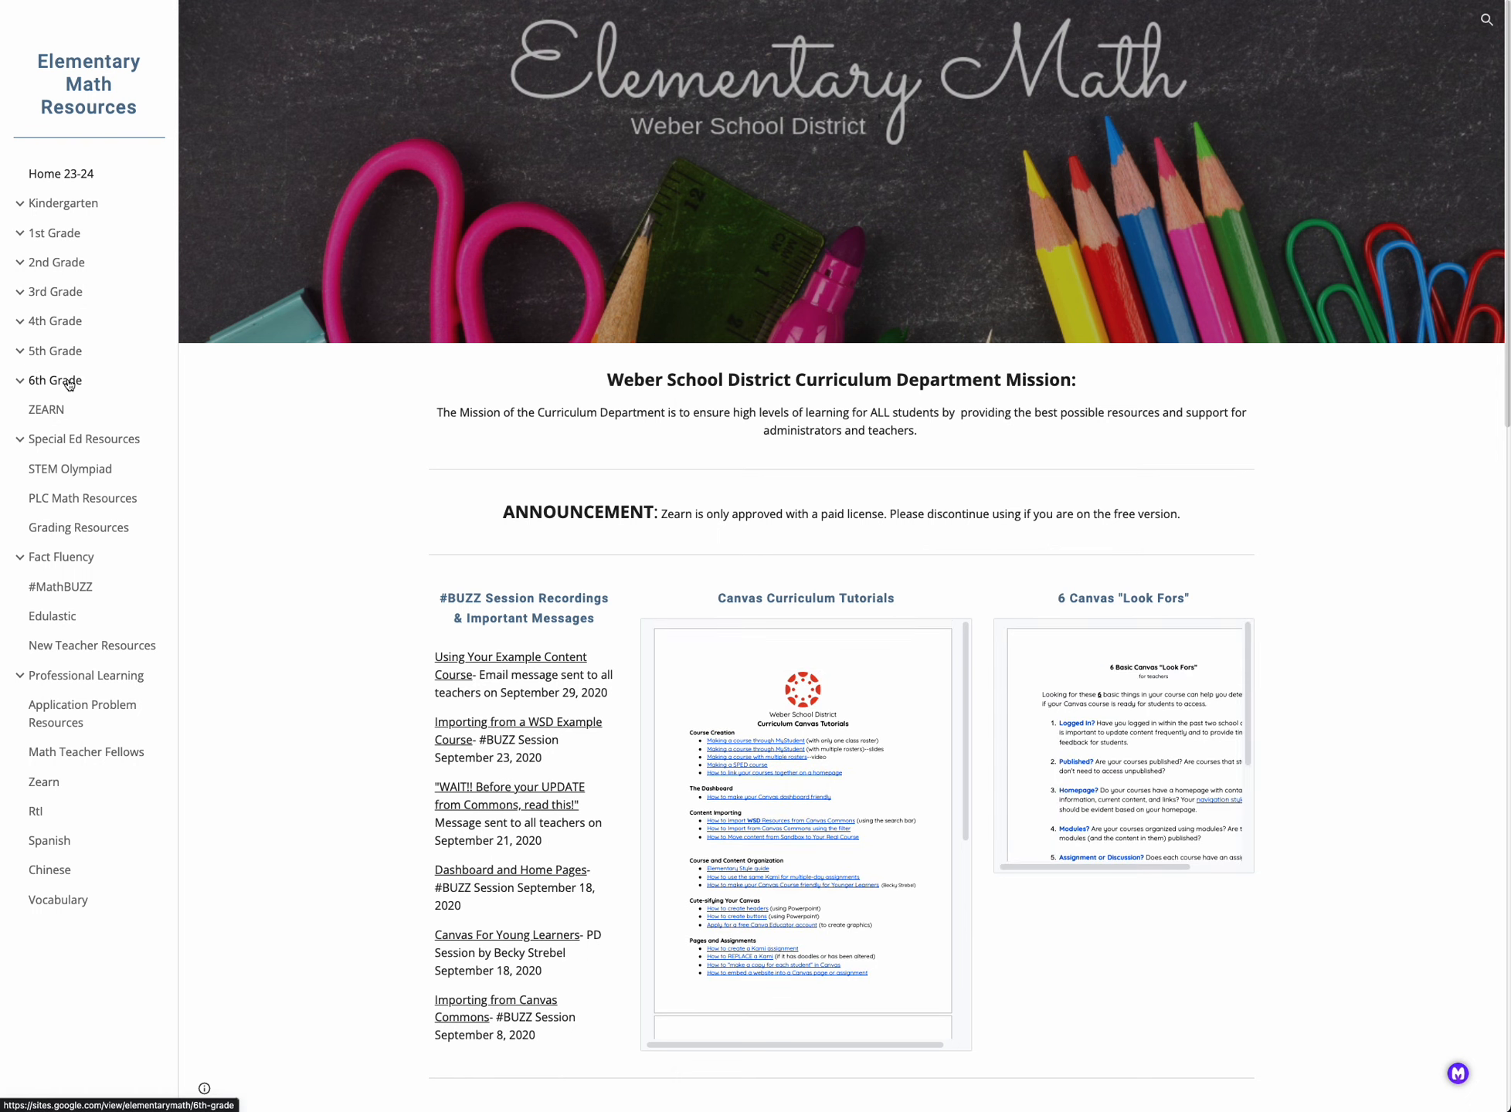
Go to the 6th Grade page from the Elementary Math Resources left navigation
{"action": "left_click", "coordinate": [53, 380]}
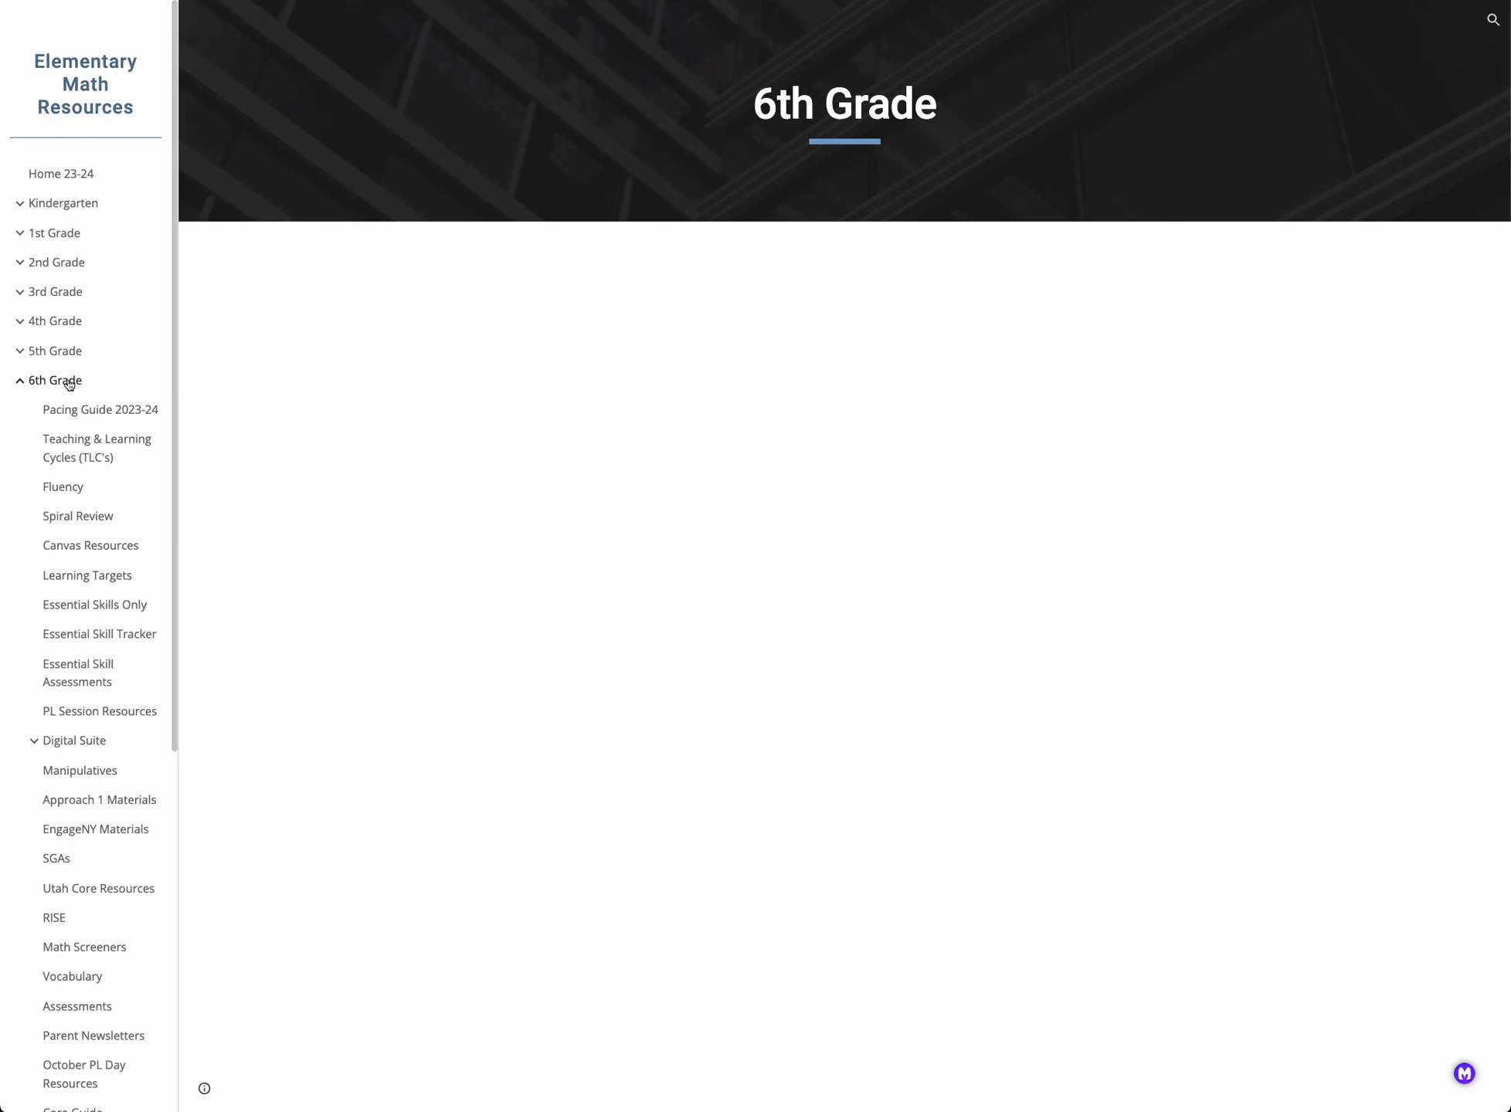
{"action": "mouse_move", "coordinate": [326, 379]}
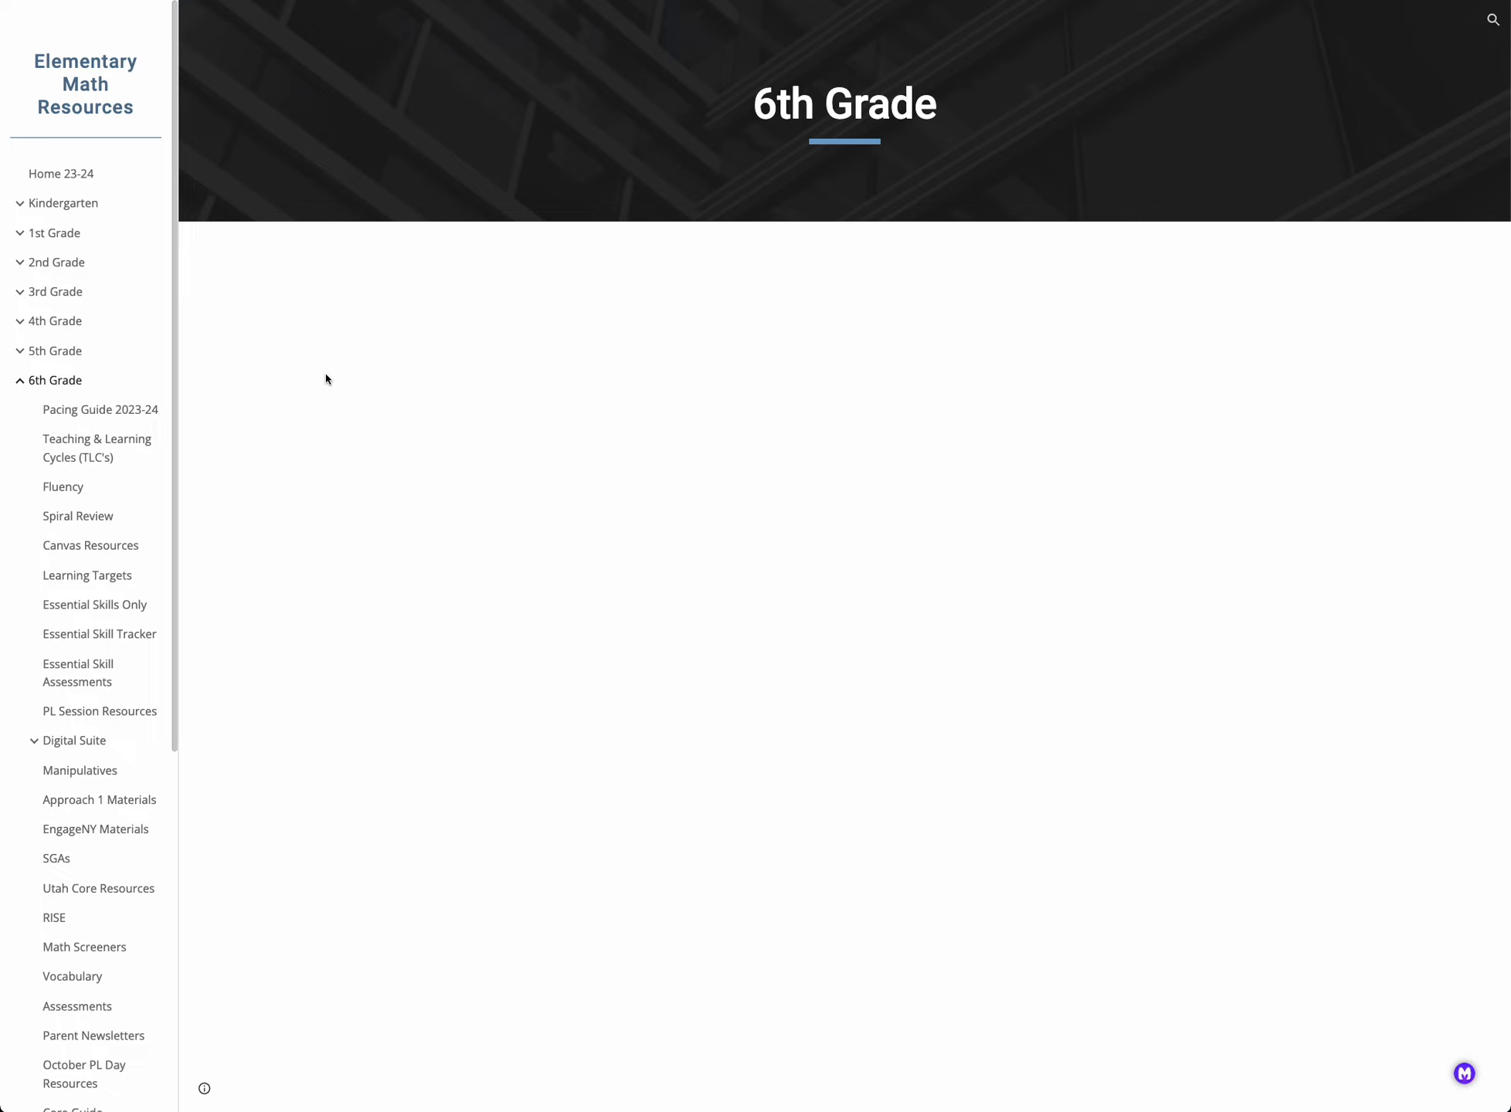
{"action": "mouse_move", "coordinate": [99, 711]}
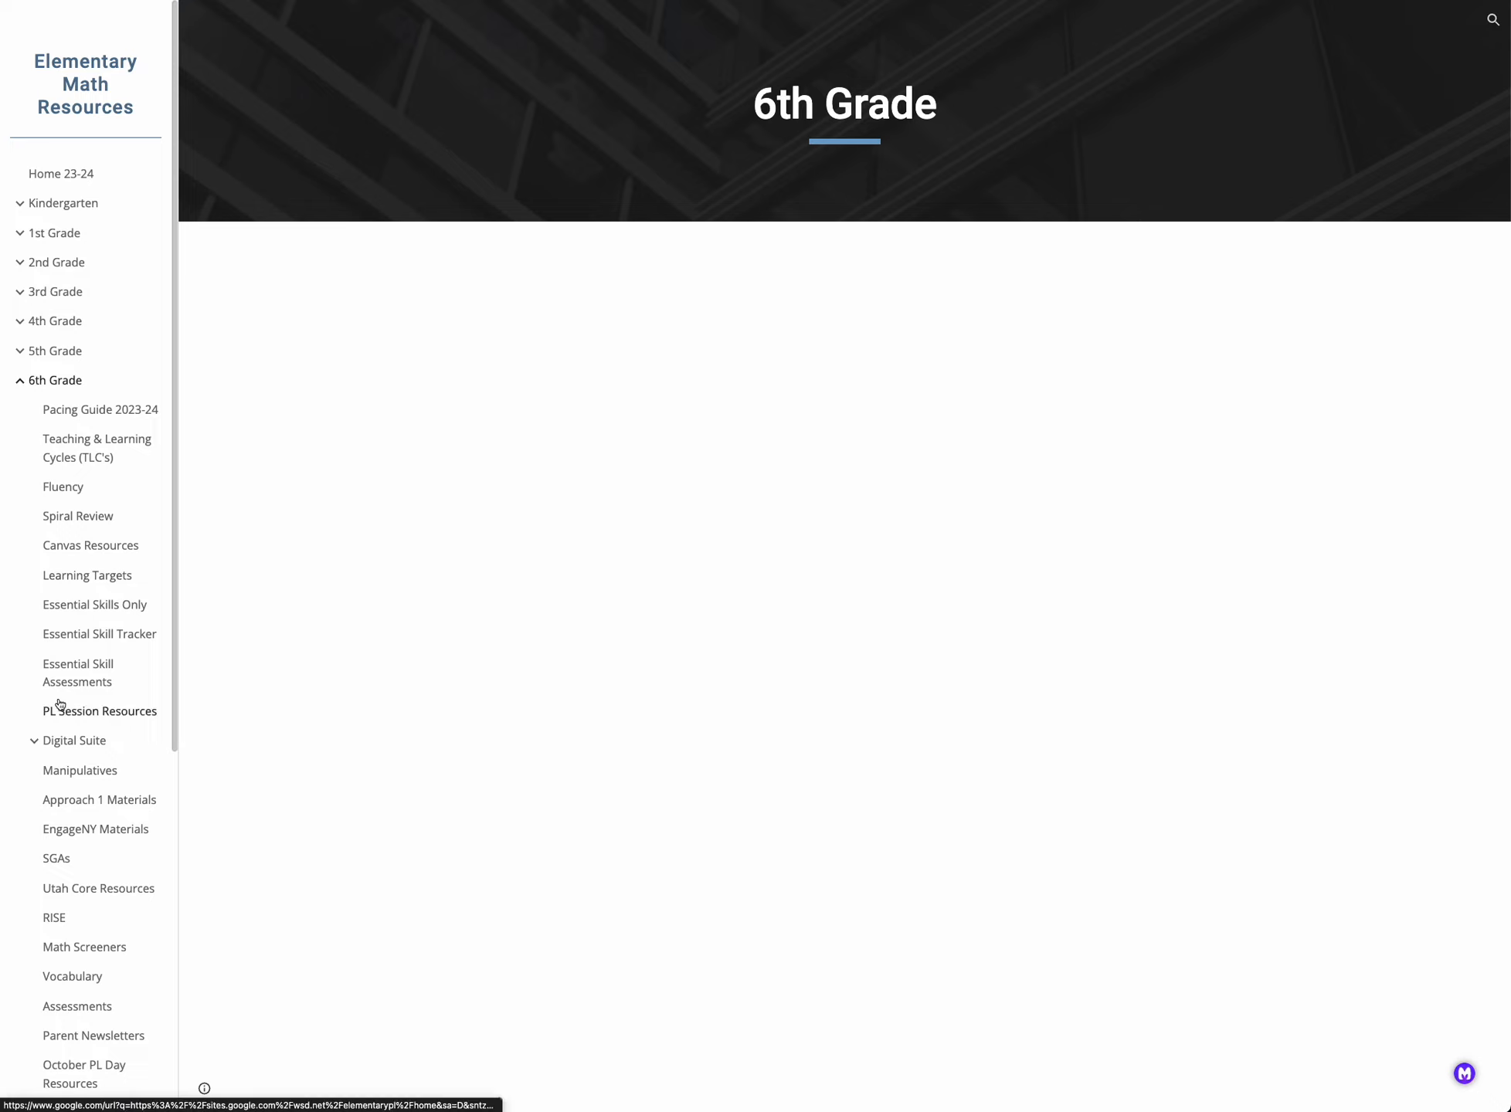
Enter NS - Quizzes/Tests/Study Guide in 1 - Number Systems, then the Quiz 1A and B folder
{"action": "left_click", "coordinate": [99, 800]}
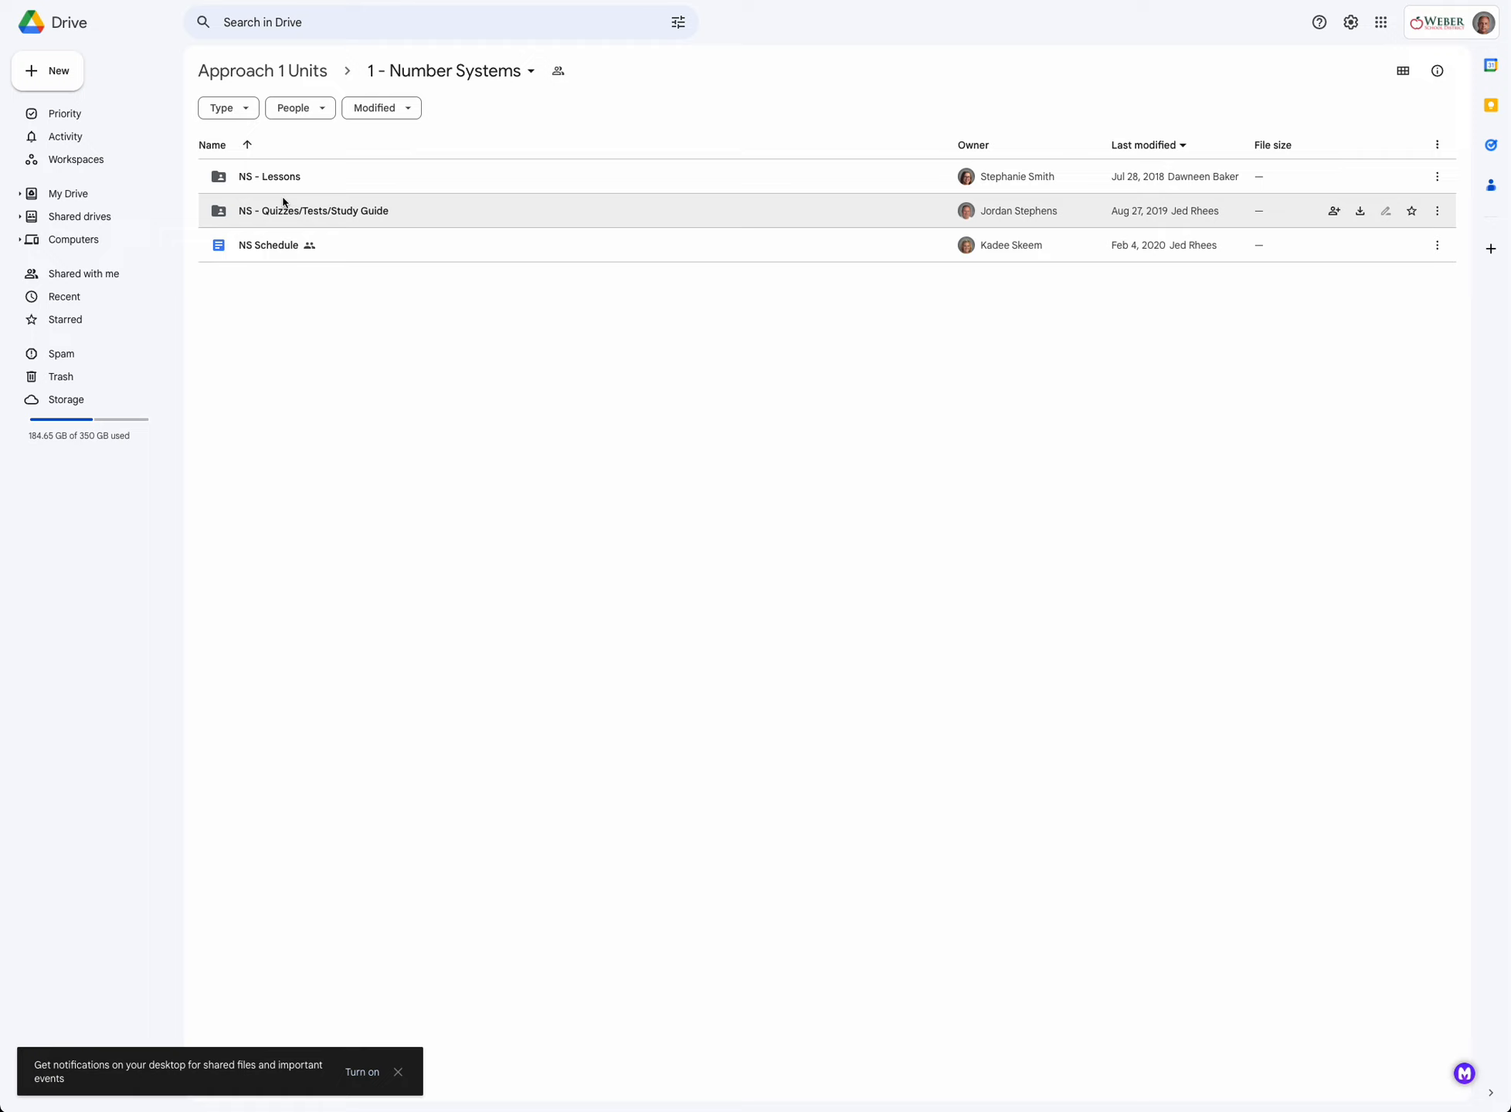
{"action": "mouse_move", "coordinate": [293, 176]}
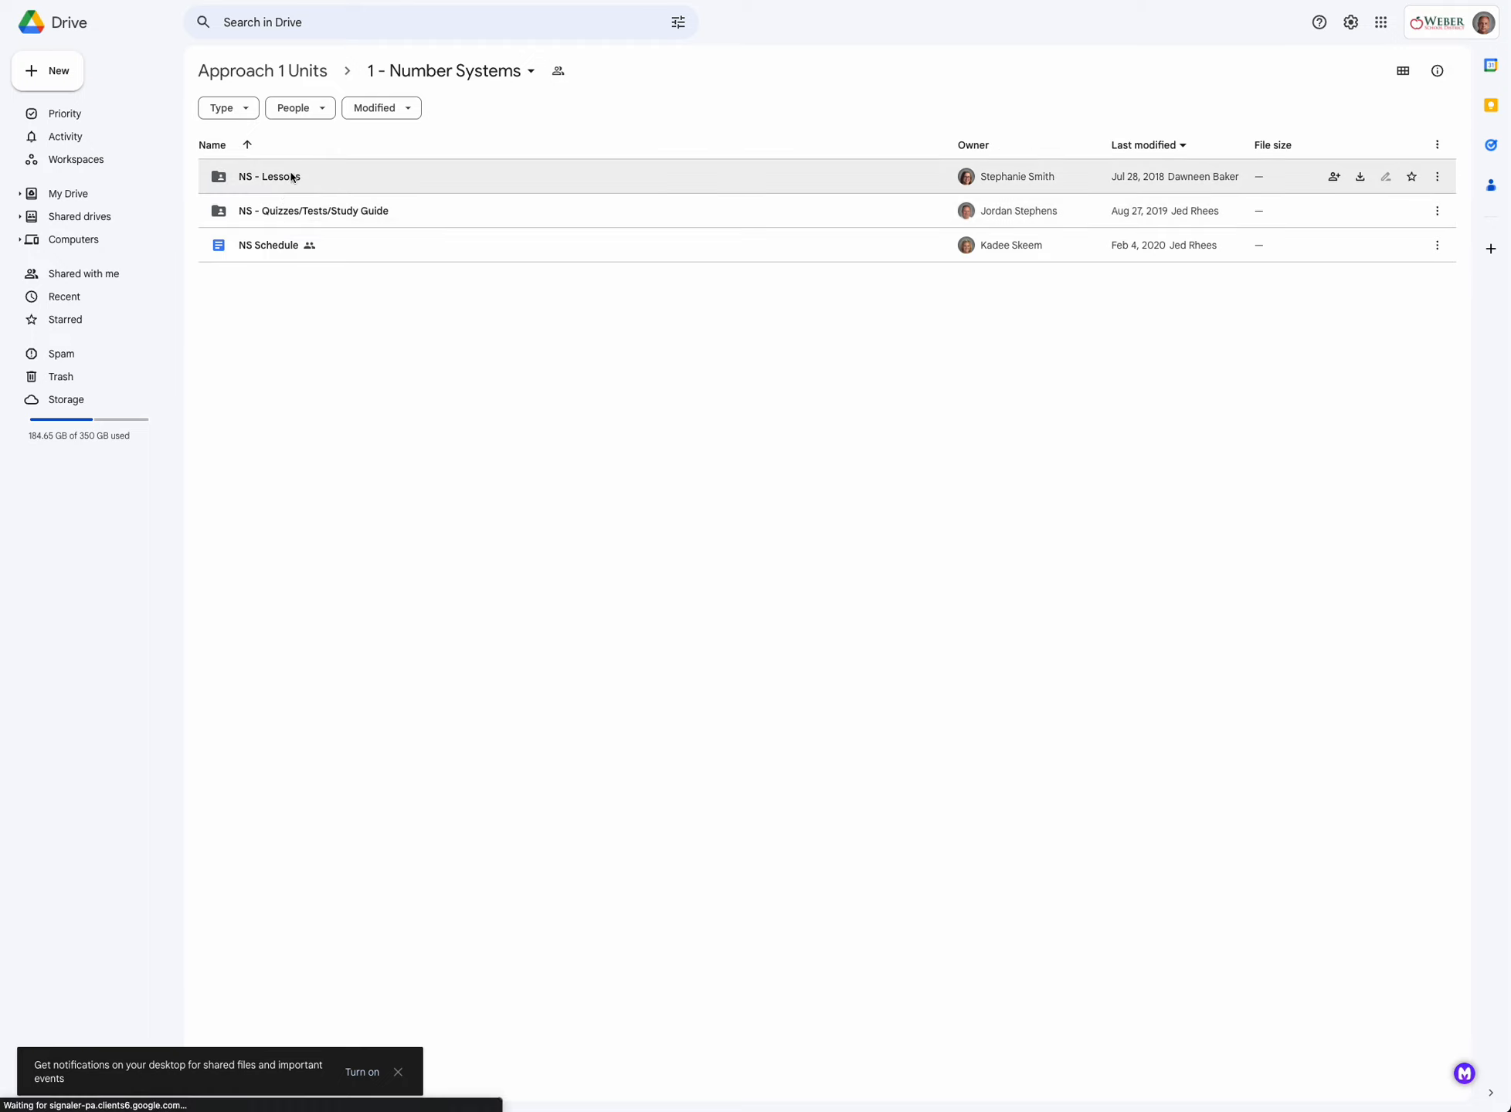
{"action": "left_click", "coordinate": [312, 210]}
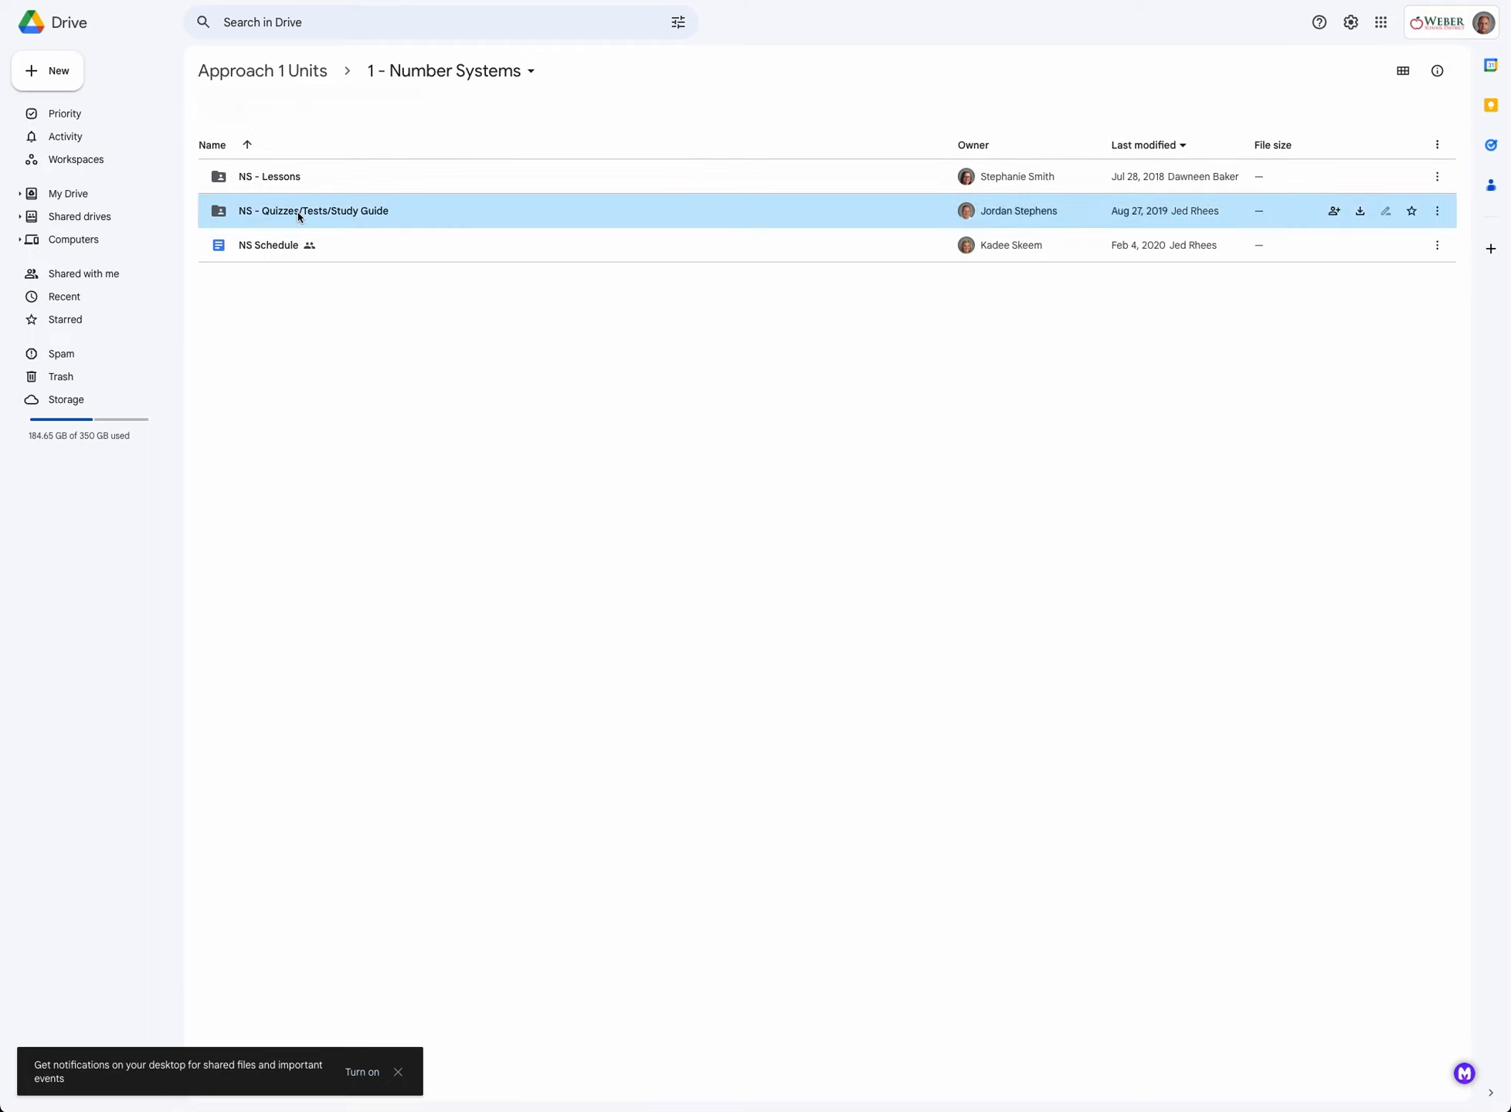
{"action": "double_click", "coordinate": [312, 212]}
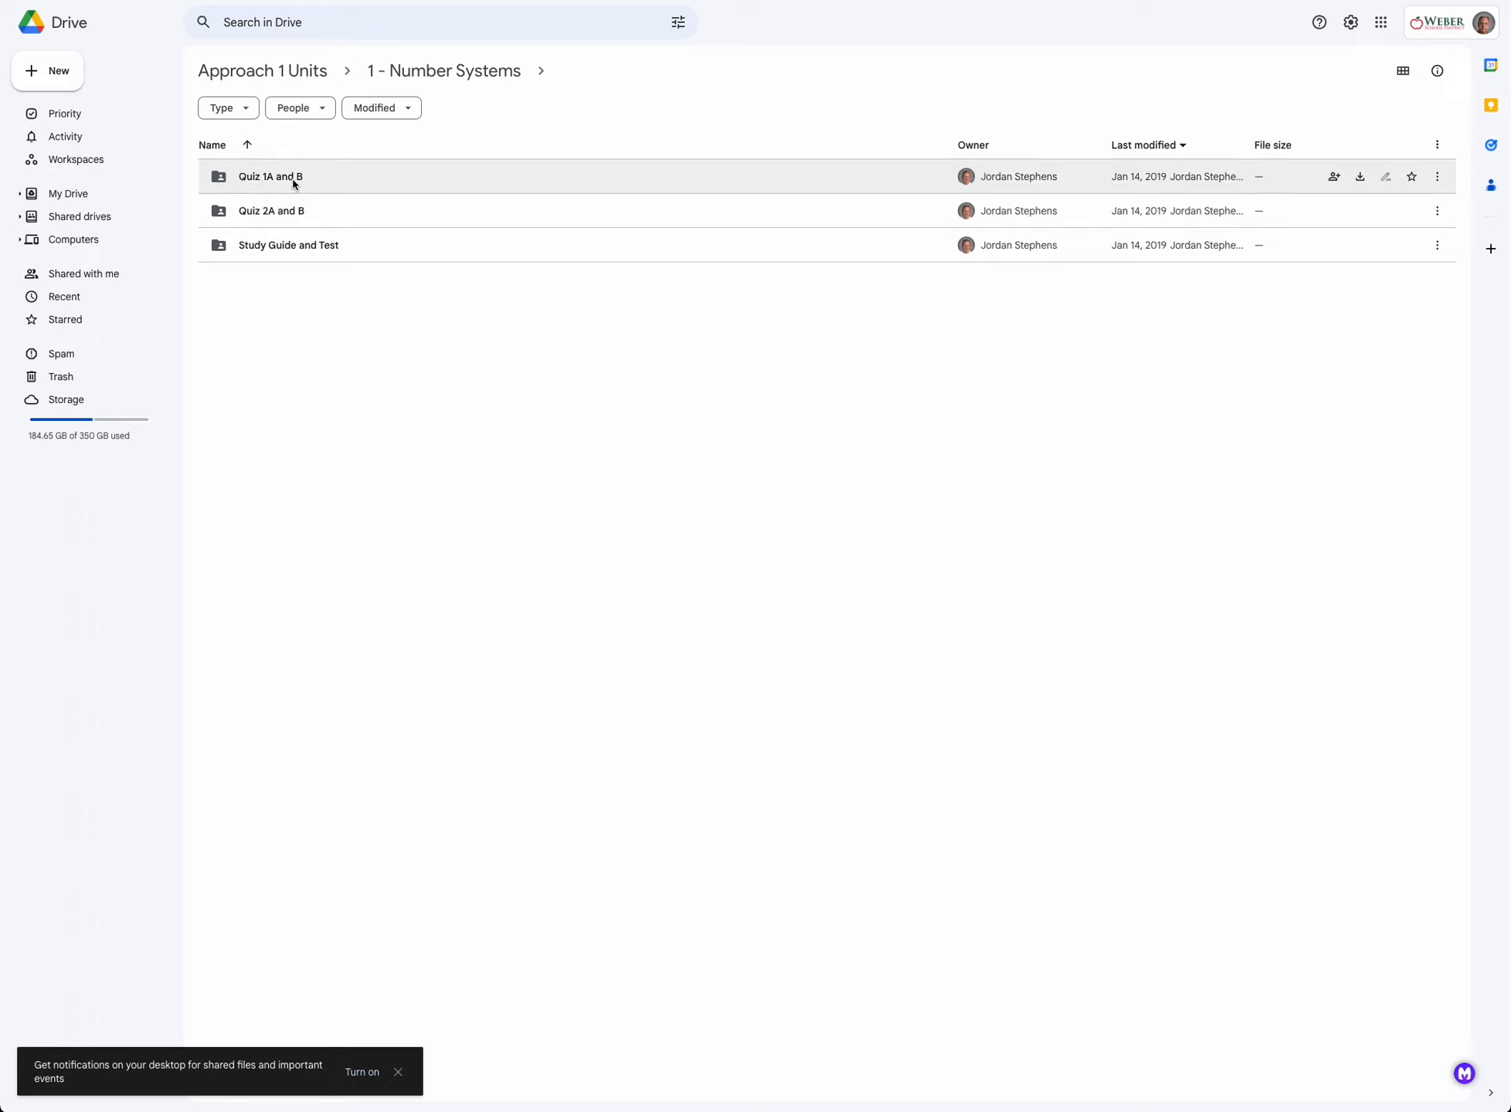
{"action": "double_click", "coordinate": [270, 176]}
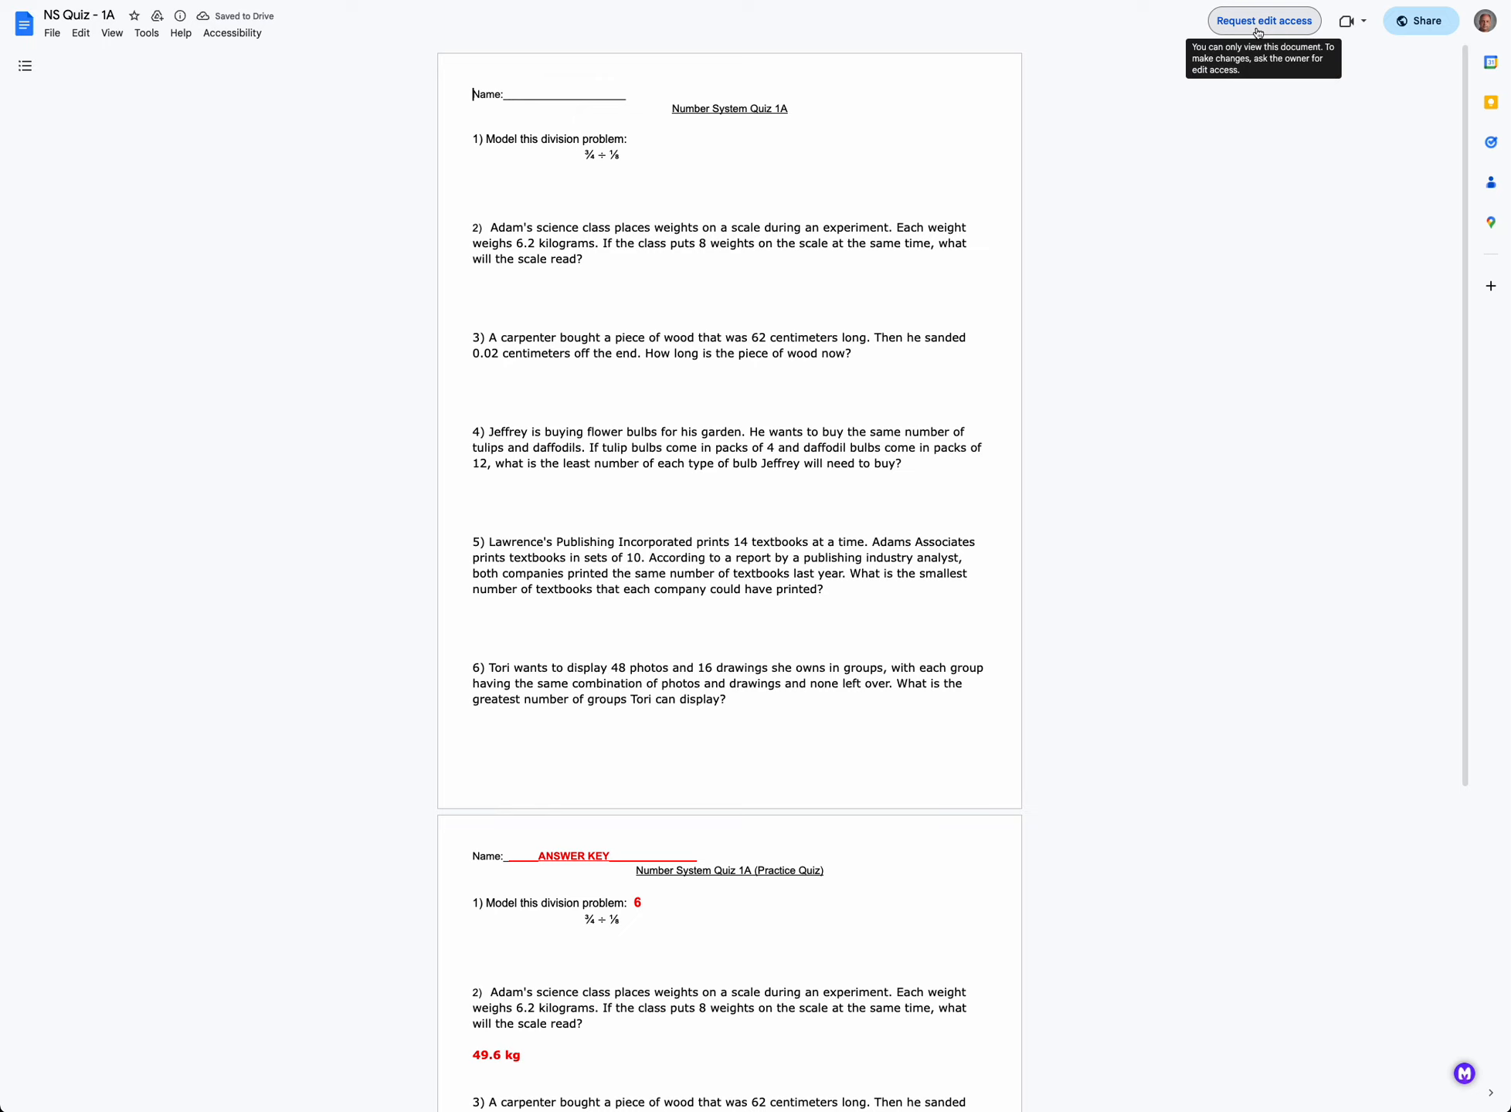
{"action": "mouse_move", "coordinate": [479, 334]}
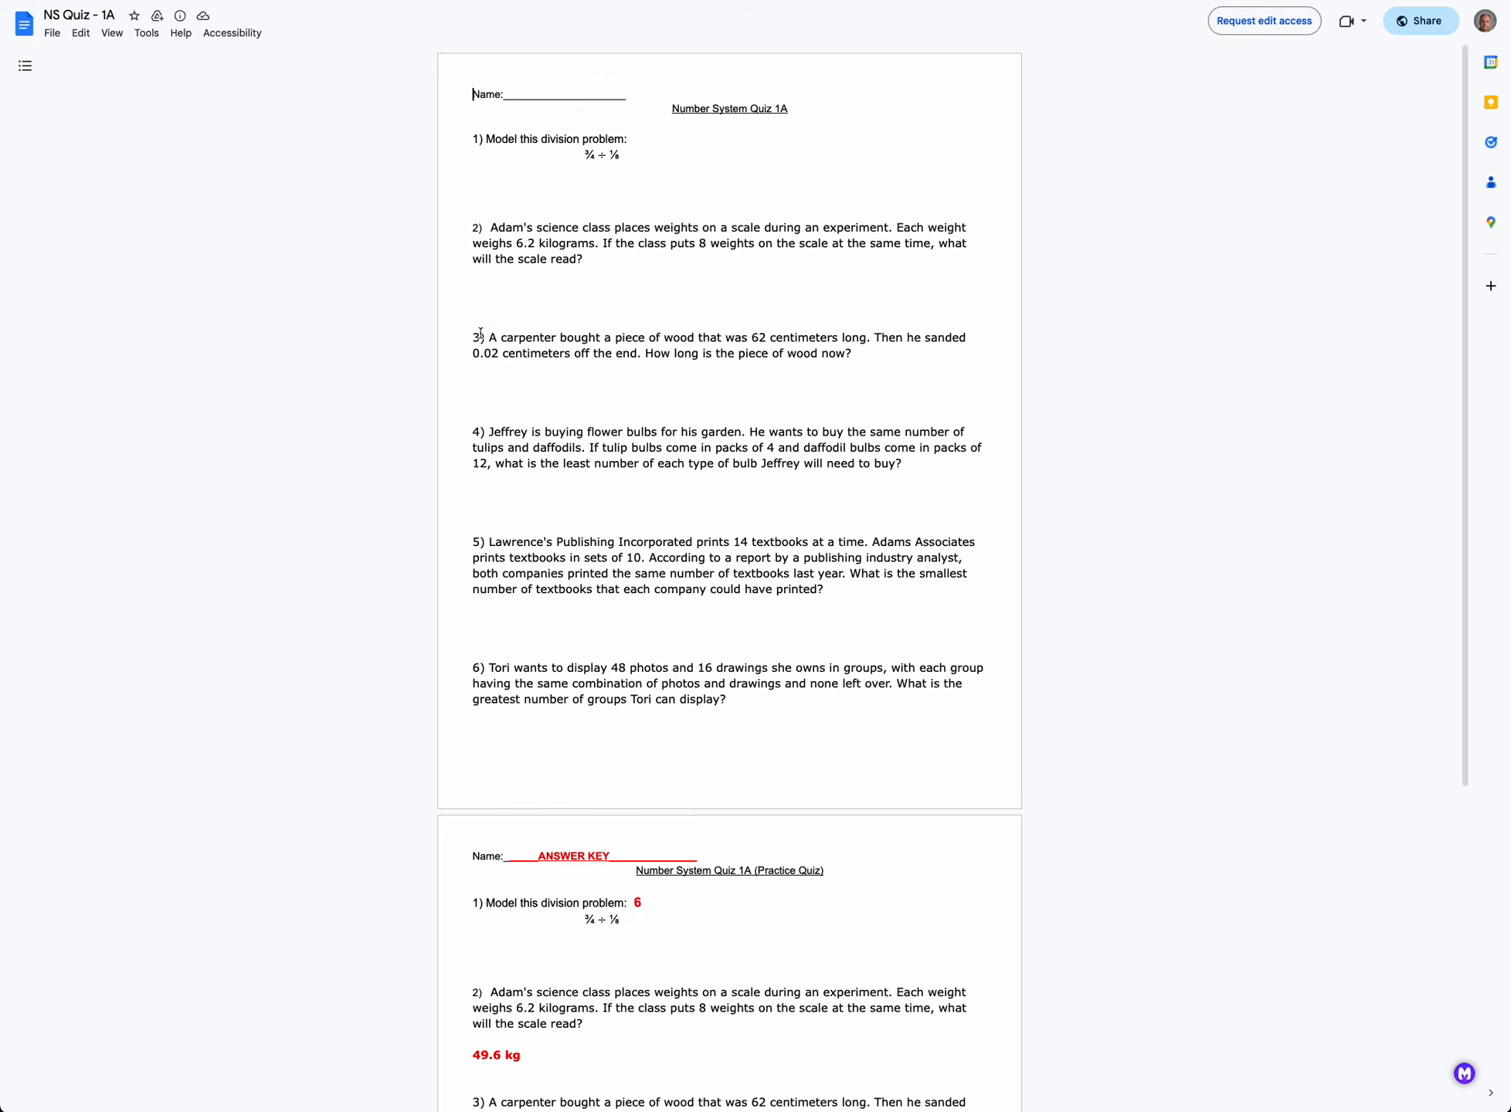
{"action": "mouse_move", "coordinate": [561, 827]}
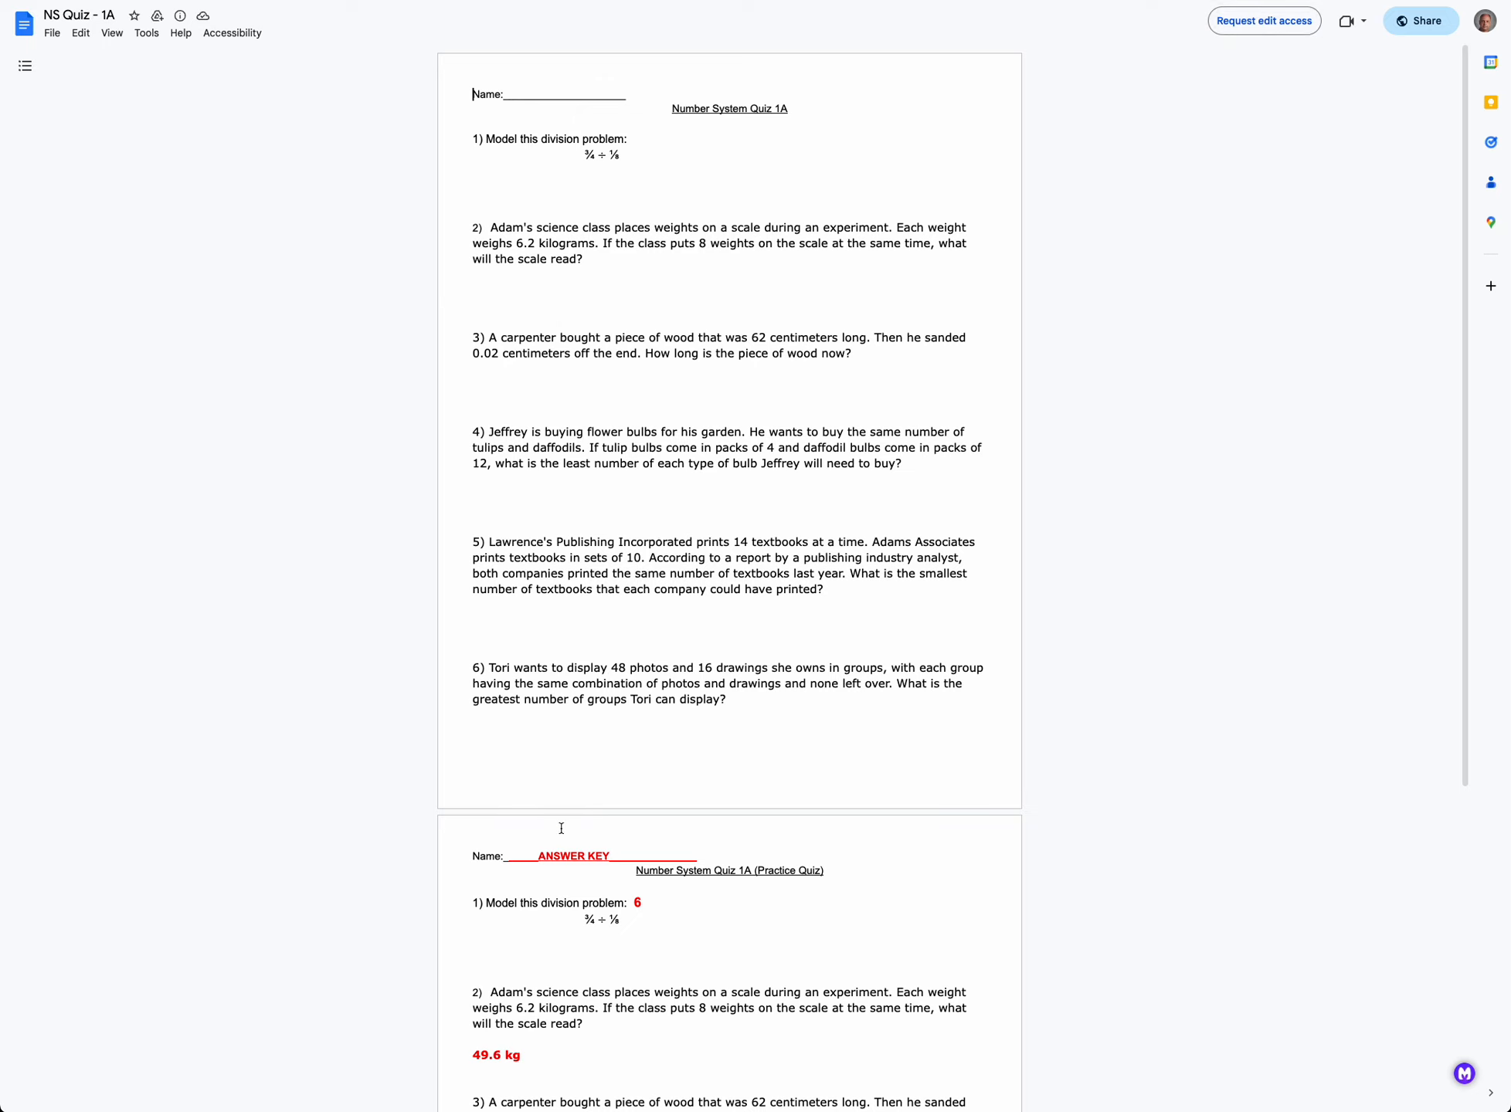
{"action": "mouse_move", "coordinate": [340, 278]}
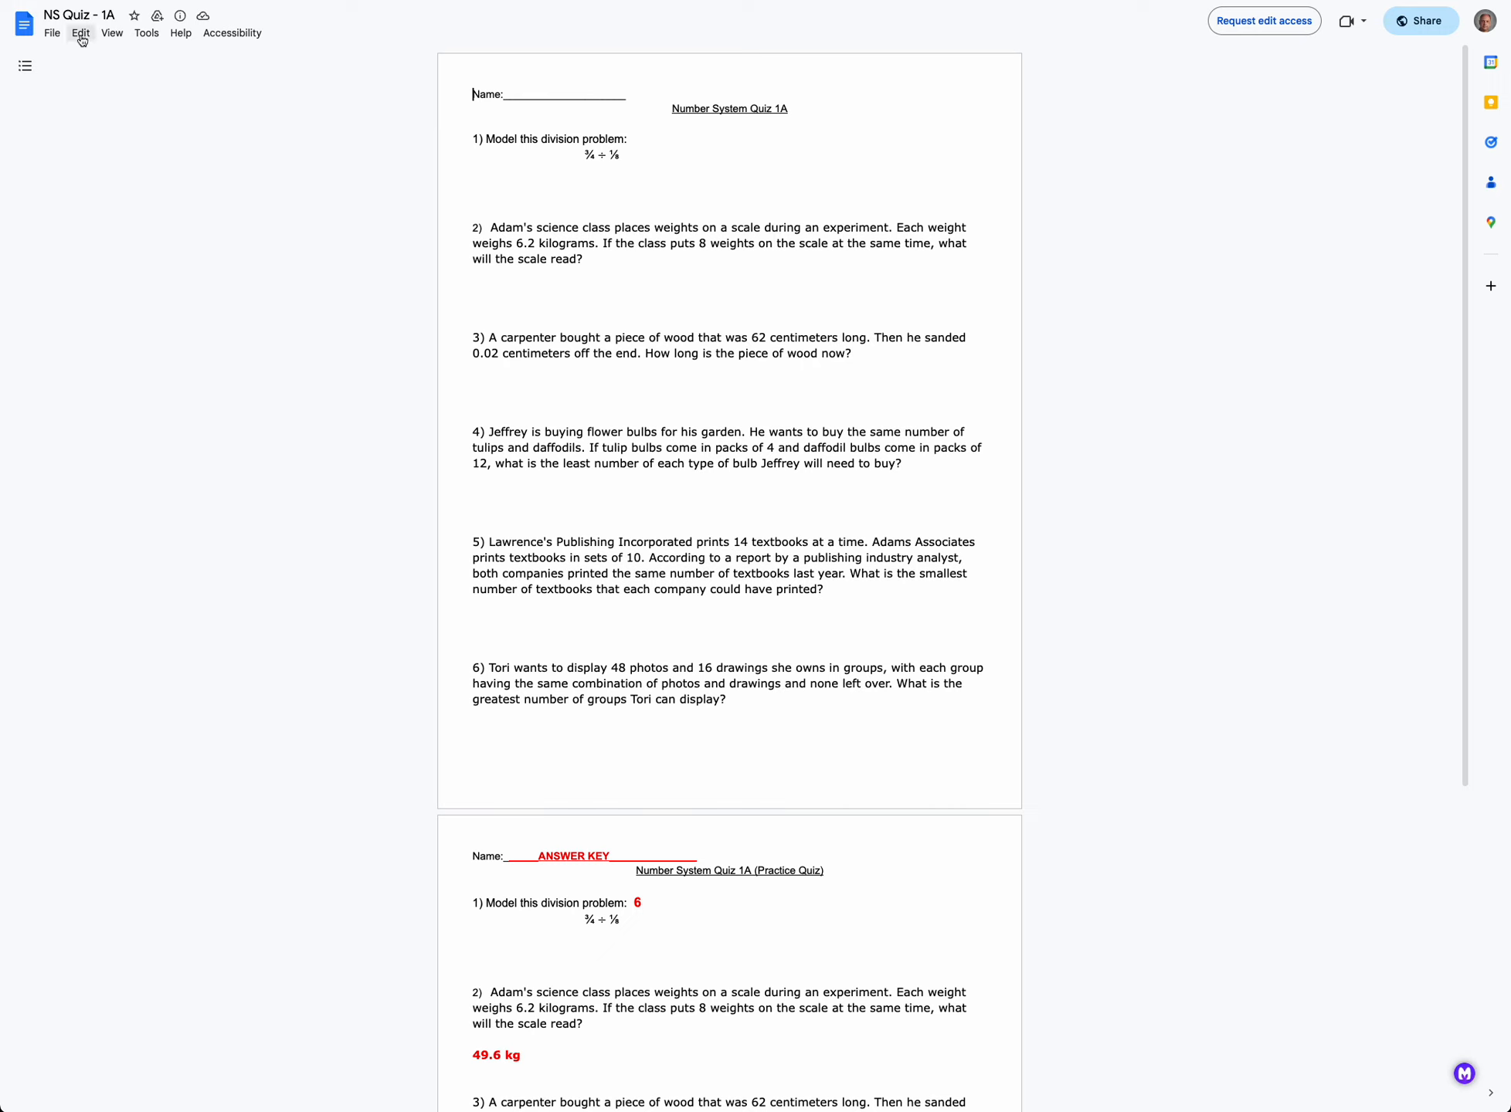
Show the File menu of the view-only NS Quiz - 1A document
{"action": "left_click", "coordinate": [53, 32]}
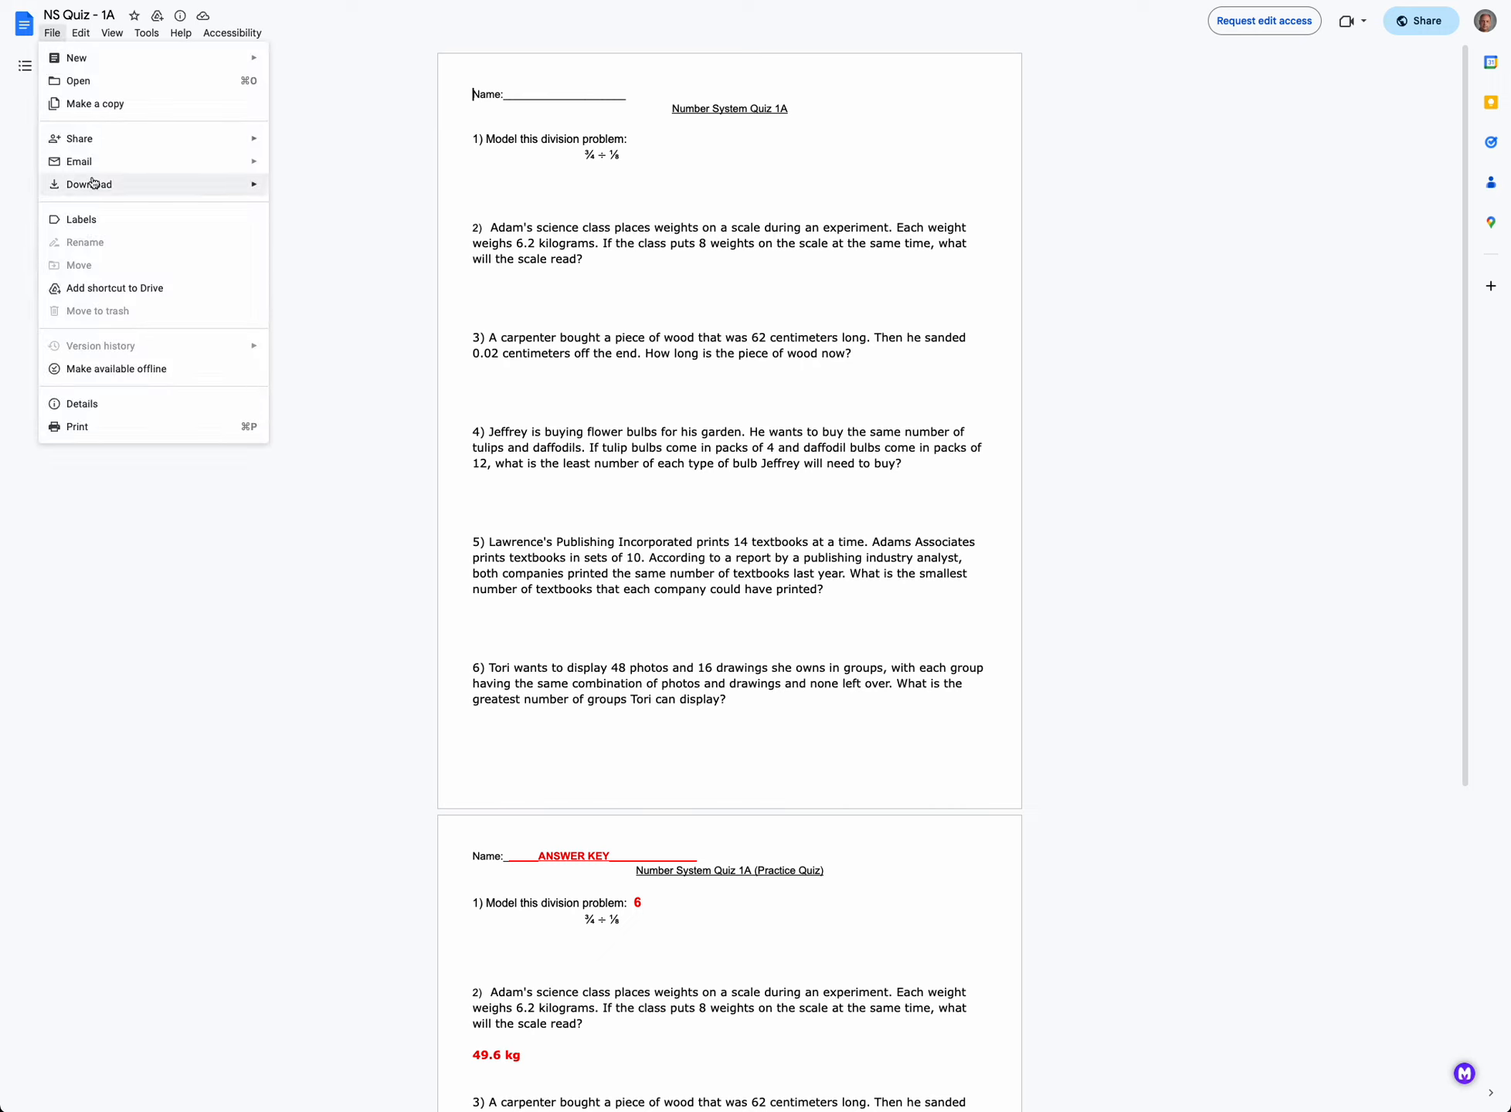
{"action": "mouse_move", "coordinate": [78, 161]}
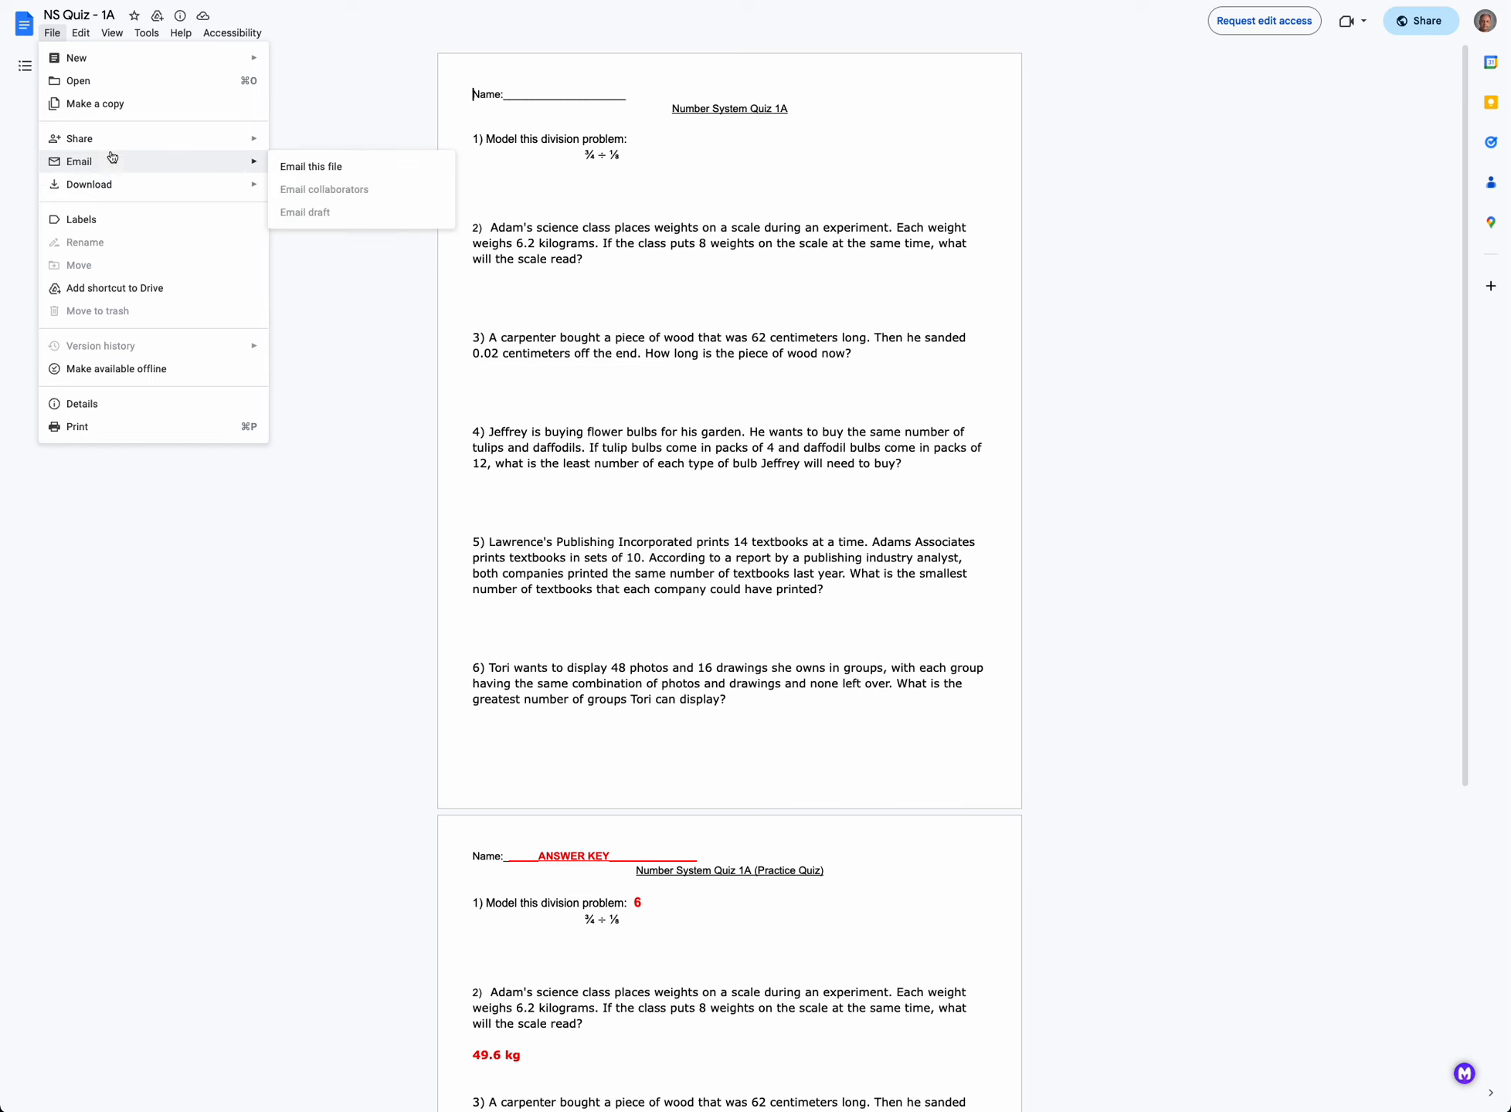
Make a copy named Copy of NS Quiz - 1A, kept in the Math folder after browsing My Drive
{"action": "left_click", "coordinate": [94, 104]}
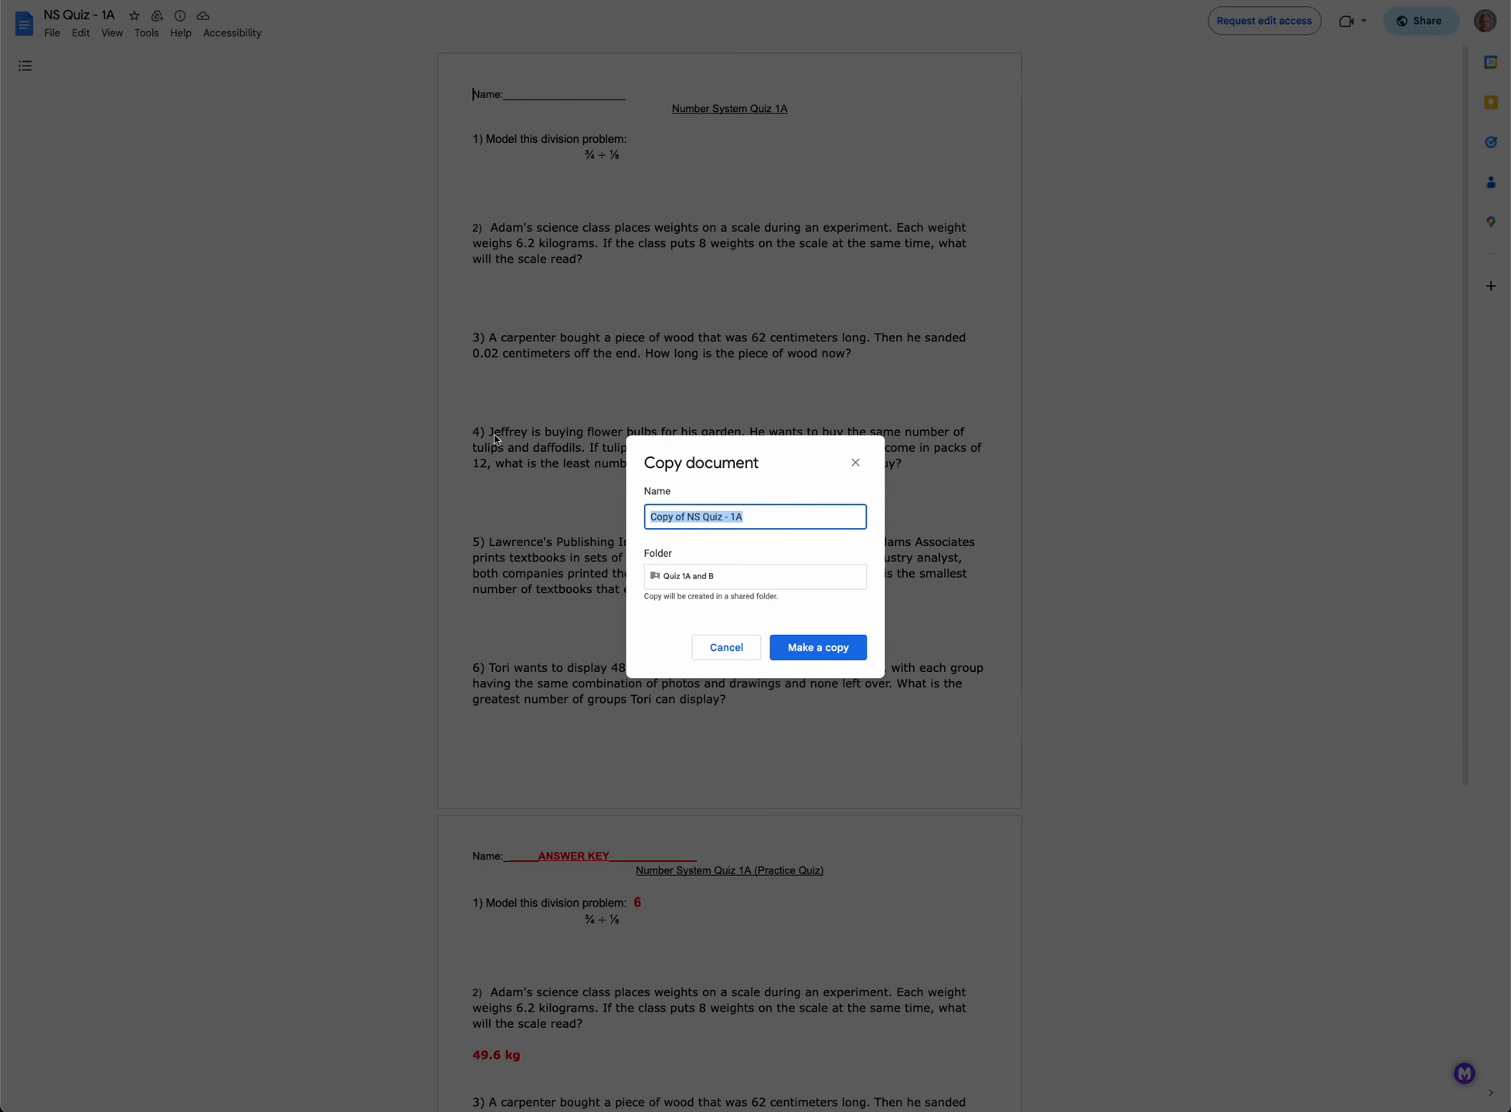
{"action": "left_click", "coordinate": [754, 576]}
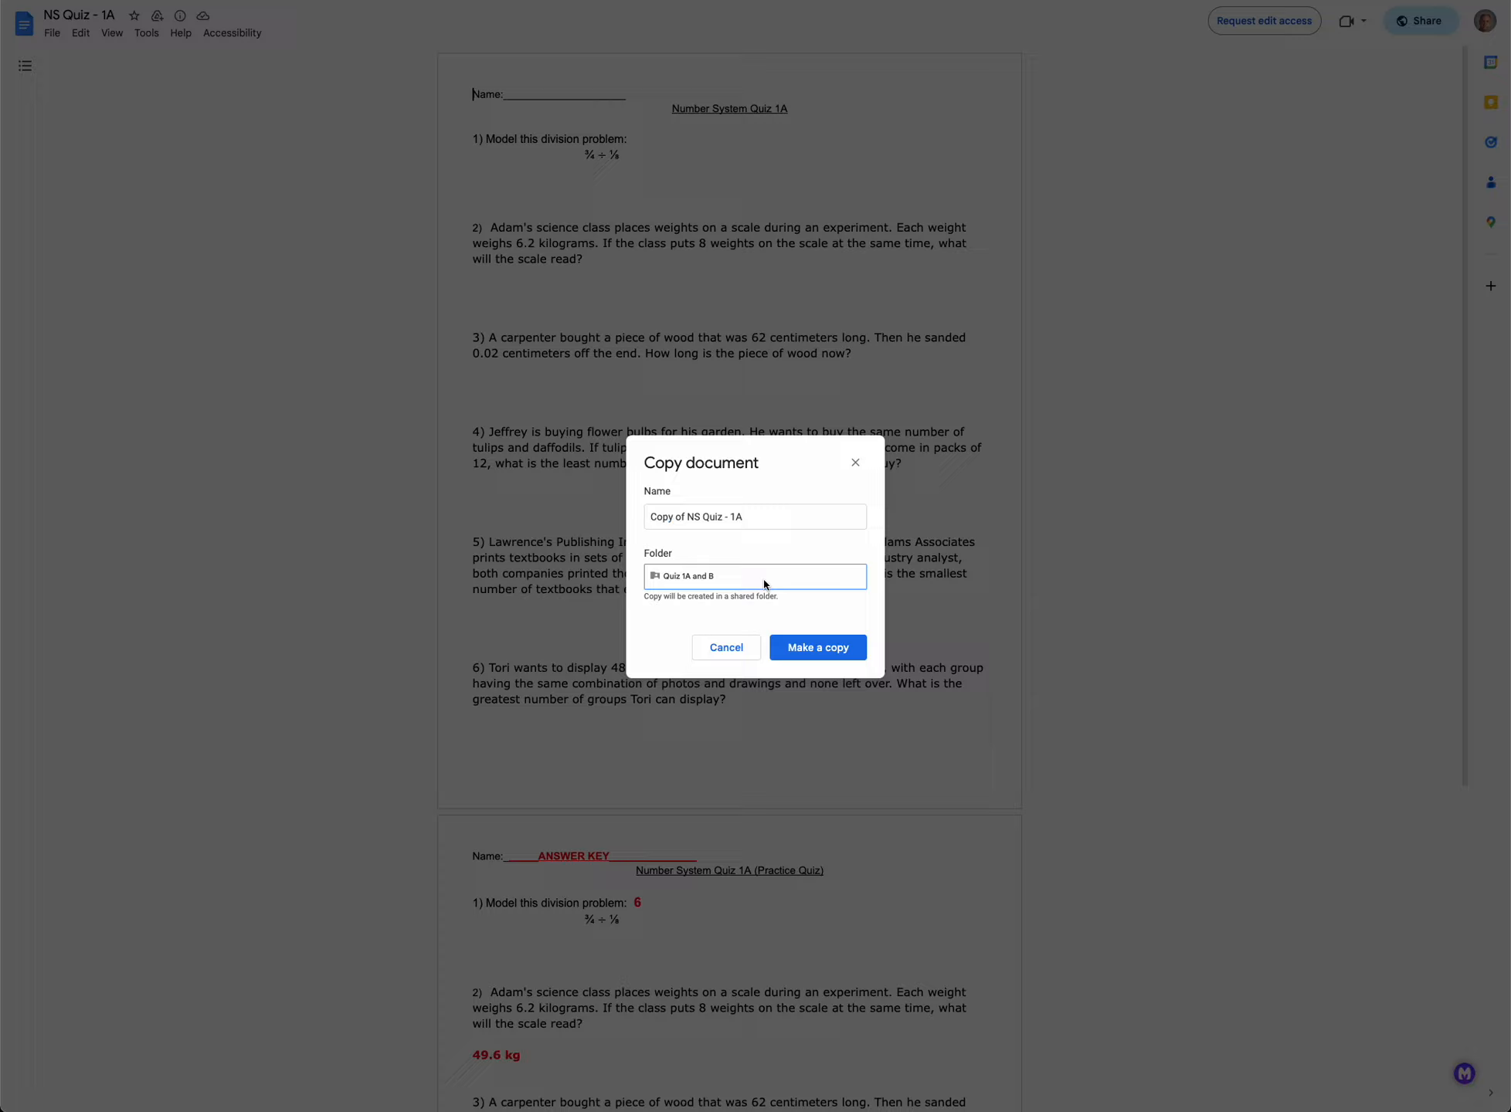
{"action": "left_click", "coordinate": [753, 576]}
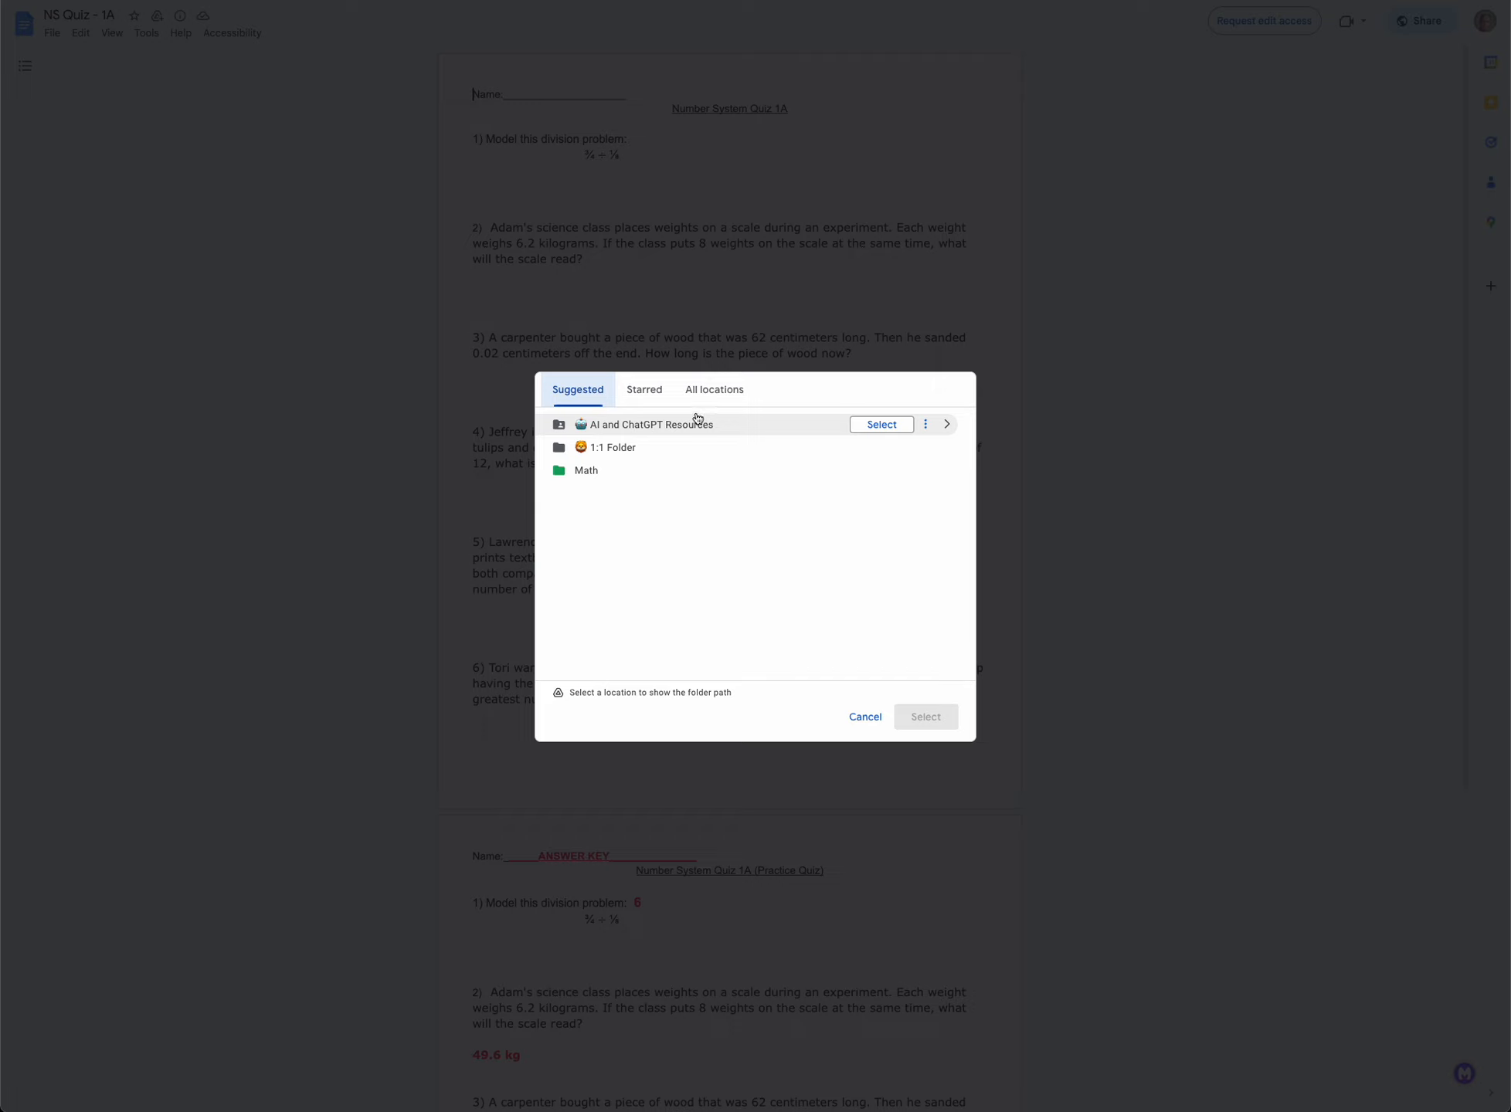
{"action": "left_click", "coordinate": [714, 389]}
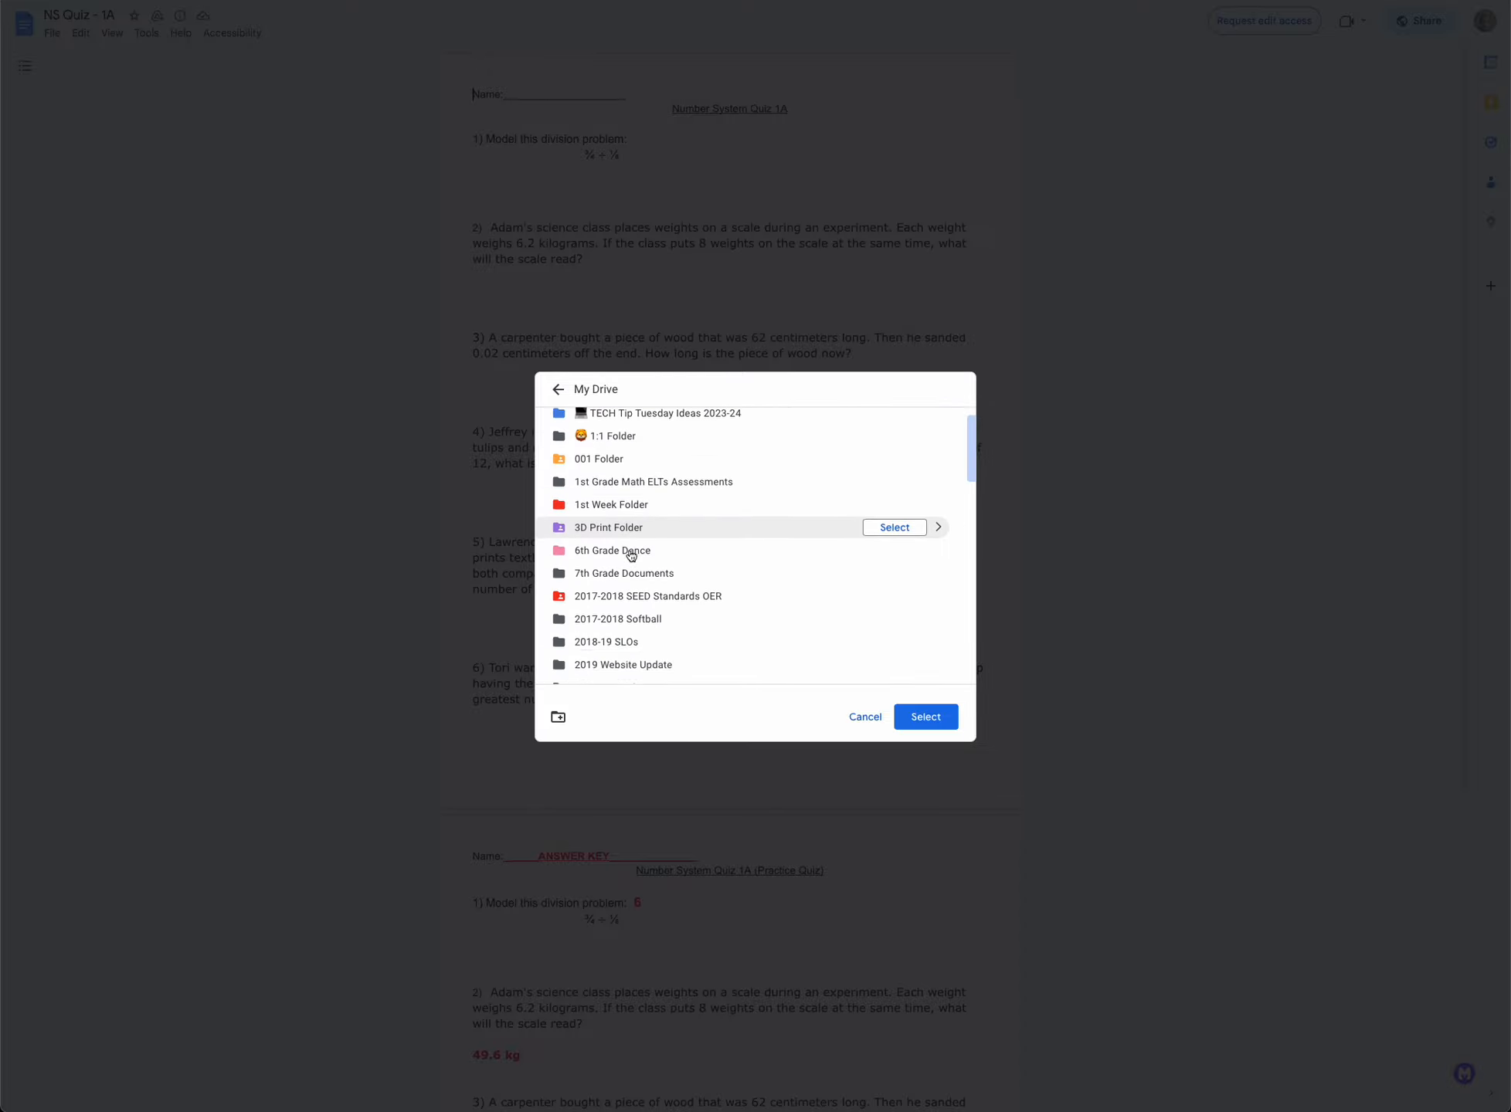
{"action": "scroll", "scroll_direction": "down", "scroll_amount": 3}
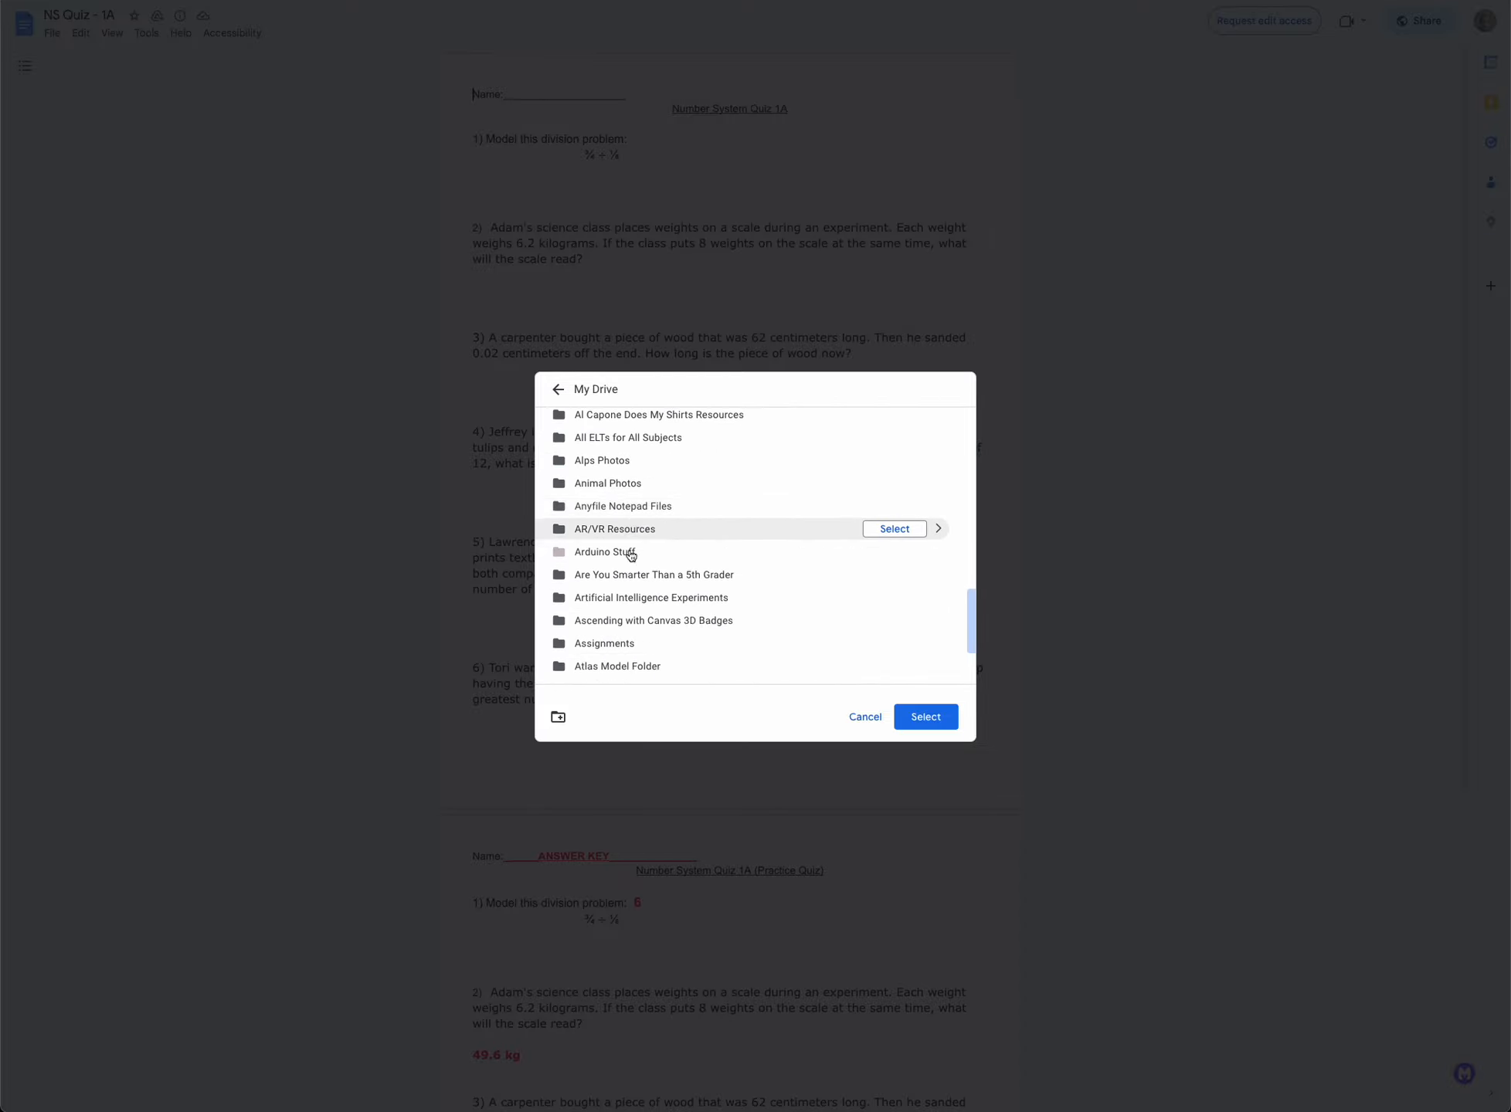
{"action": "scroll", "scroll_direction": "down", "scroll_amount": 3}
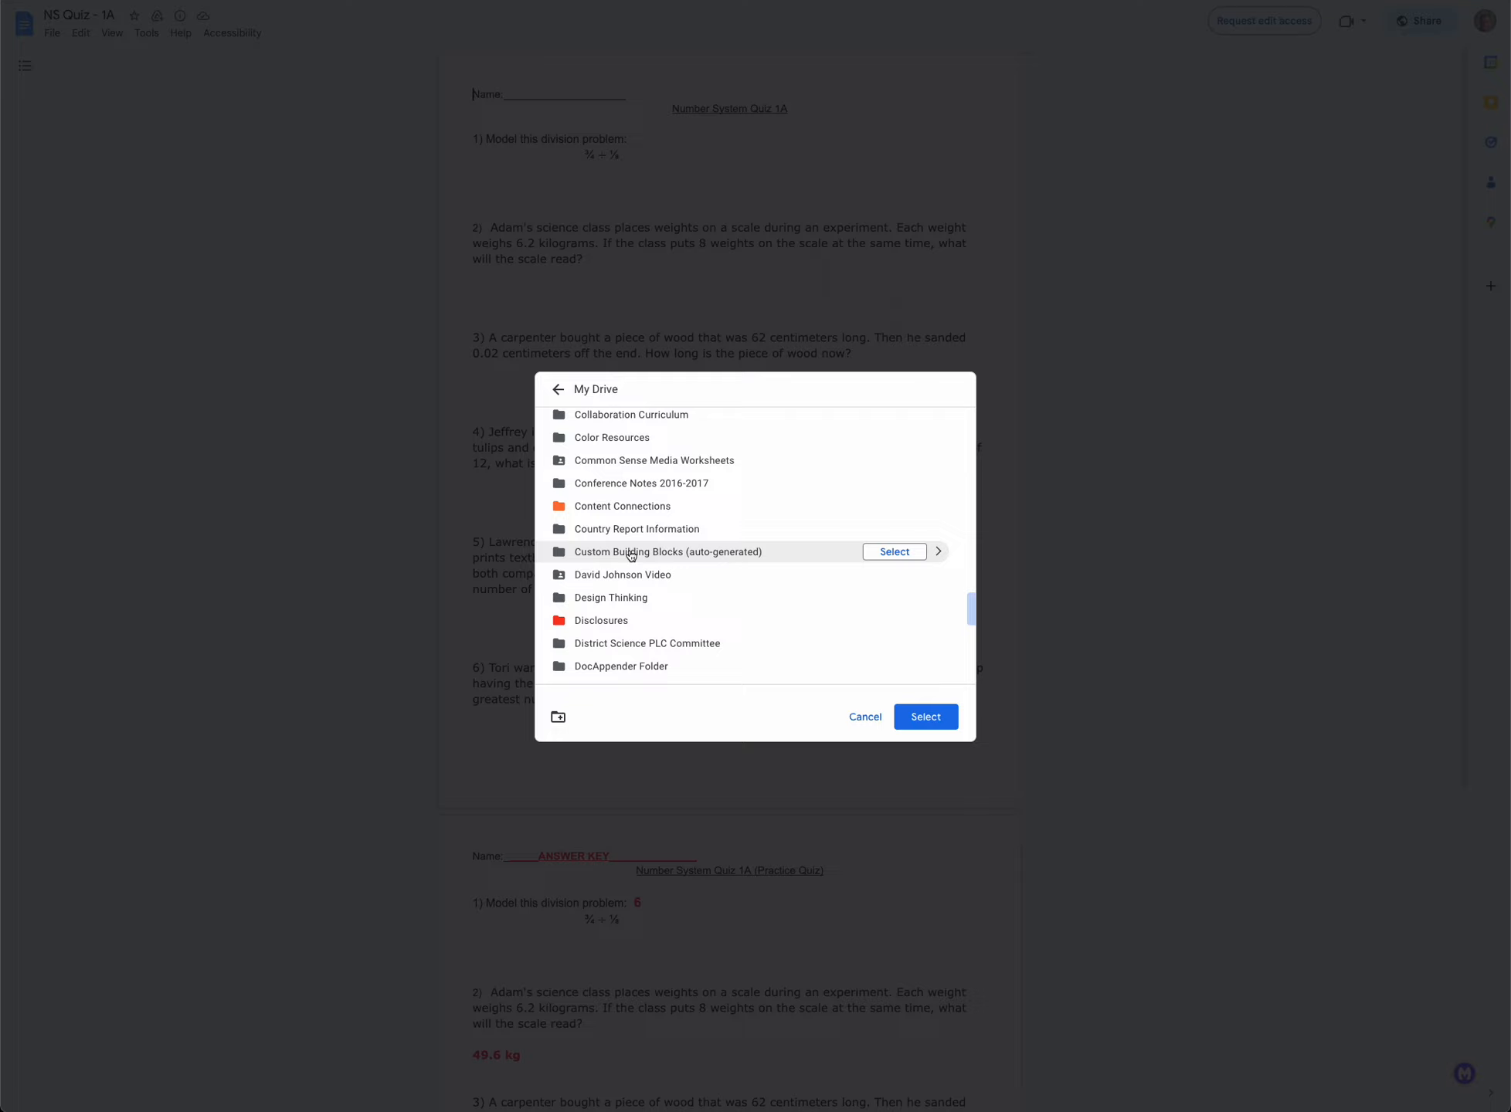
{"action": "scroll", "scroll_direction": "down", "scroll_amount": 3}
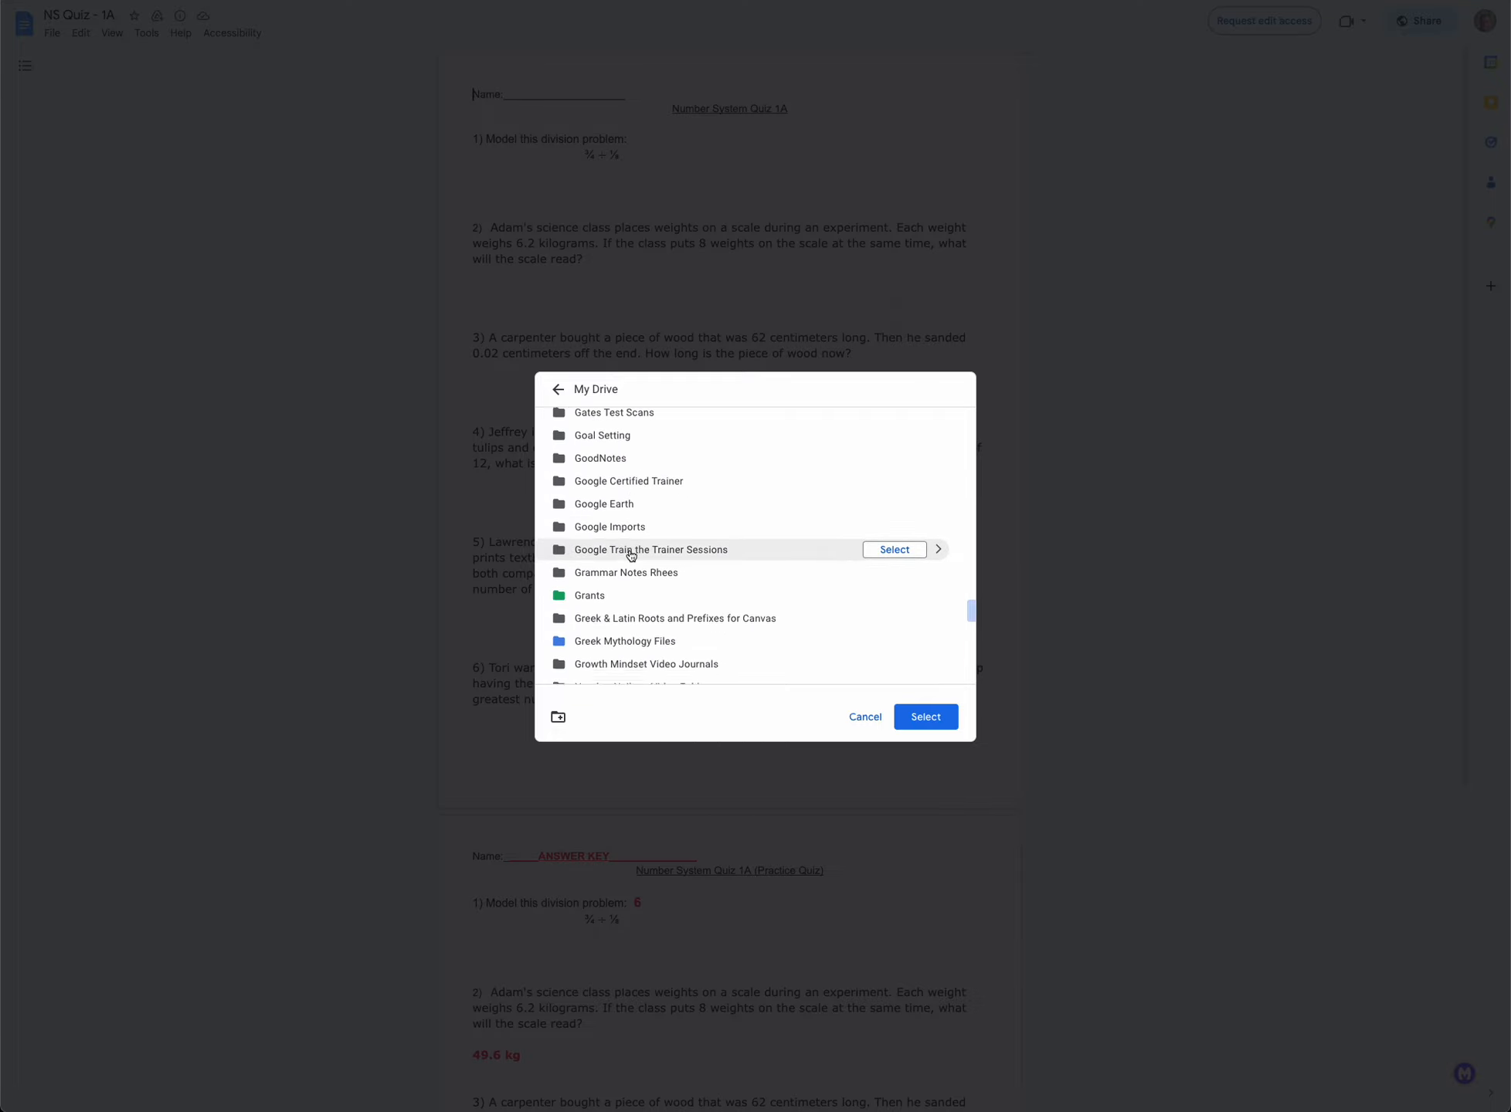
{"action": "scroll", "scroll_direction": "down", "scroll_amount": 3}
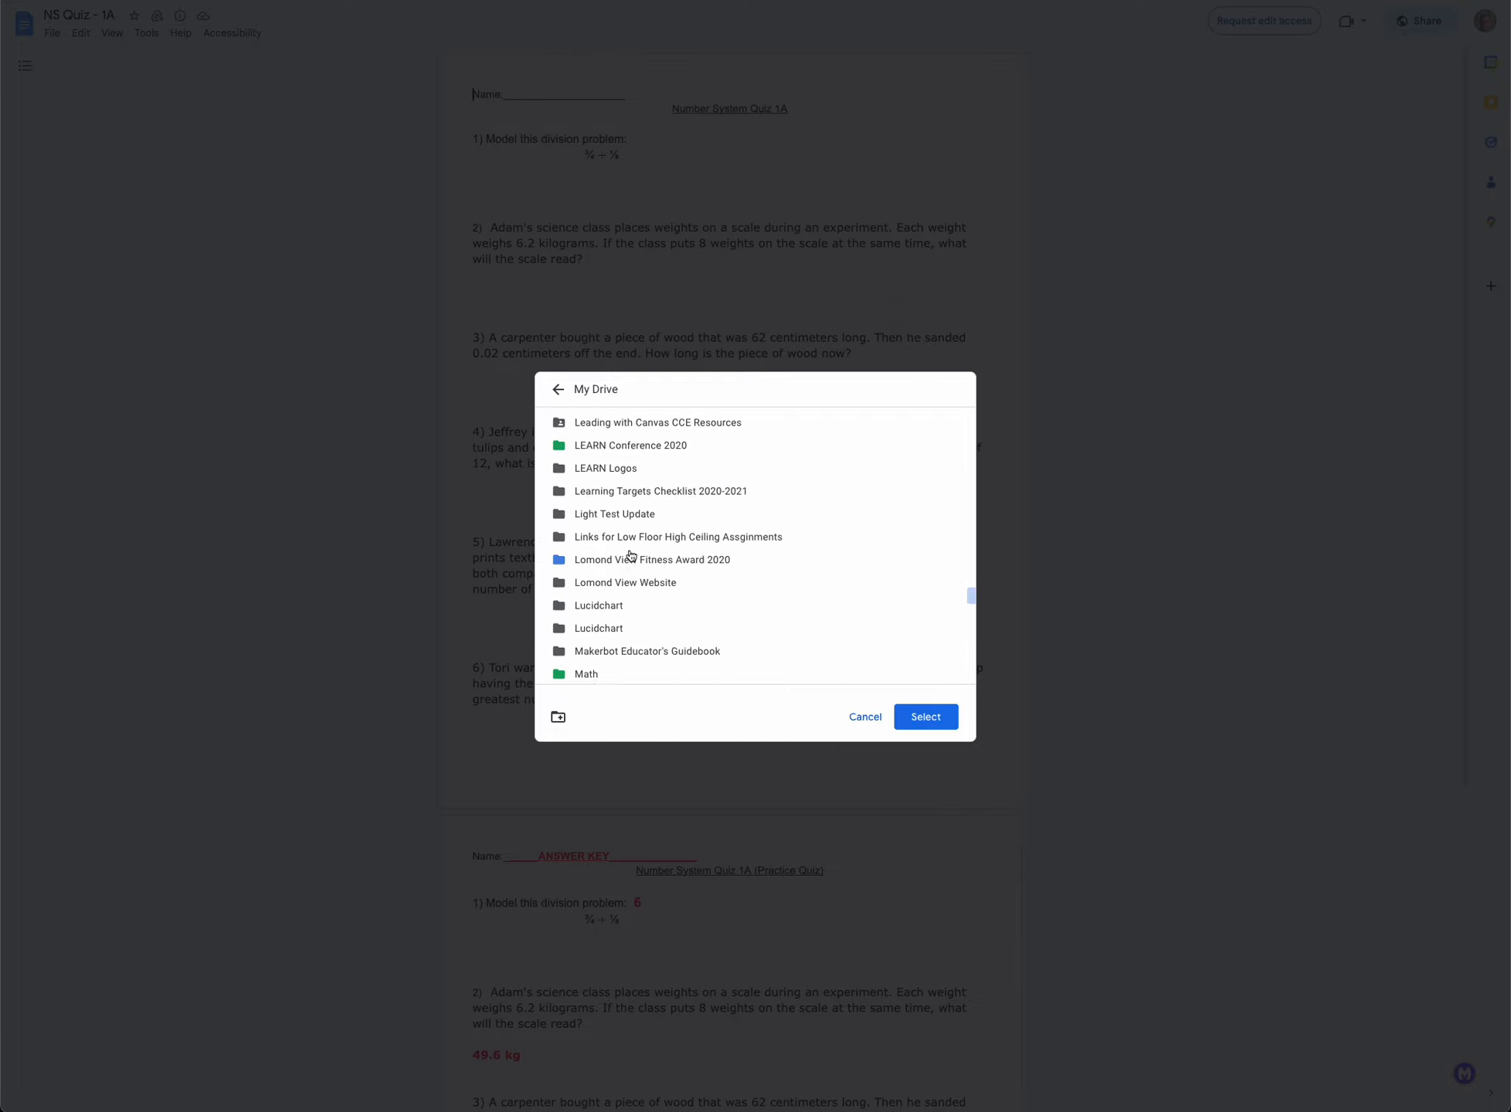
{"action": "scroll", "scroll_direction": "down", "scroll_amount": 3}
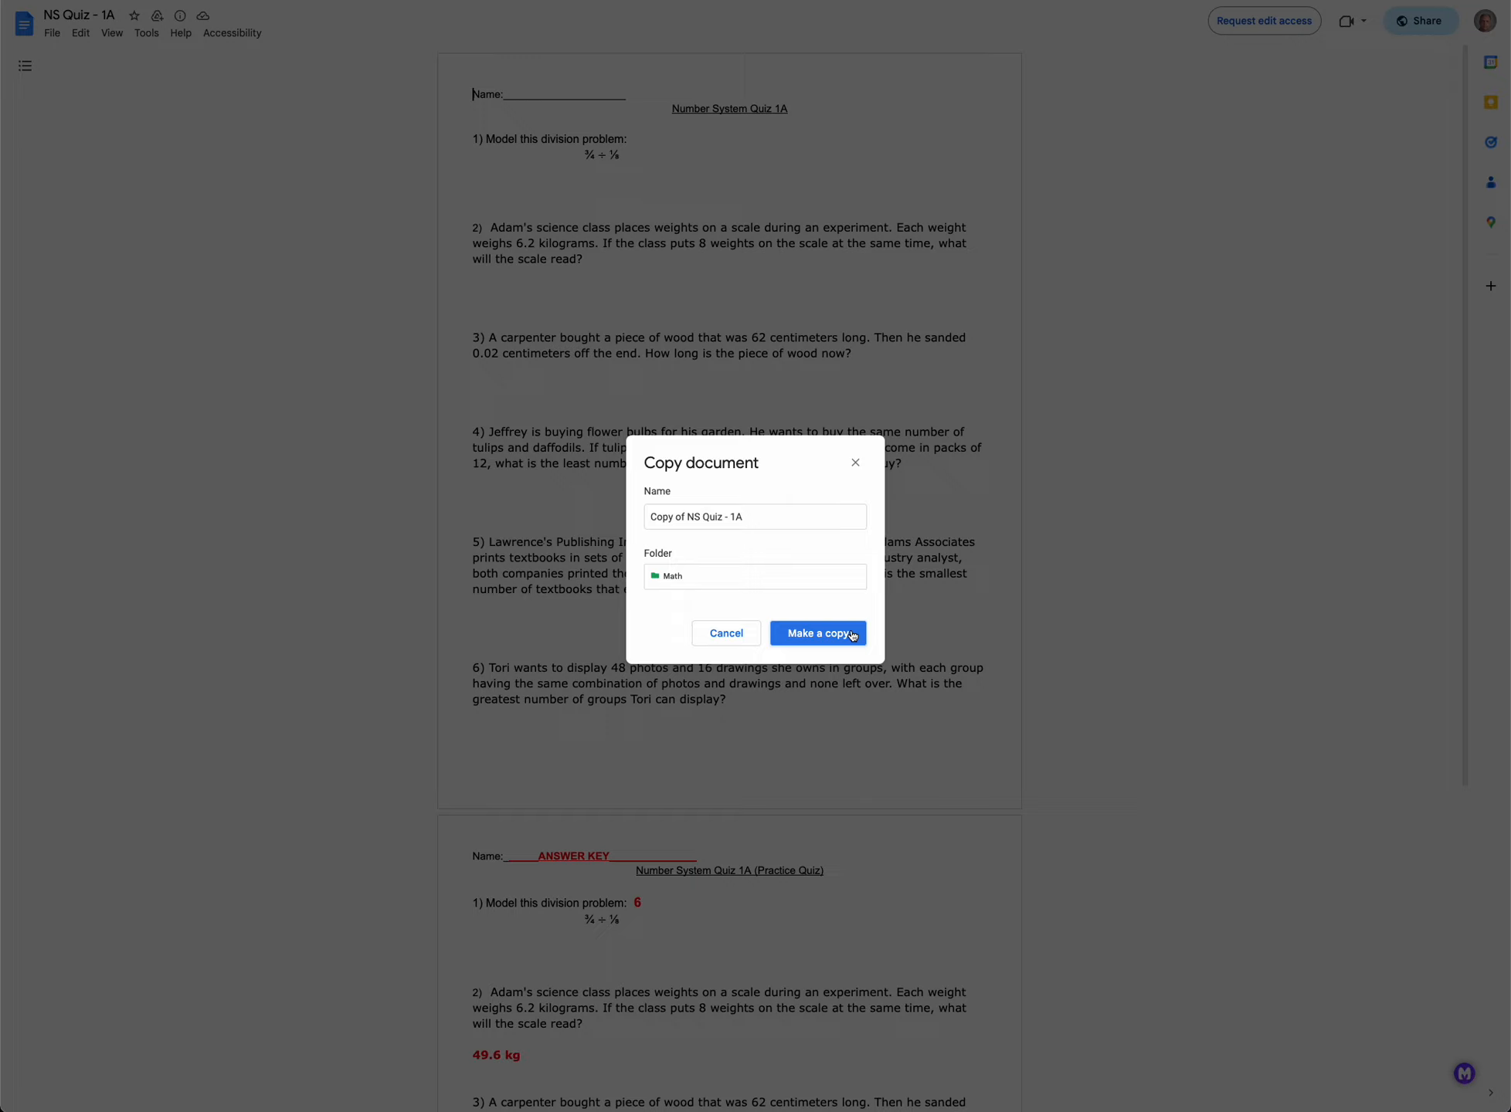
{"action": "left_click", "coordinate": [817, 634]}
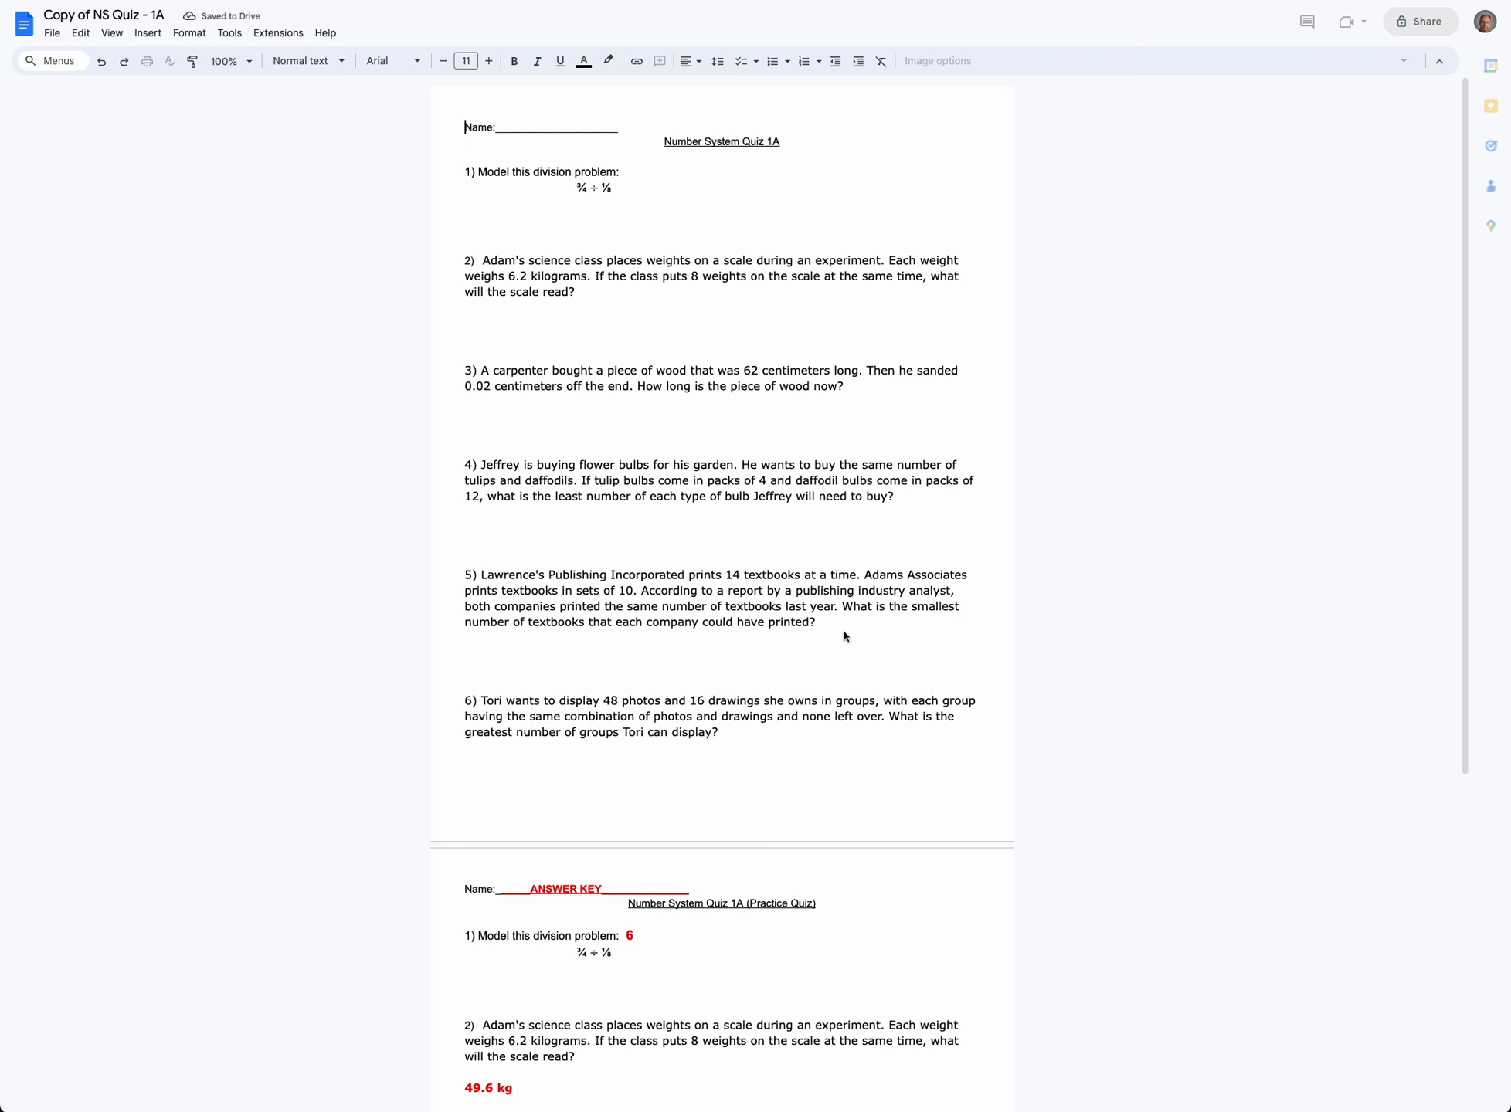
{"action": "scroll", "scroll_direction": "down", "scroll_amount": 3}
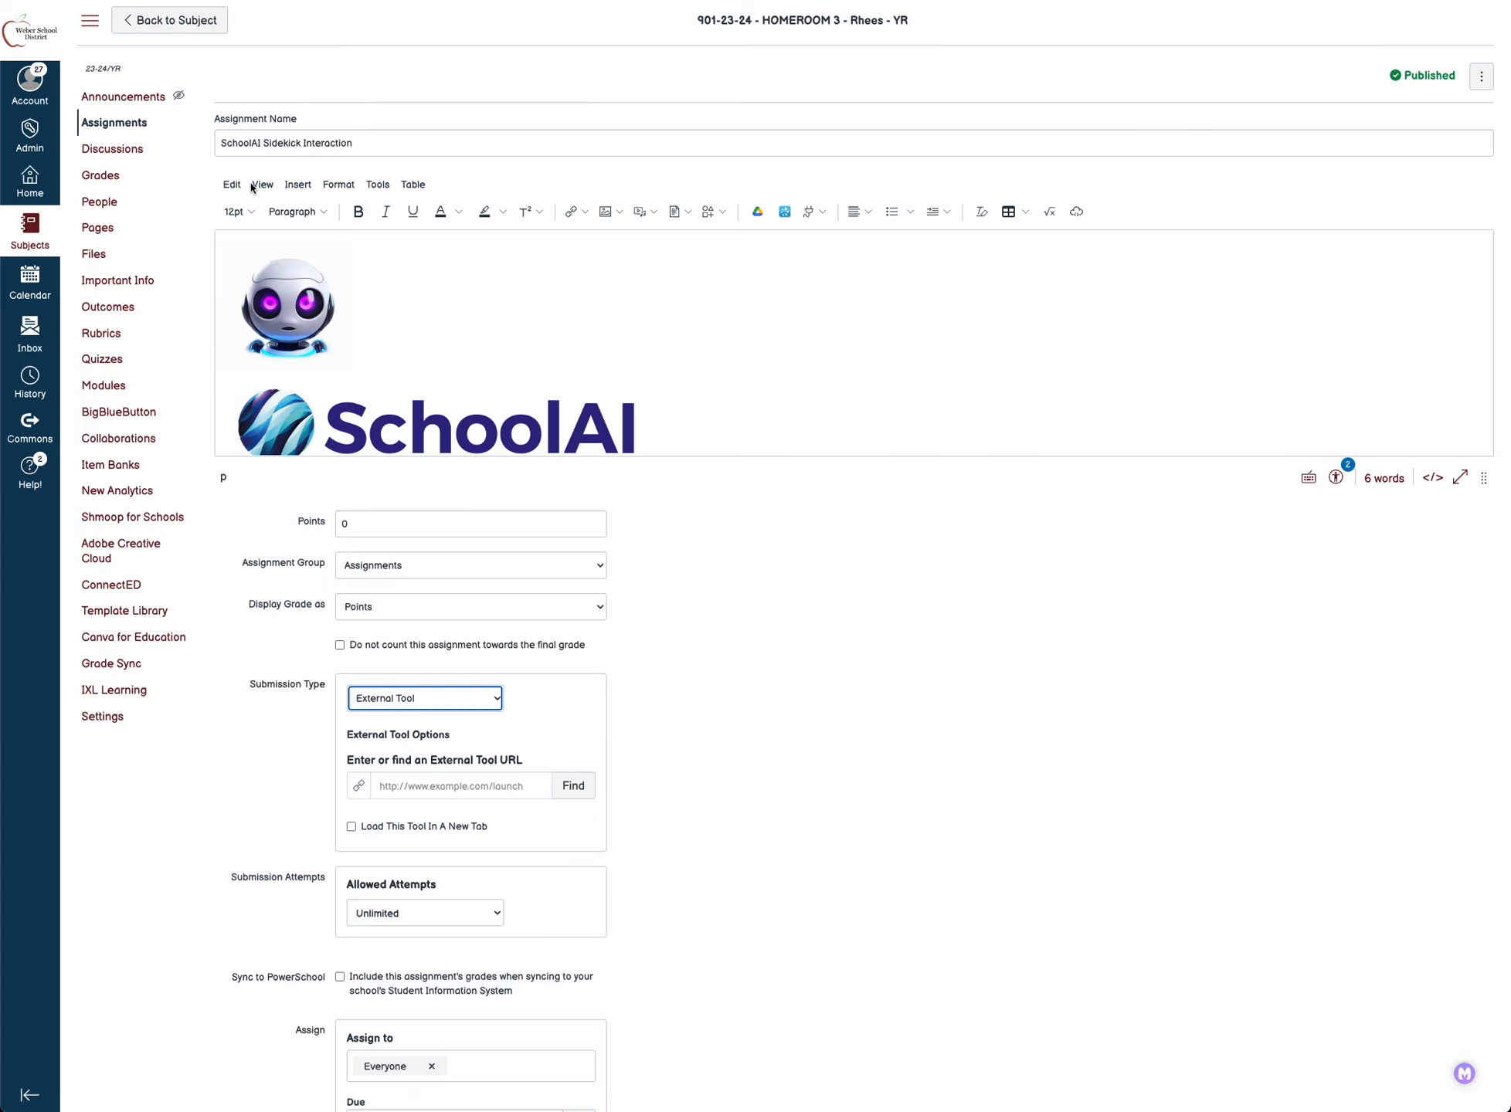
Leave the SchoolAI assignment editor for the Canvas dashboard via Home
{"action": "scroll", "scroll_direction": "down", "scroll_amount": 3}
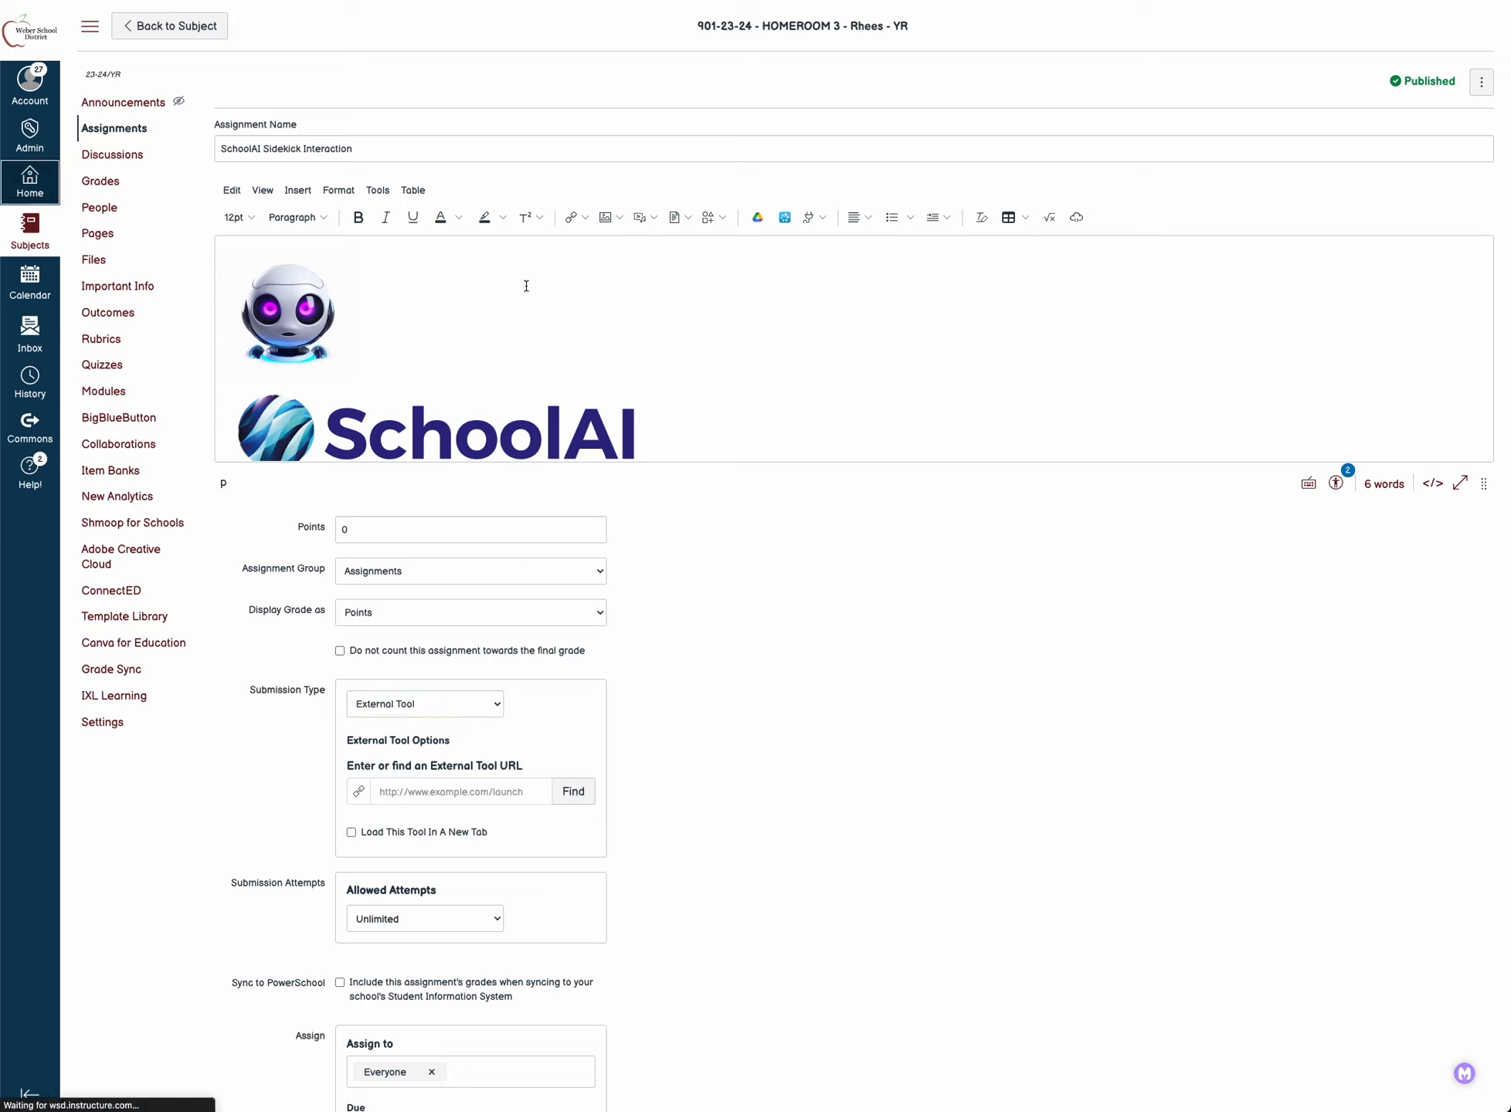
{"action": "left_click", "coordinate": [29, 183]}
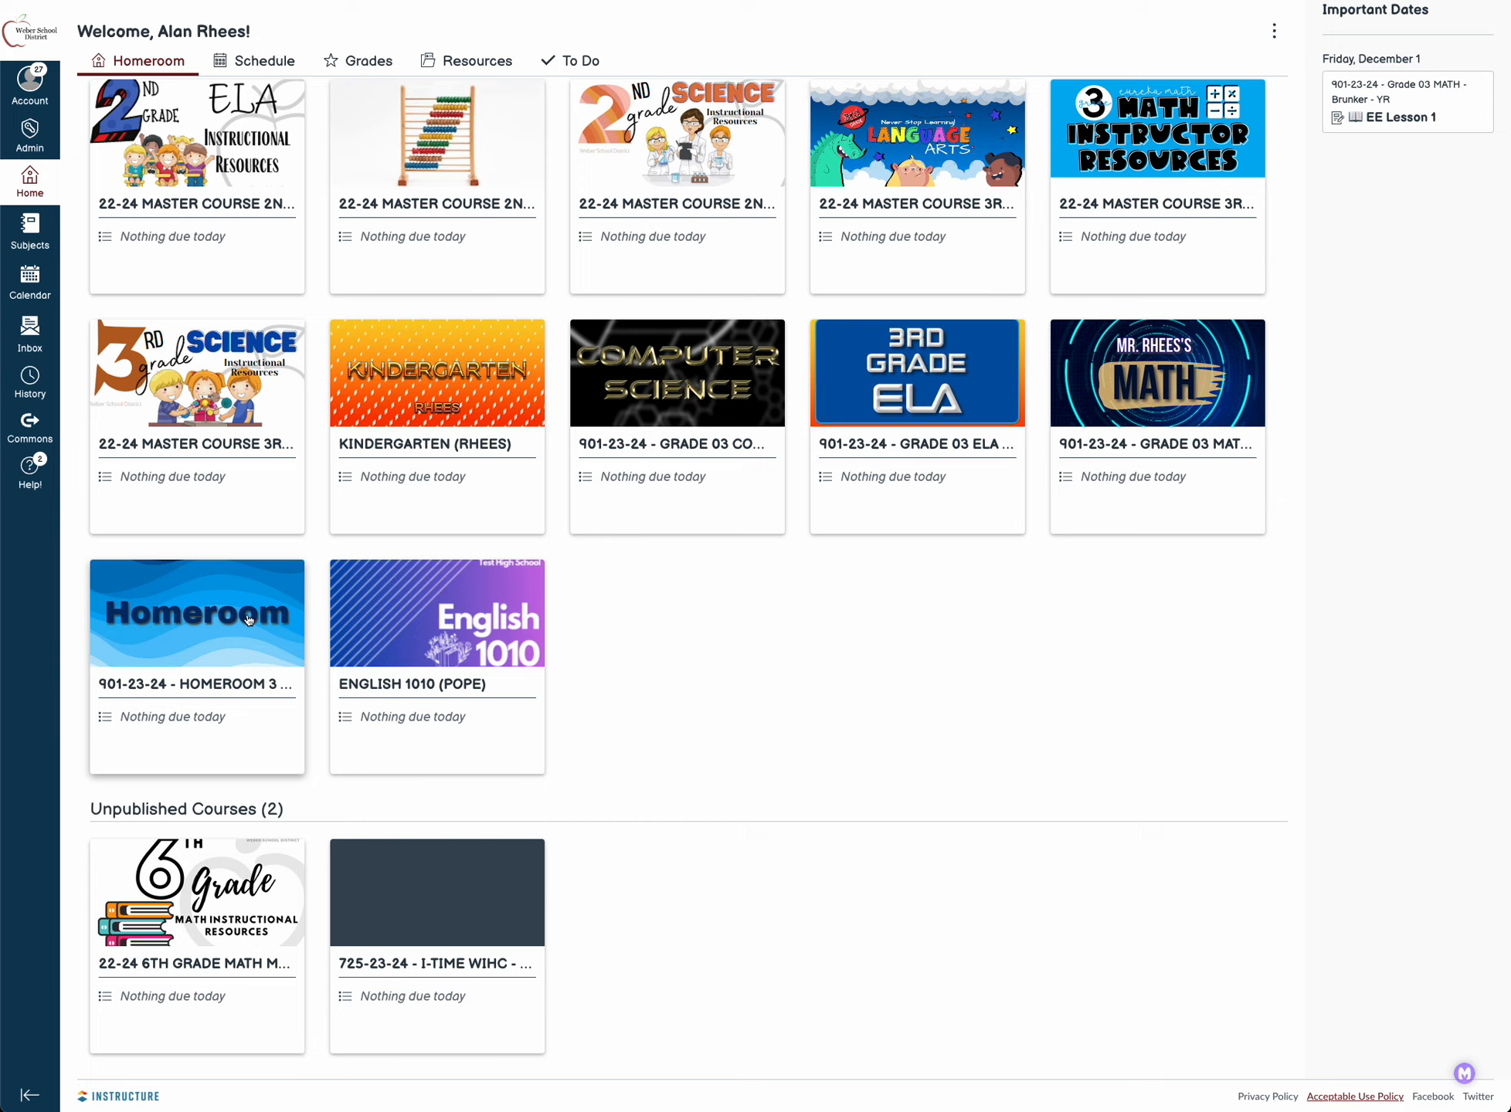
Enter the Homeroom 3 course and bring up its settings through Manage Subject
{"action": "left_click", "coordinate": [196, 614]}
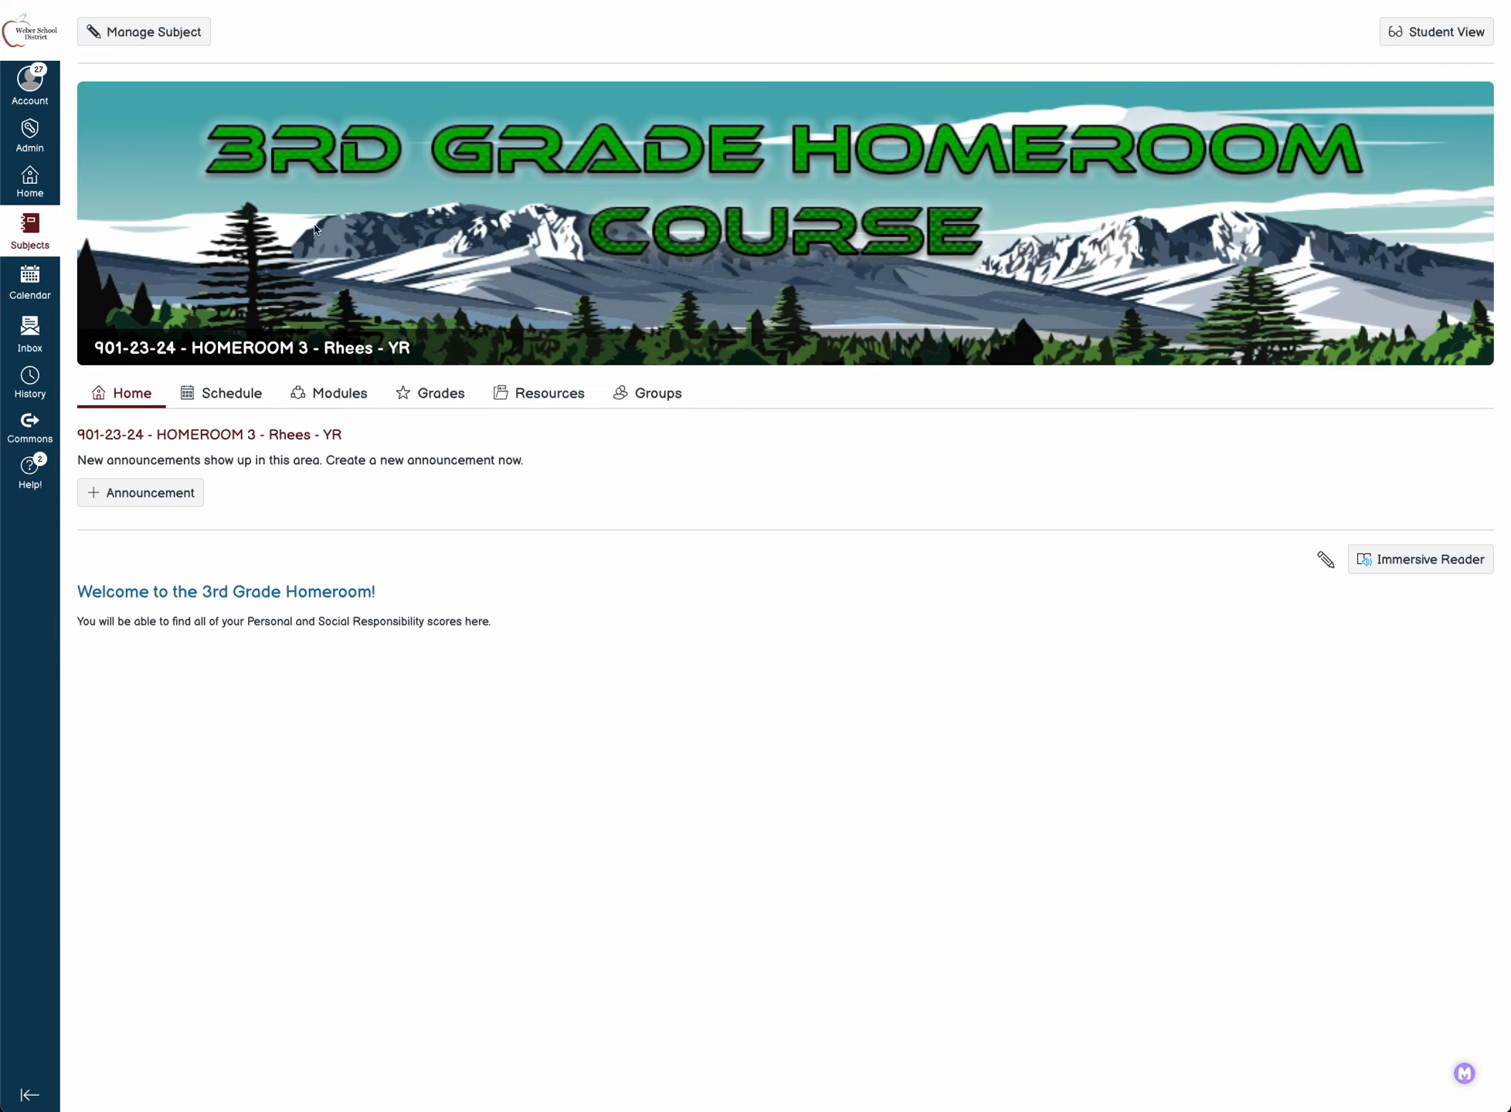
{"action": "left_click", "coordinate": [143, 30]}
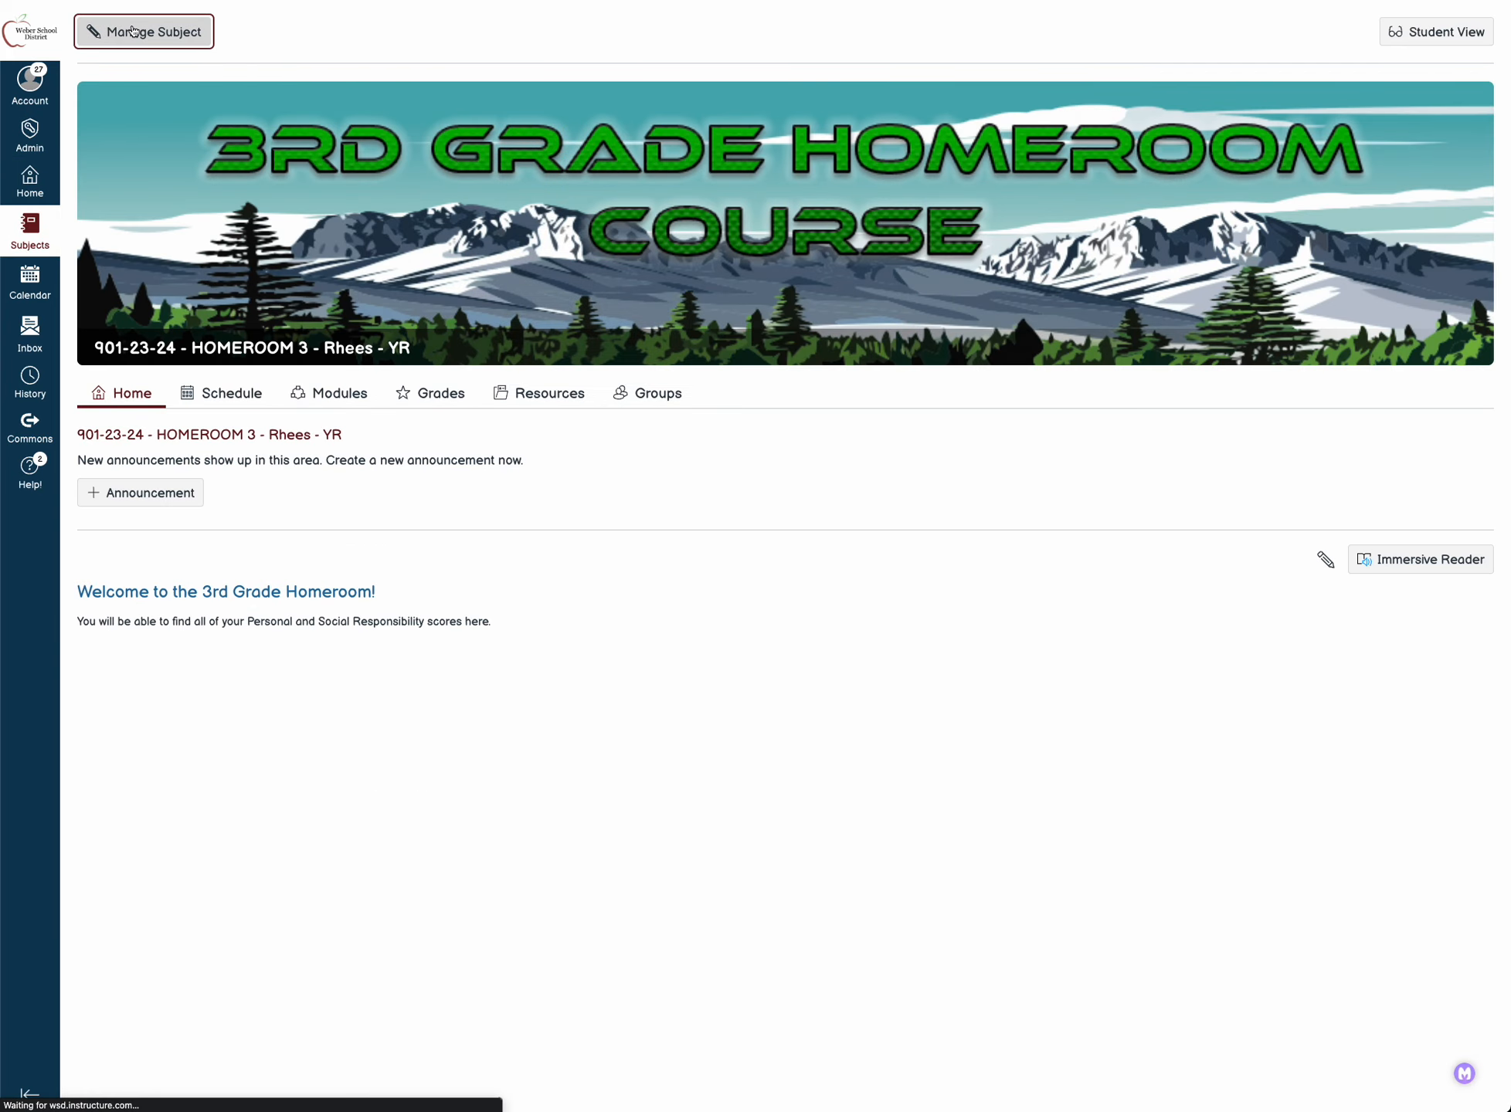
{"action": "left_click", "coordinate": [143, 31]}
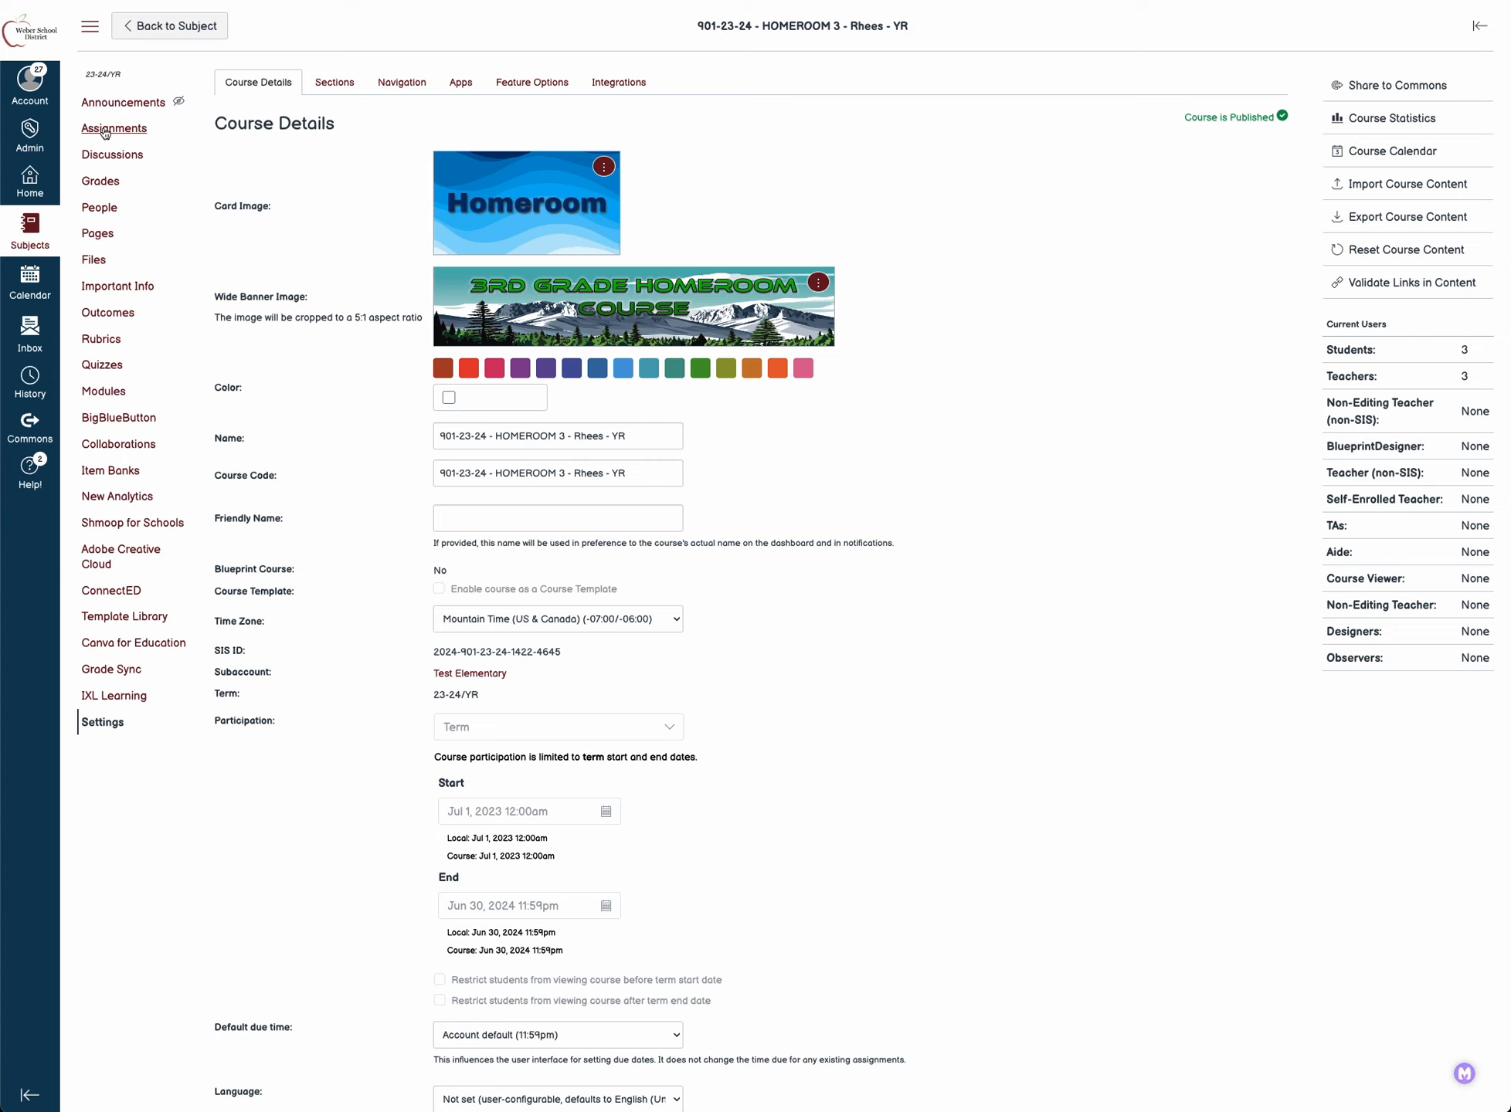
{"action": "mouse_move", "coordinate": [115, 127]}
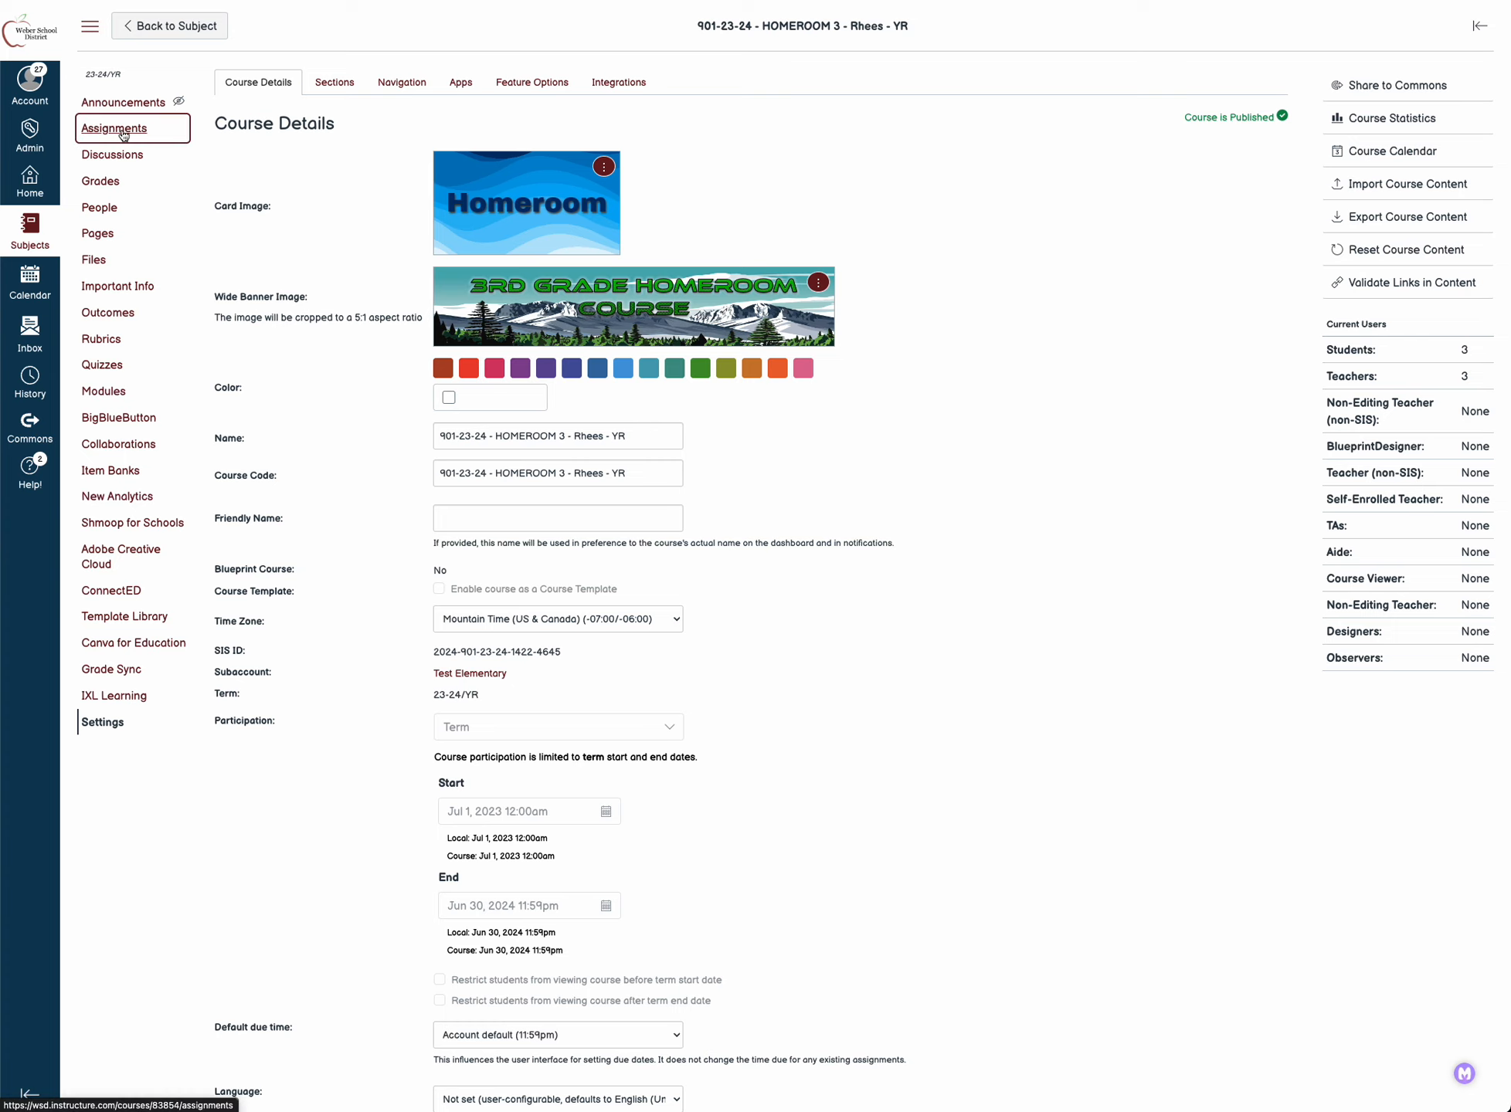
Show the Homeroom course's Assignments list and scroll to Exit Ticket 1.1
{"action": "left_click", "coordinate": [114, 128]}
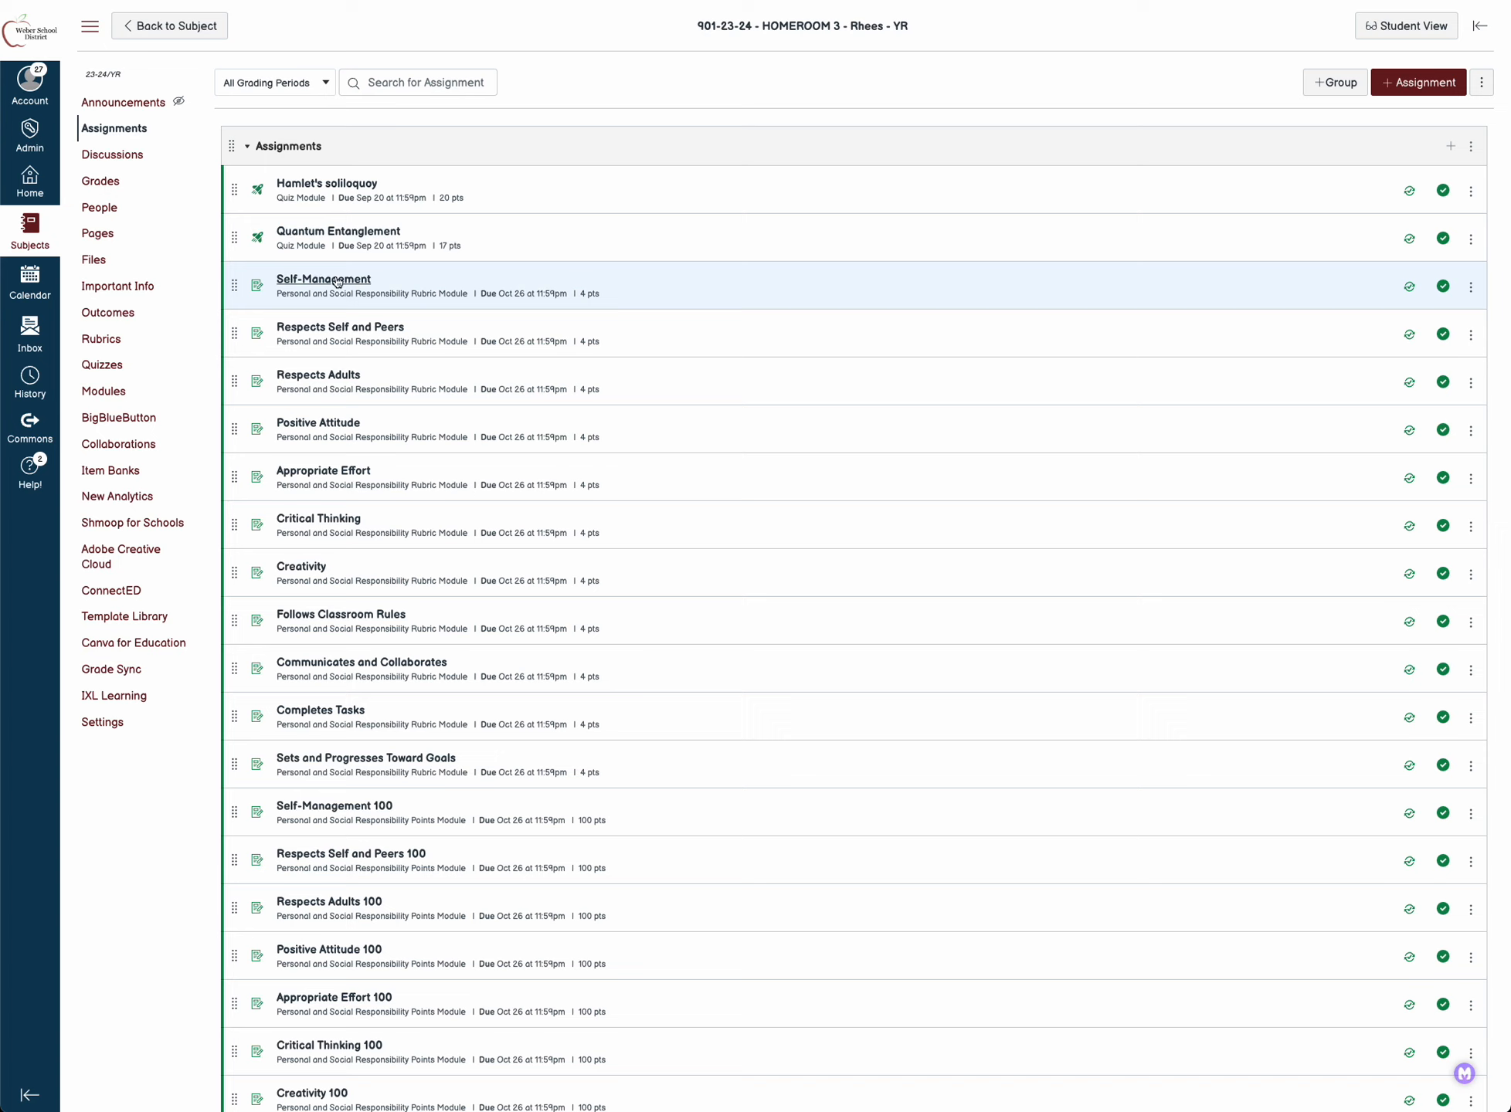
{"action": "scroll", "scroll_direction": "down", "scroll_amount": 3}
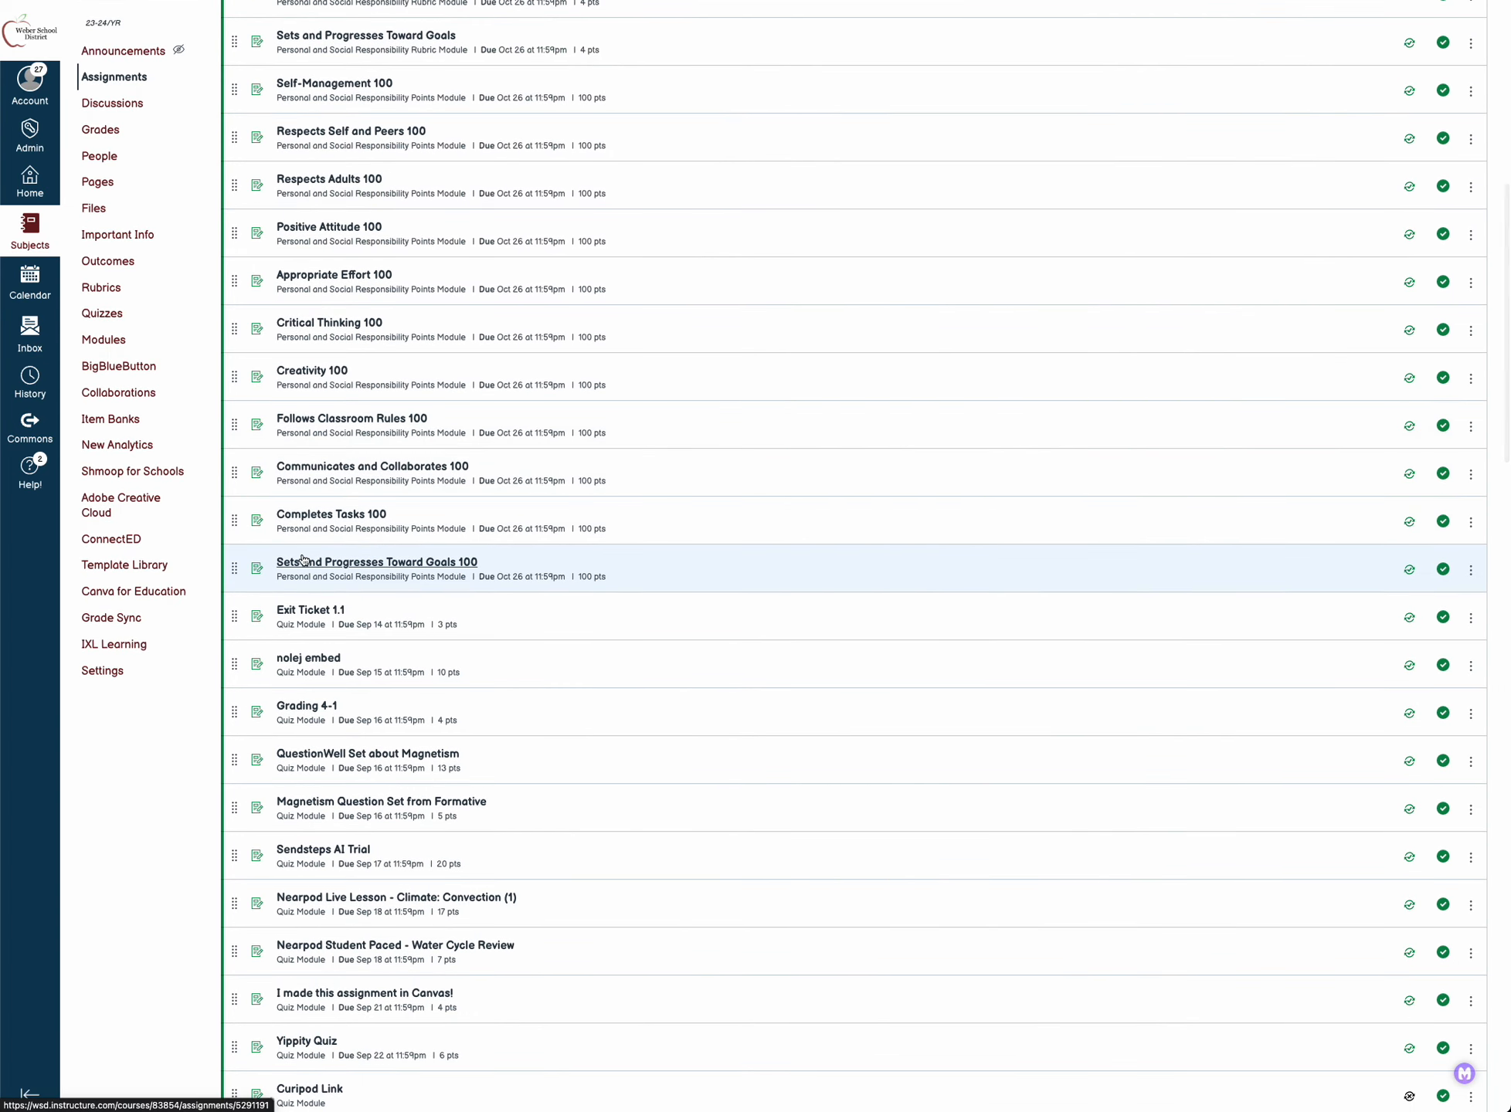
{"action": "mouse_move", "coordinate": [306, 567]}
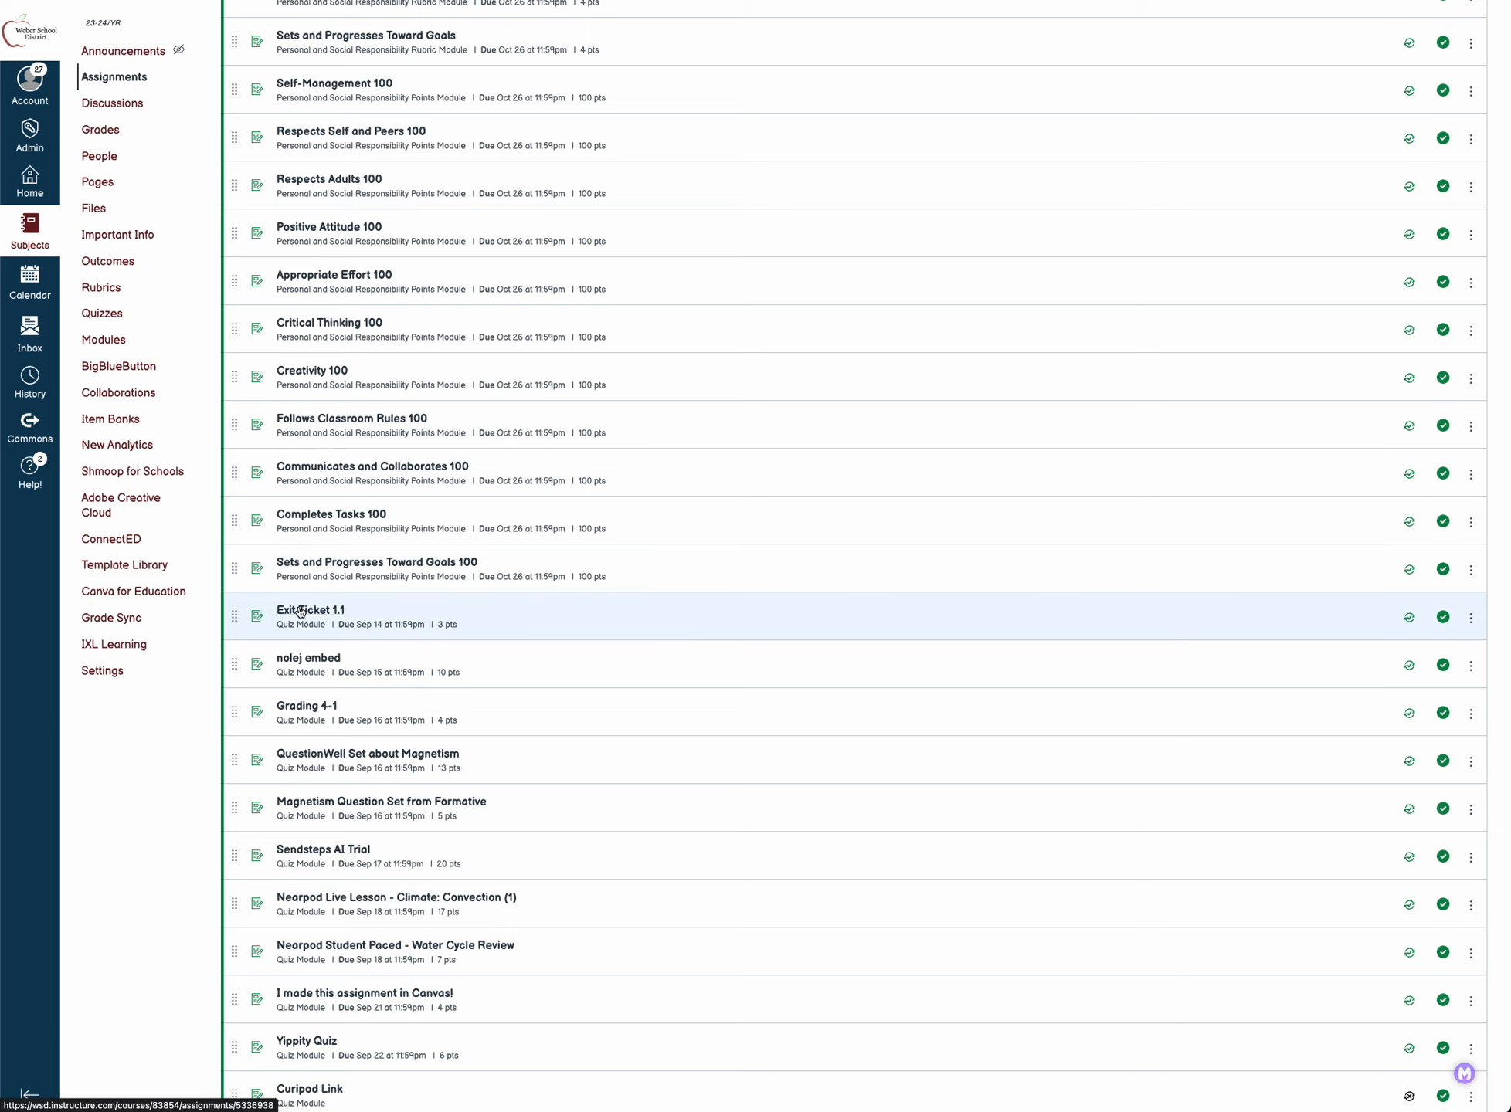
{"action": "left_click", "coordinate": [310, 610]}
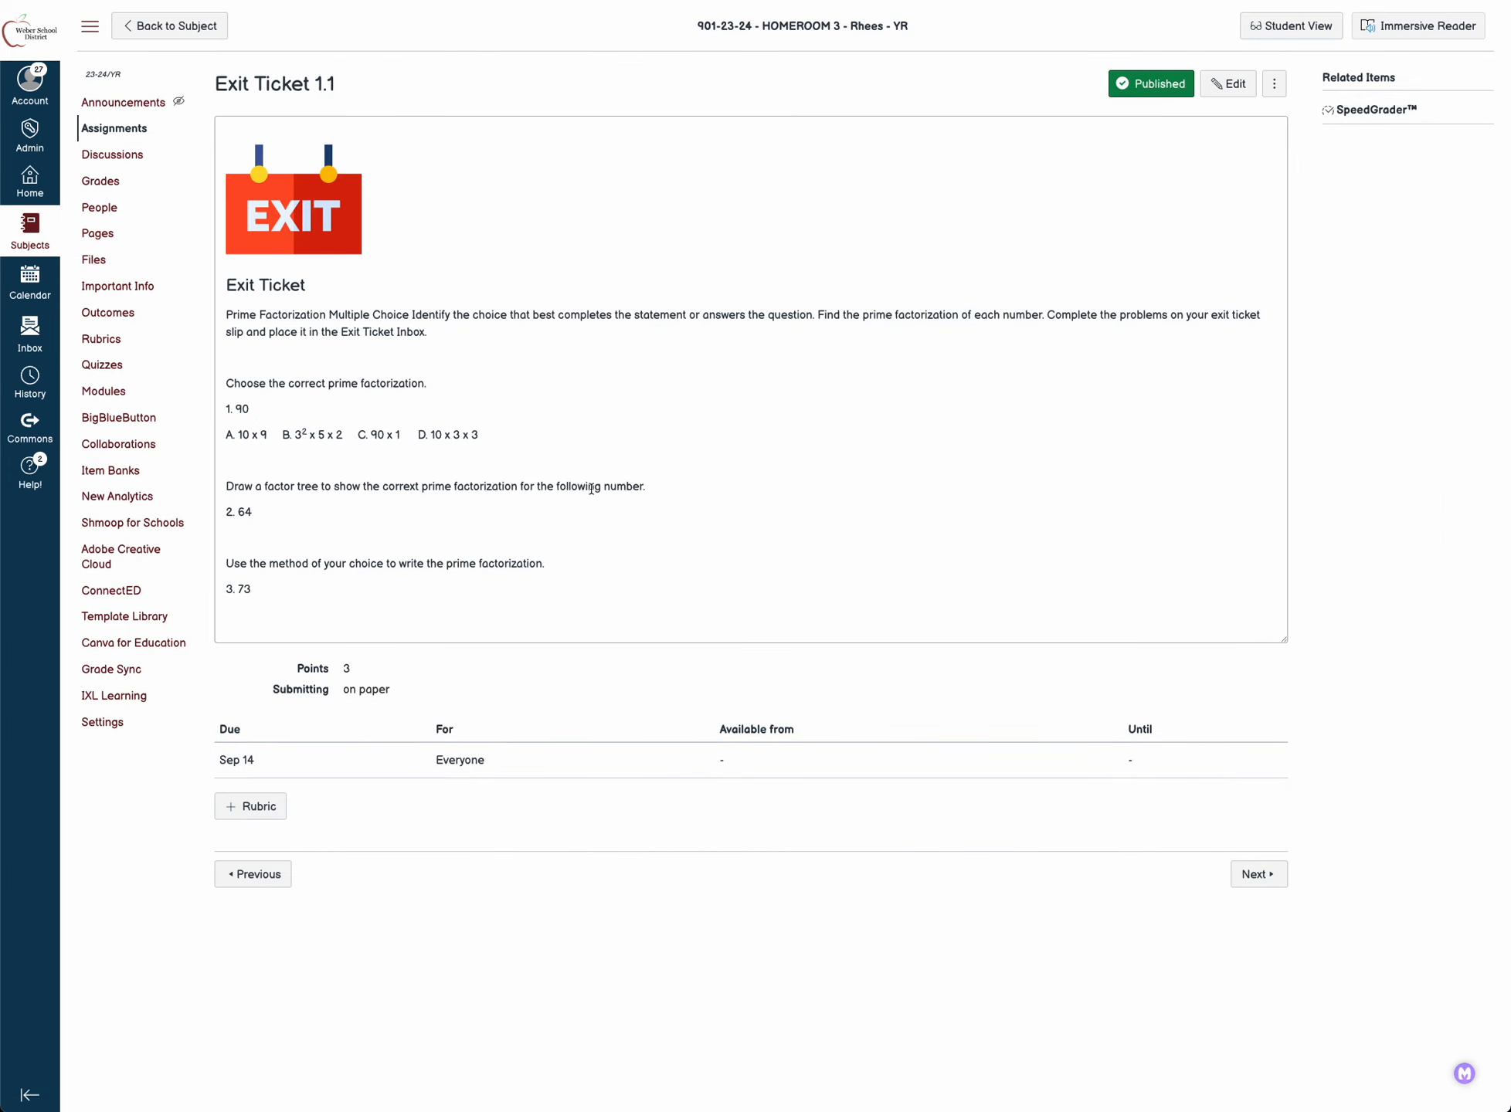
{"action": "mouse_move", "coordinate": [512, 337]}
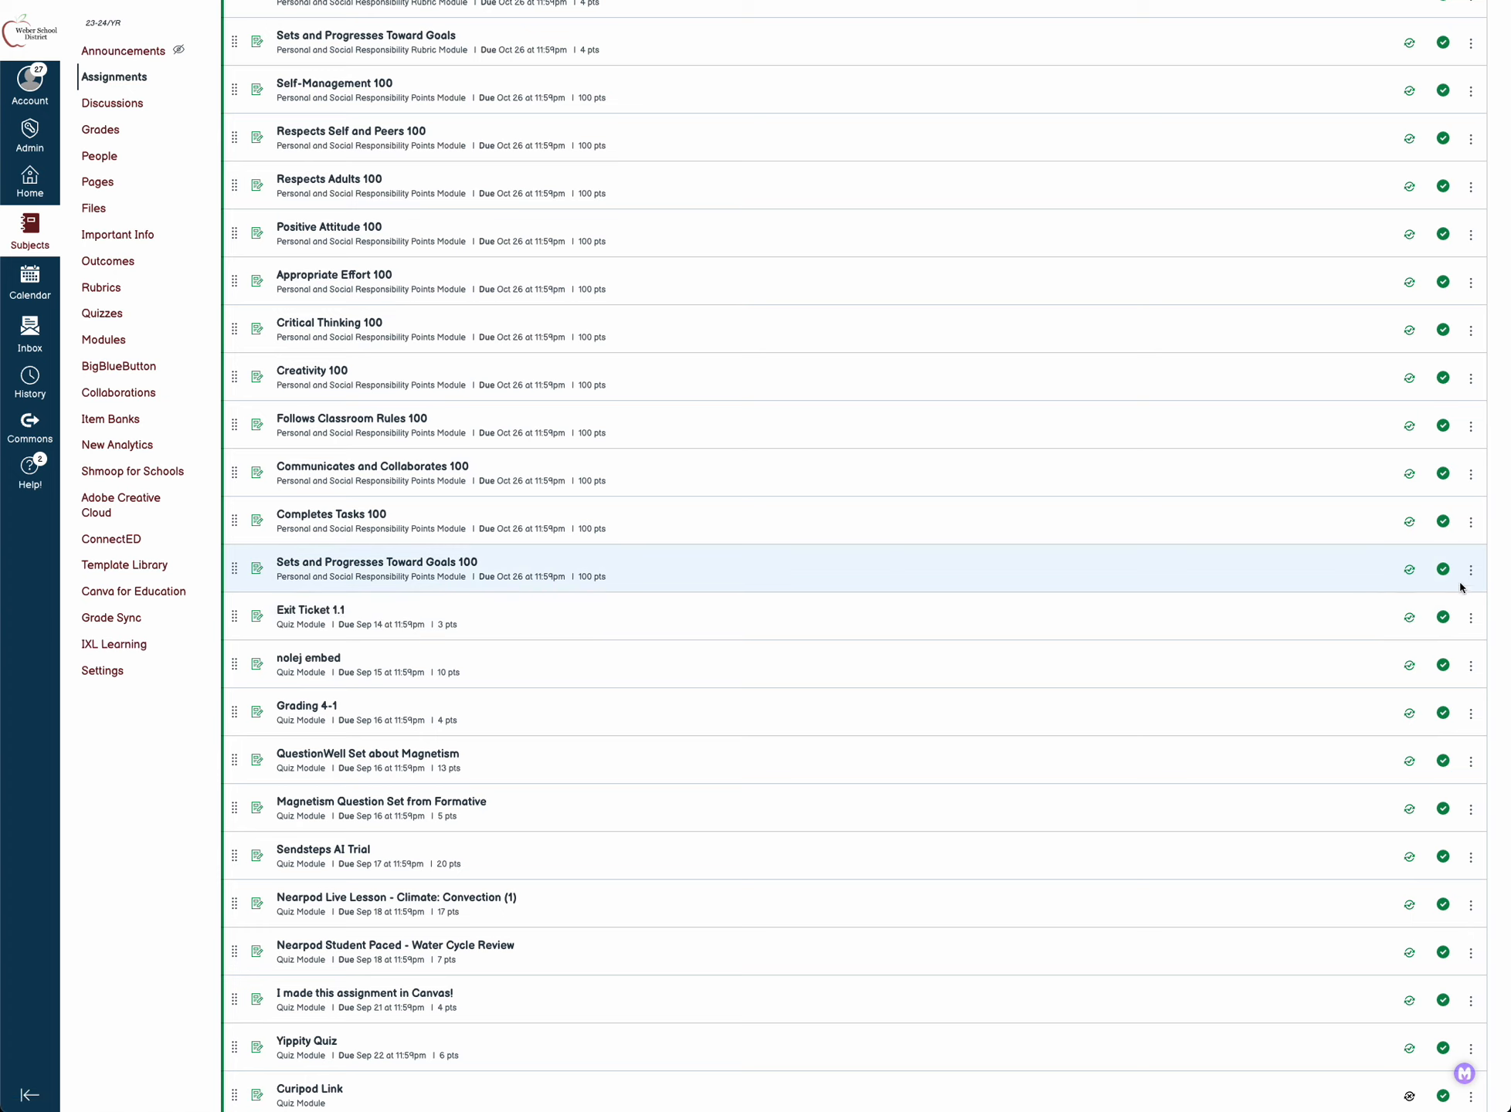
Edit Exit Ticket 1.1 from its row menu and expand to More Options
{"action": "left_click", "coordinate": [1471, 617]}
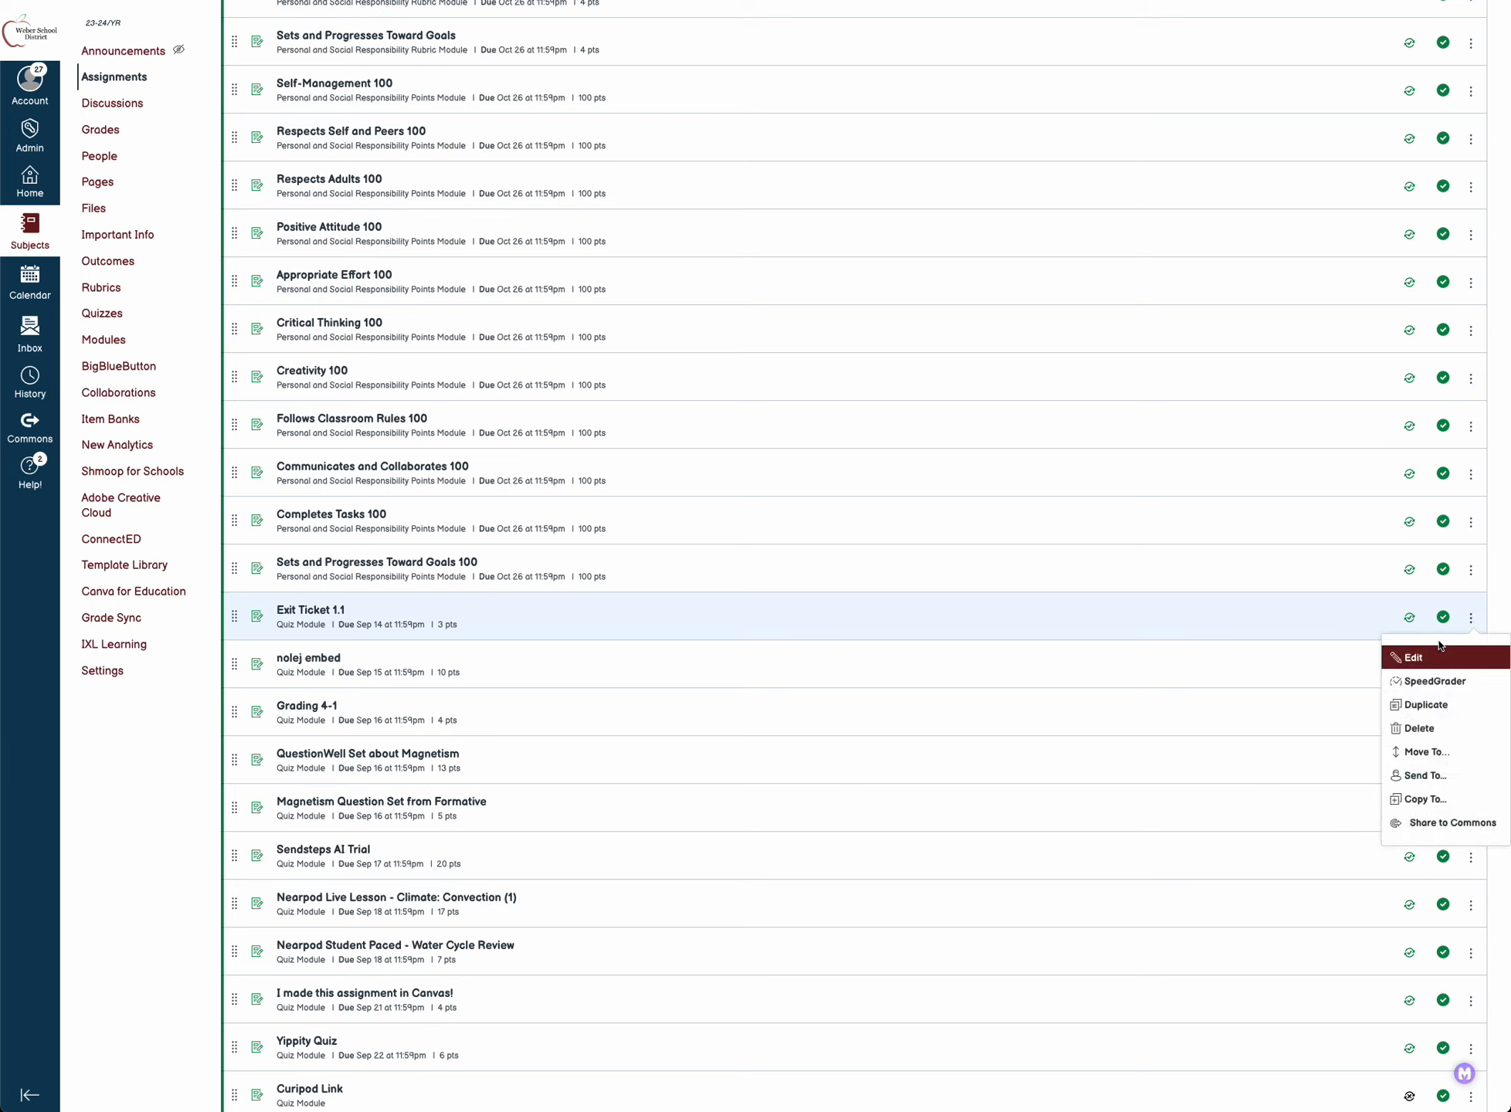
{"action": "left_click", "coordinate": [1410, 658]}
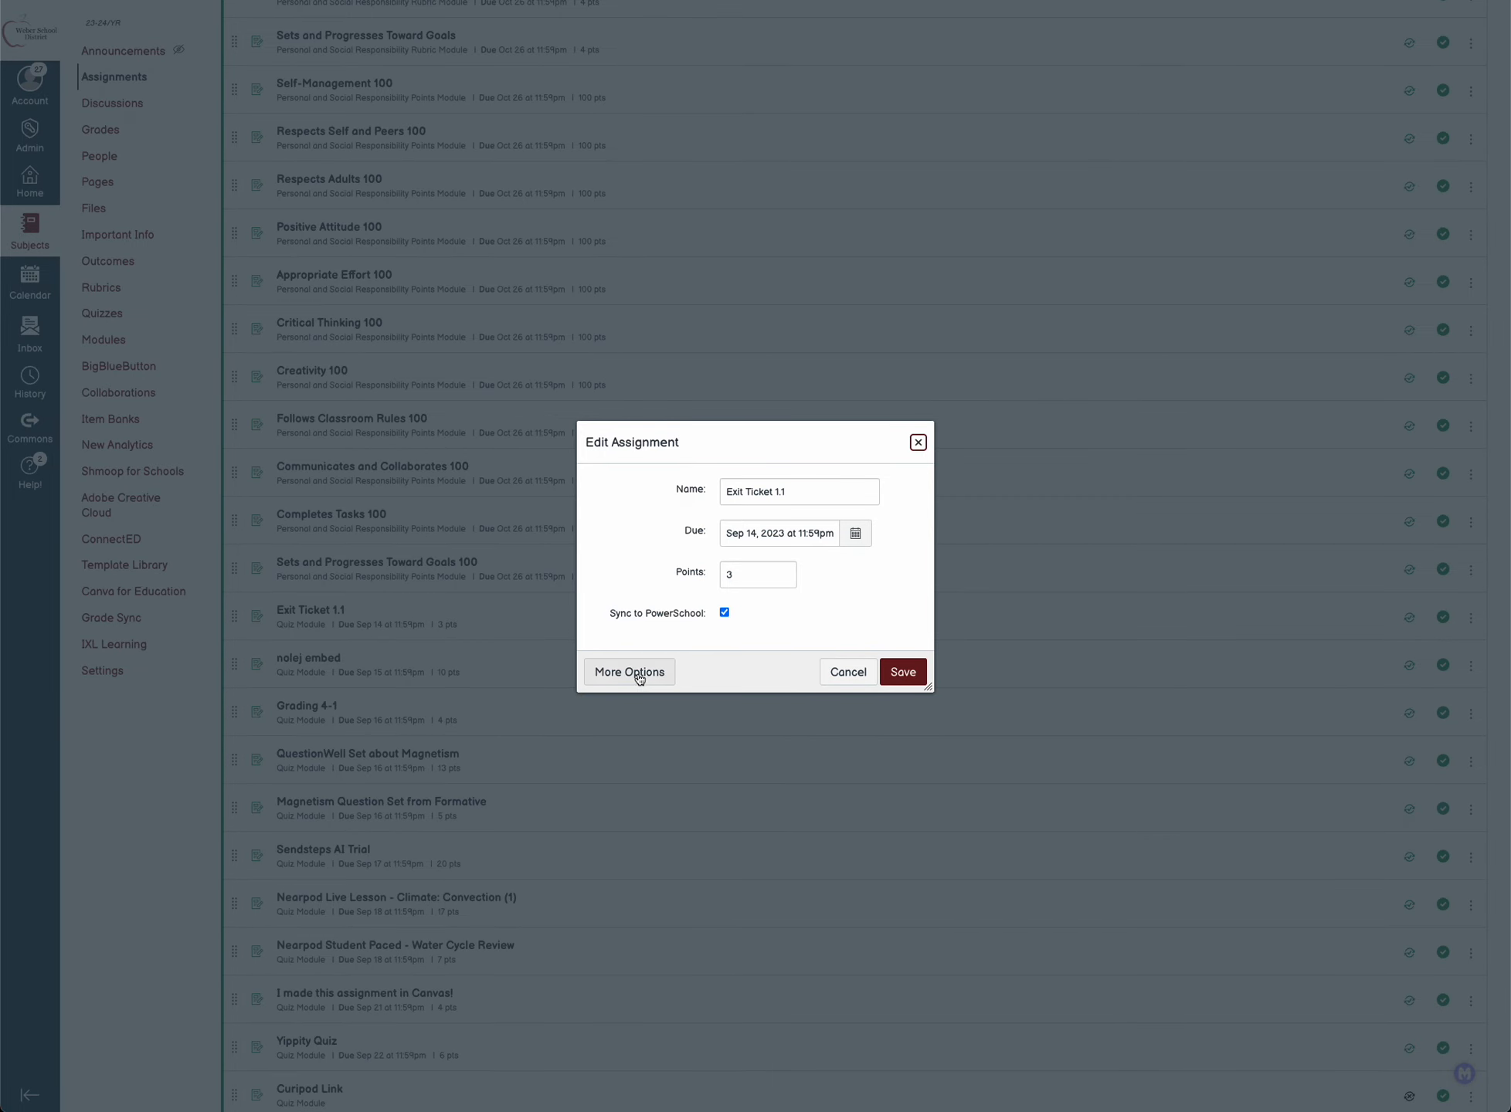
{"action": "left_click", "coordinate": [628, 672]}
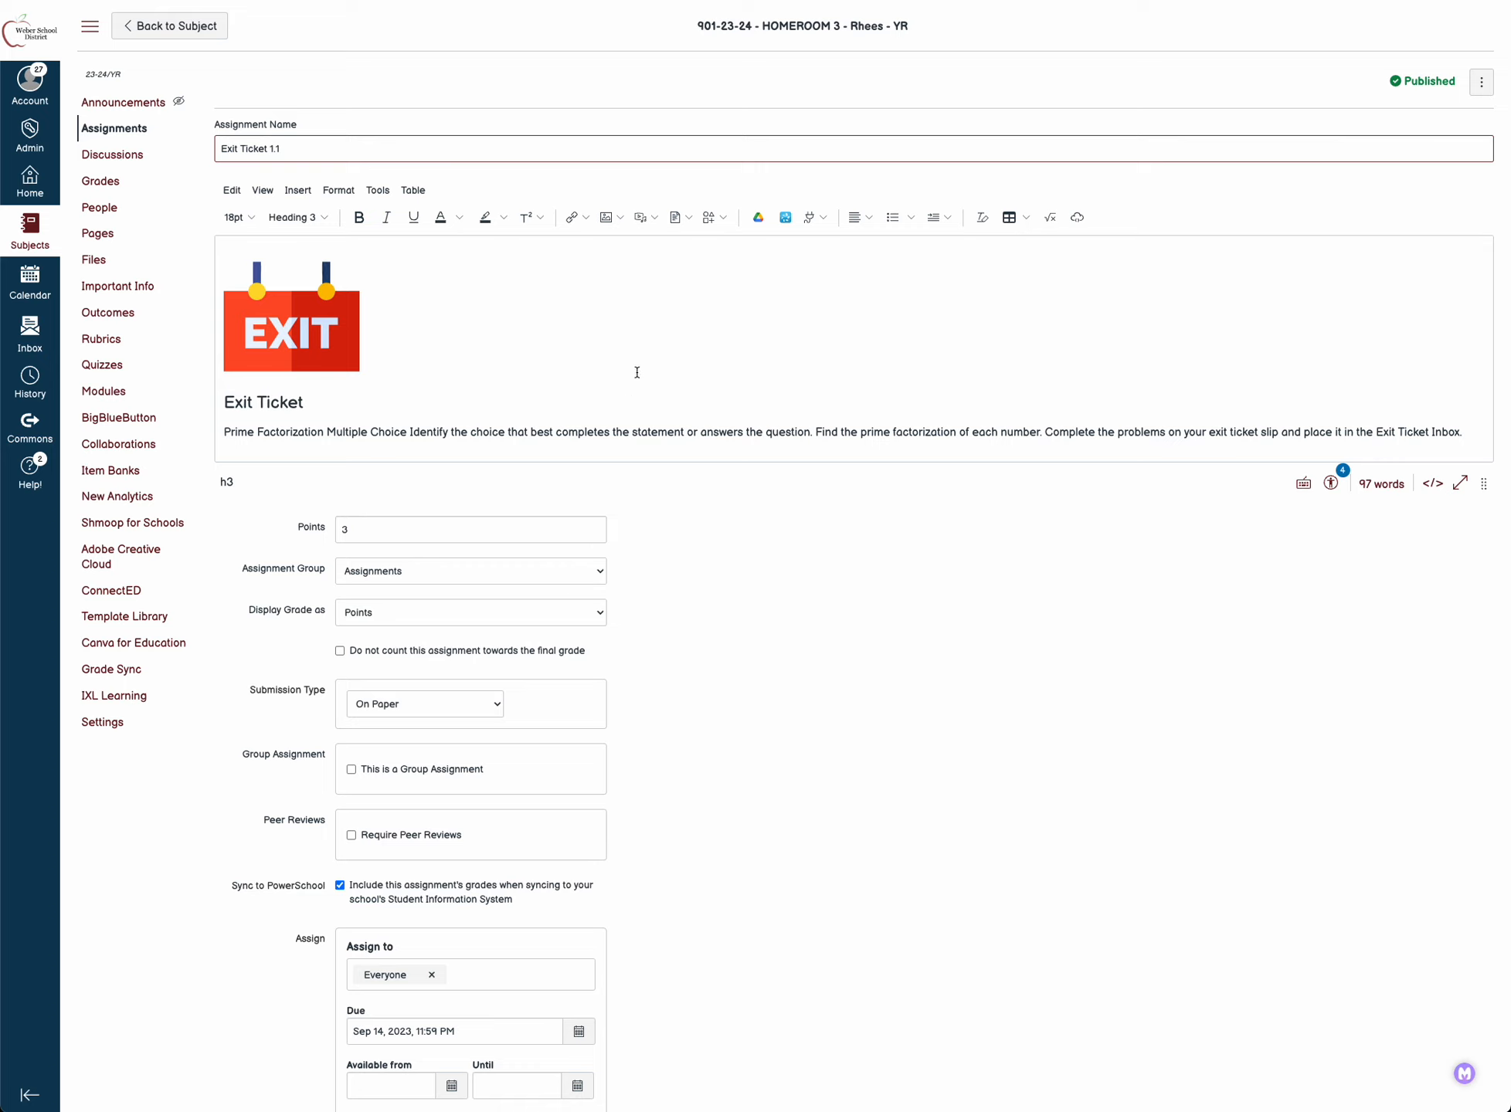
{"action": "mouse_move", "coordinate": [647, 372]}
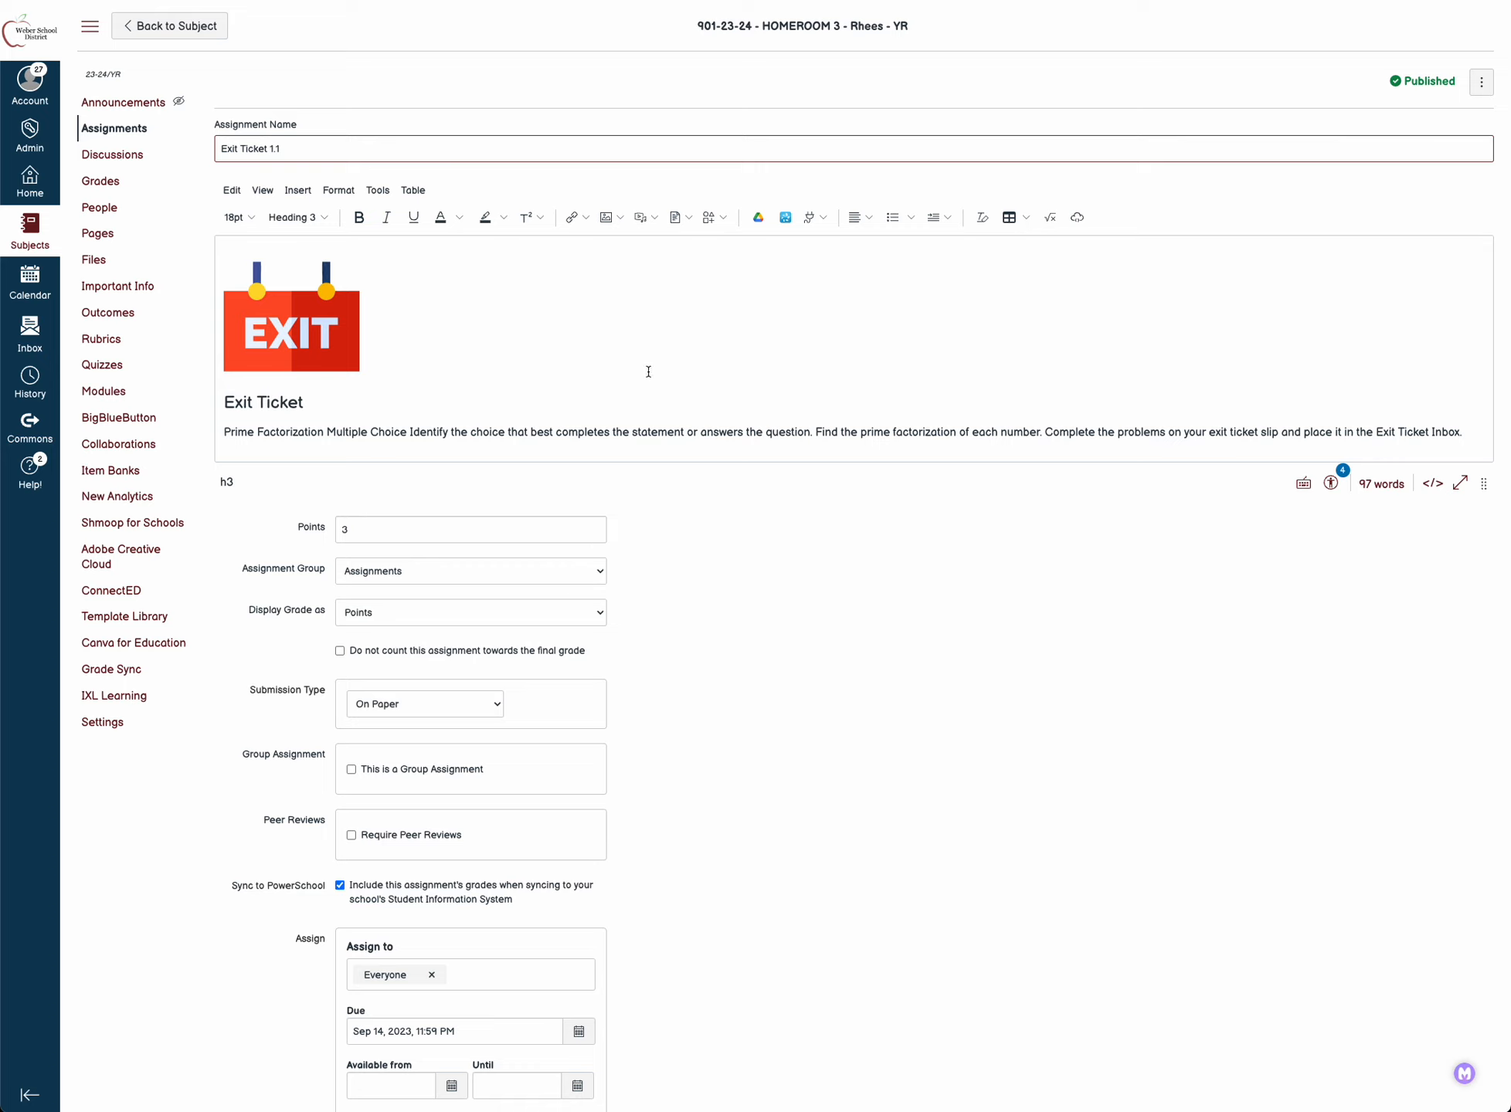
{"action": "mouse_move", "coordinate": [908, 367]}
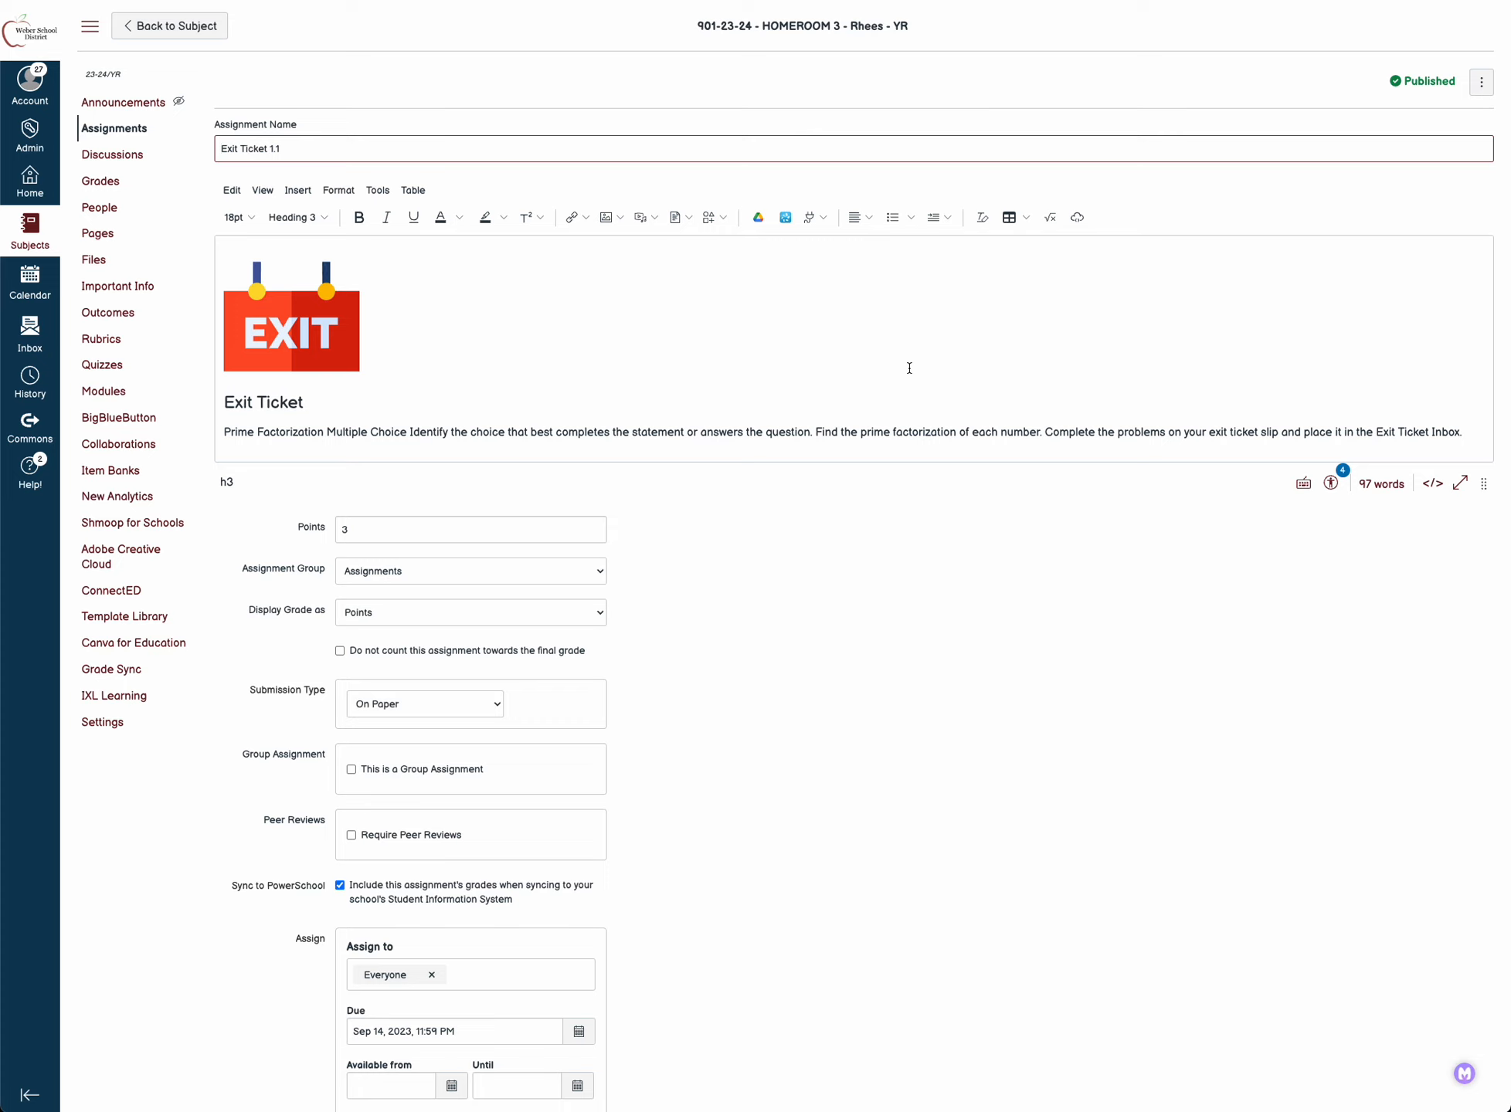
{"action": "mouse_move", "coordinate": [490, 700]}
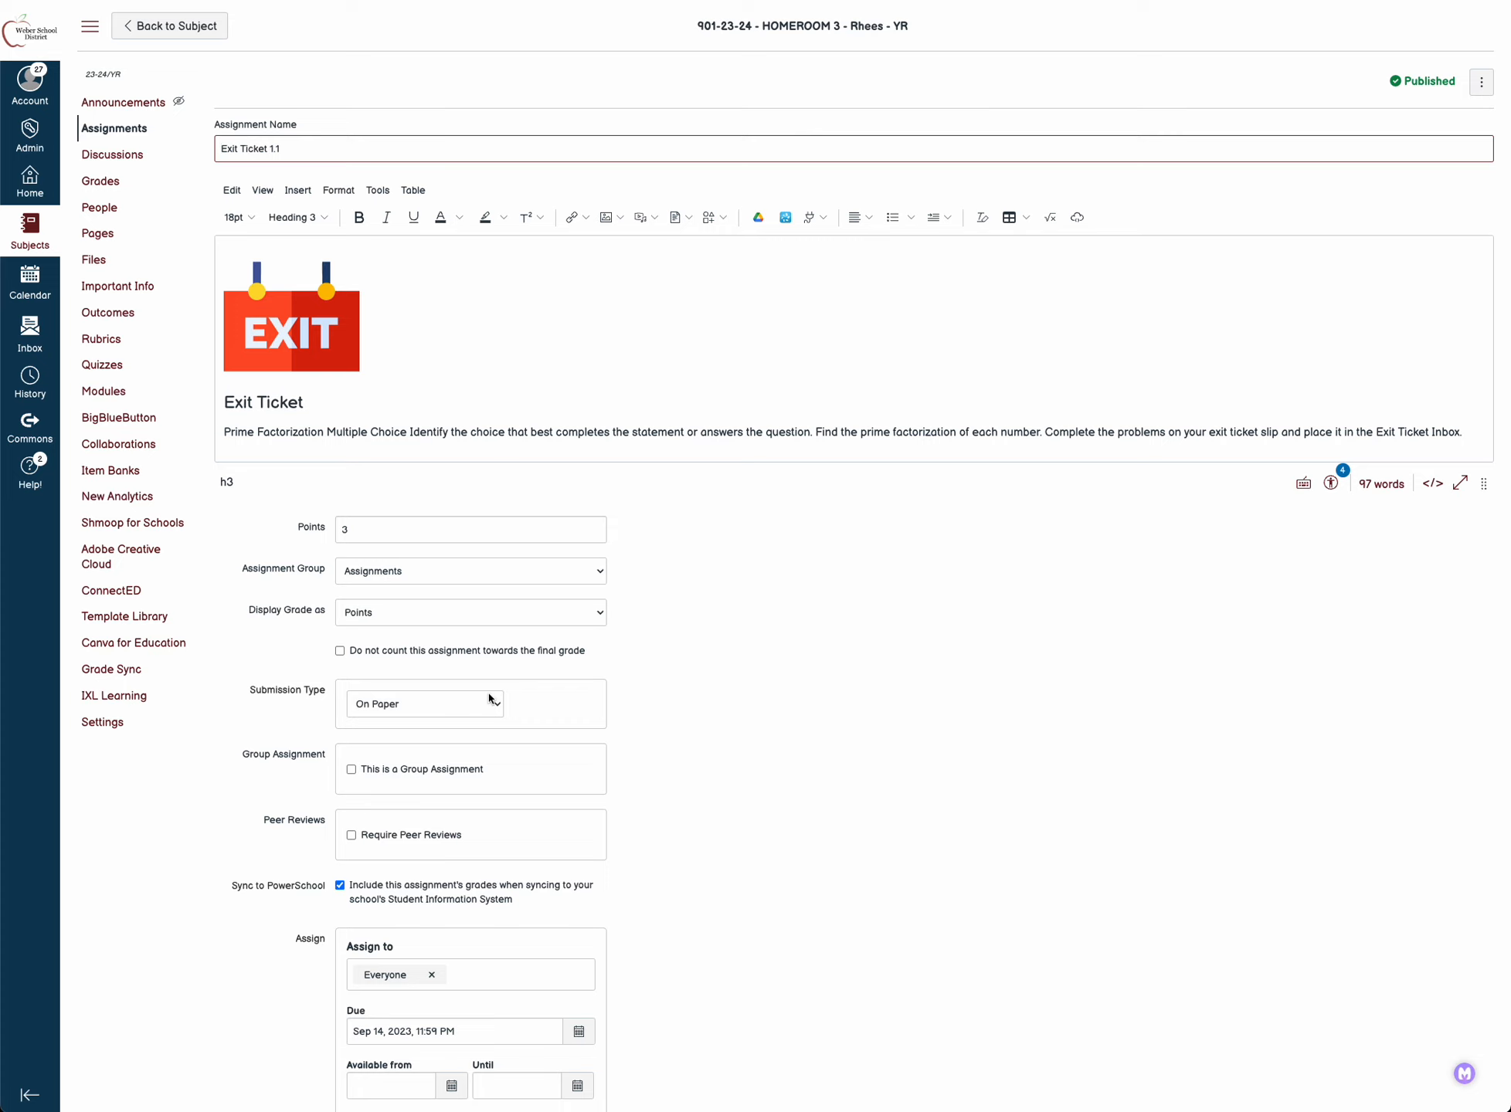
Switch the submission type briefly to Online, then set it back to On Paper
{"action": "left_click", "coordinate": [423, 702]}
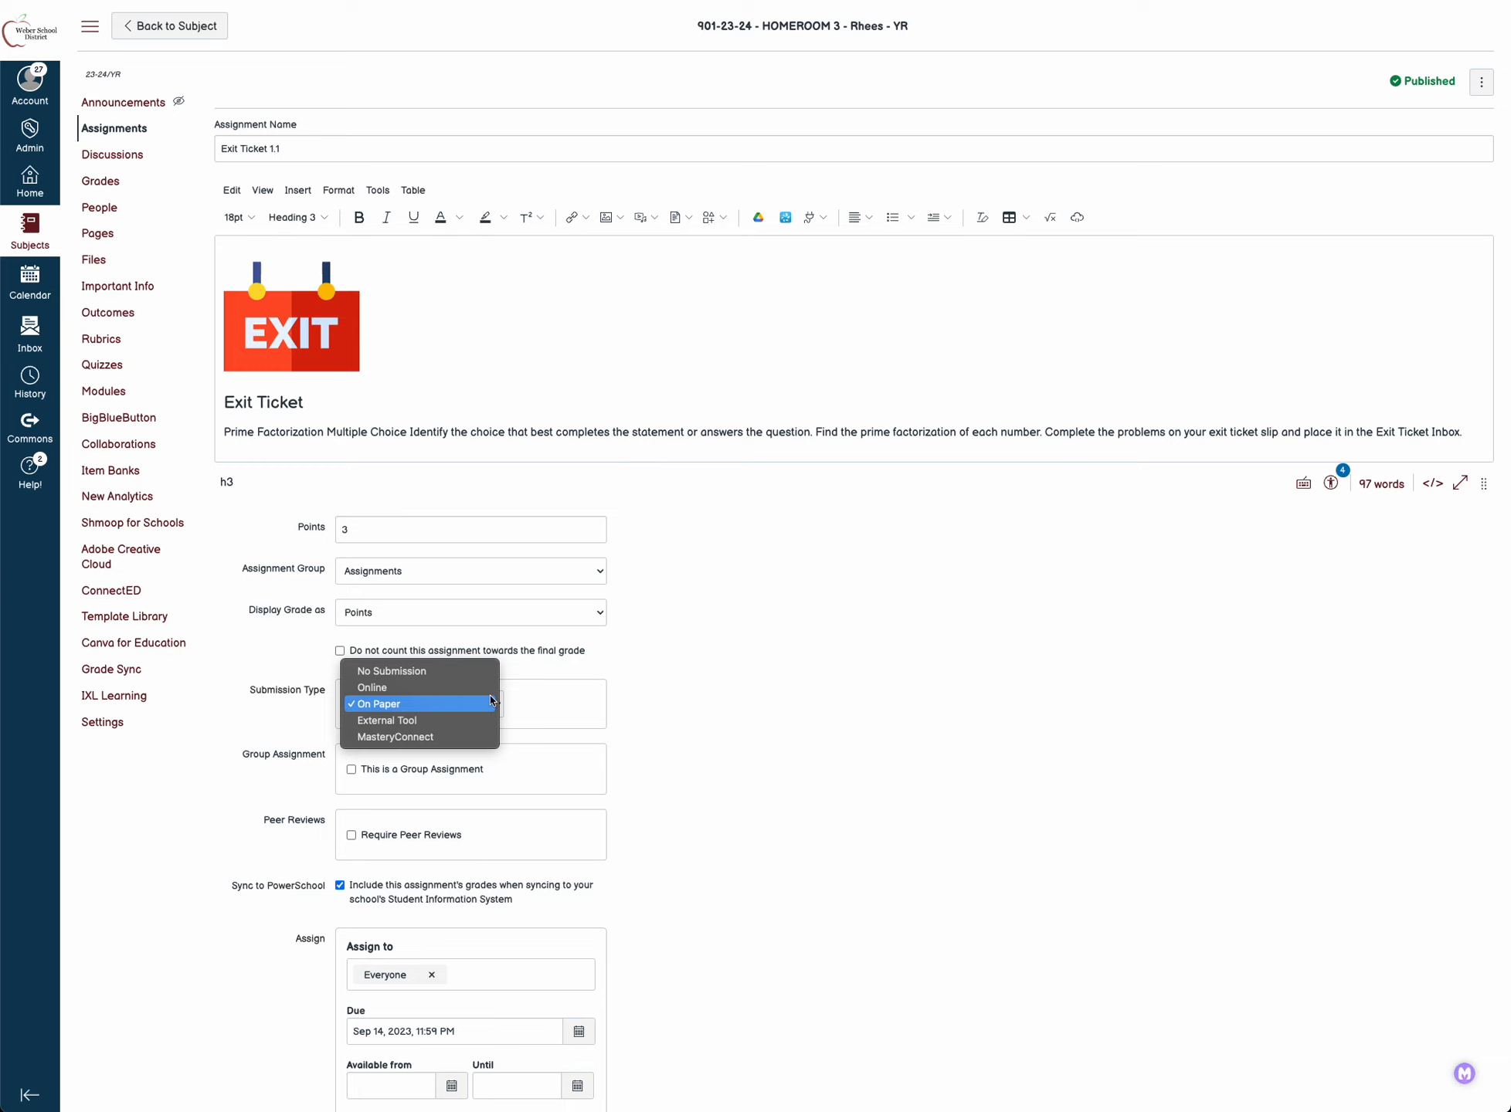
{"action": "left_click", "coordinate": [371, 688]}
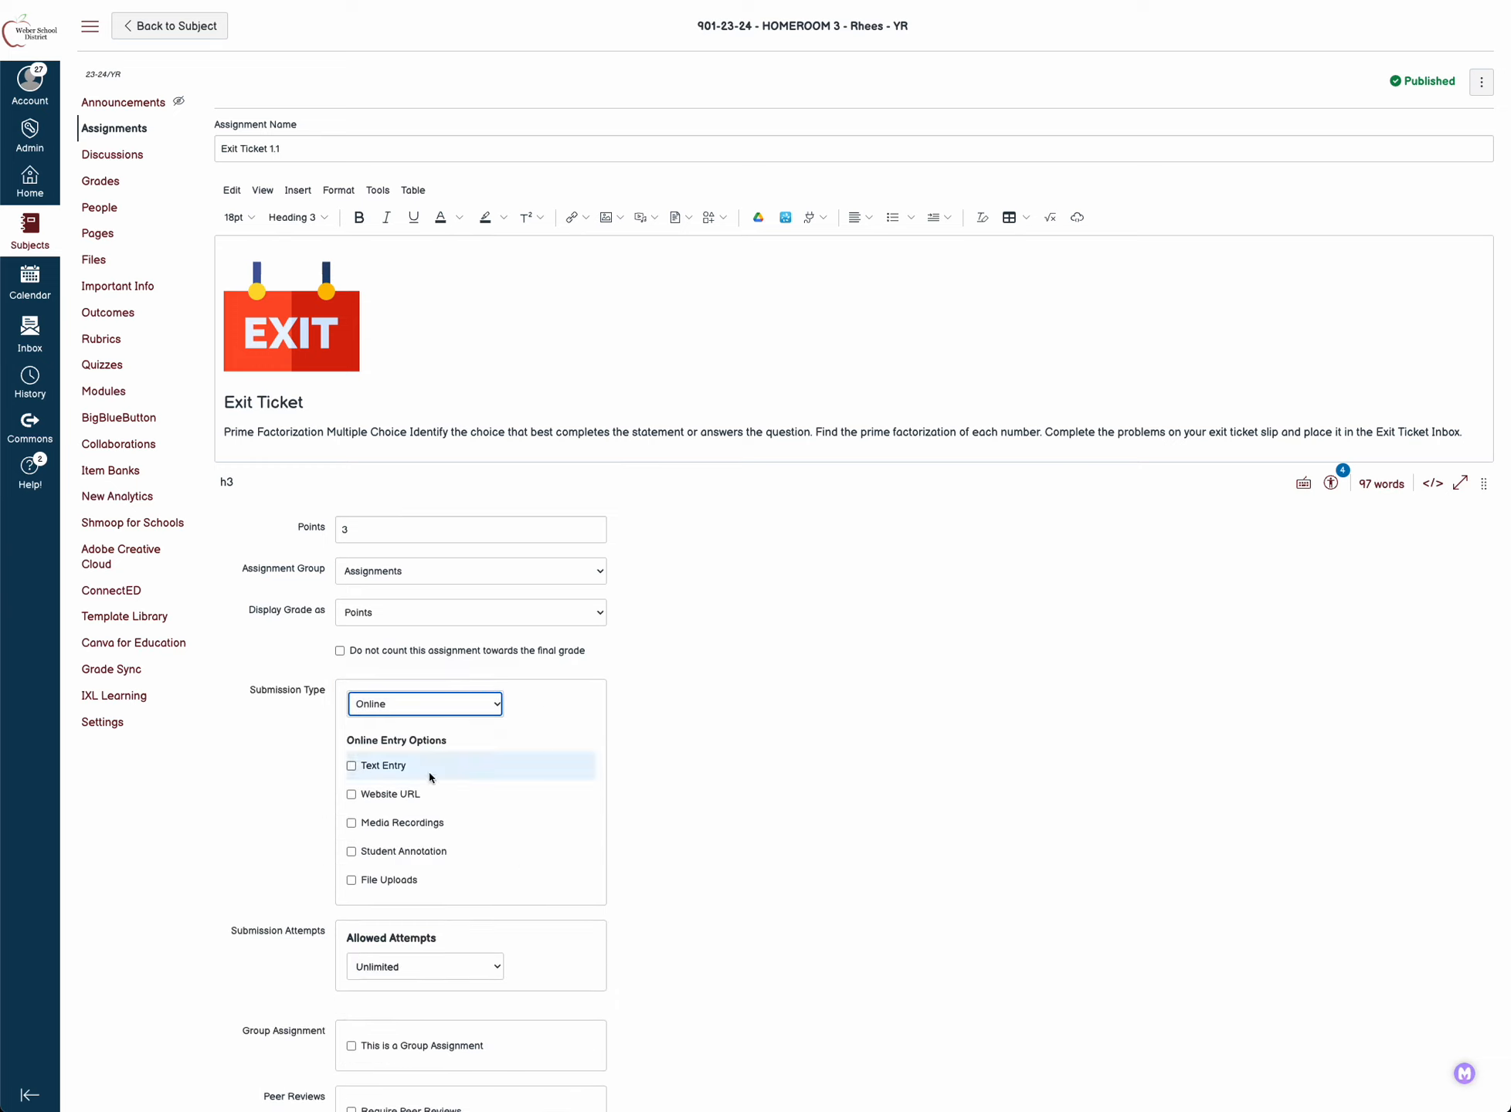
{"action": "mouse_move", "coordinate": [404, 851]}
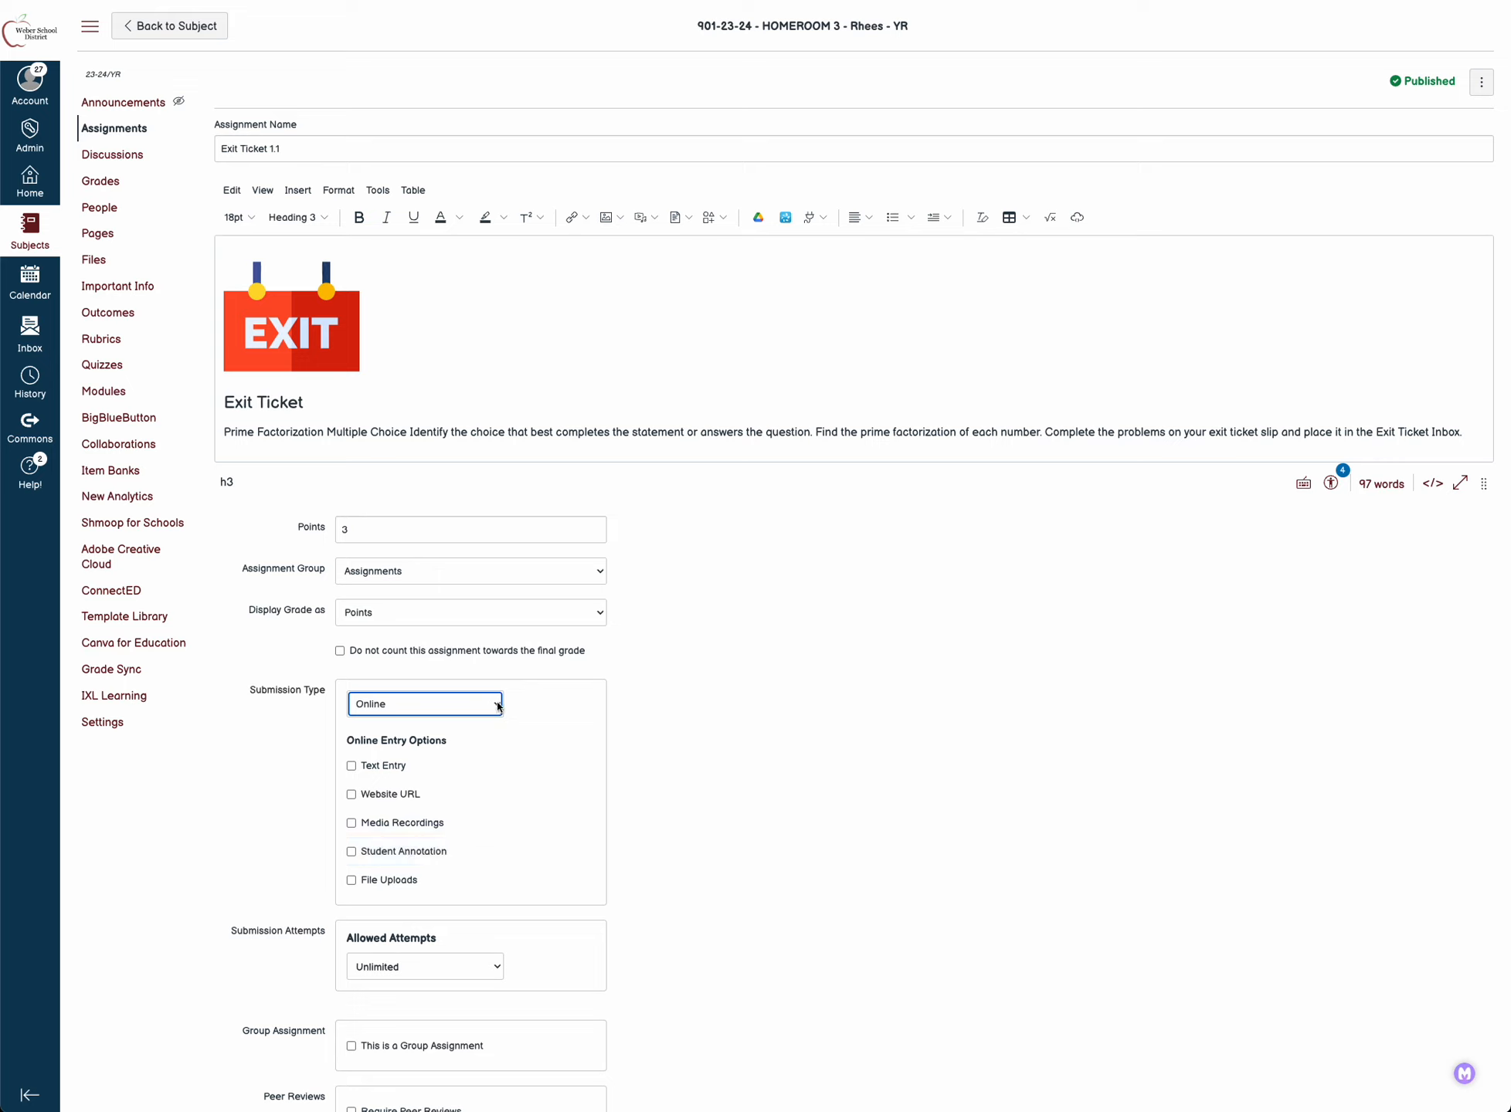
{"action": "left_click", "coordinate": [423, 703]}
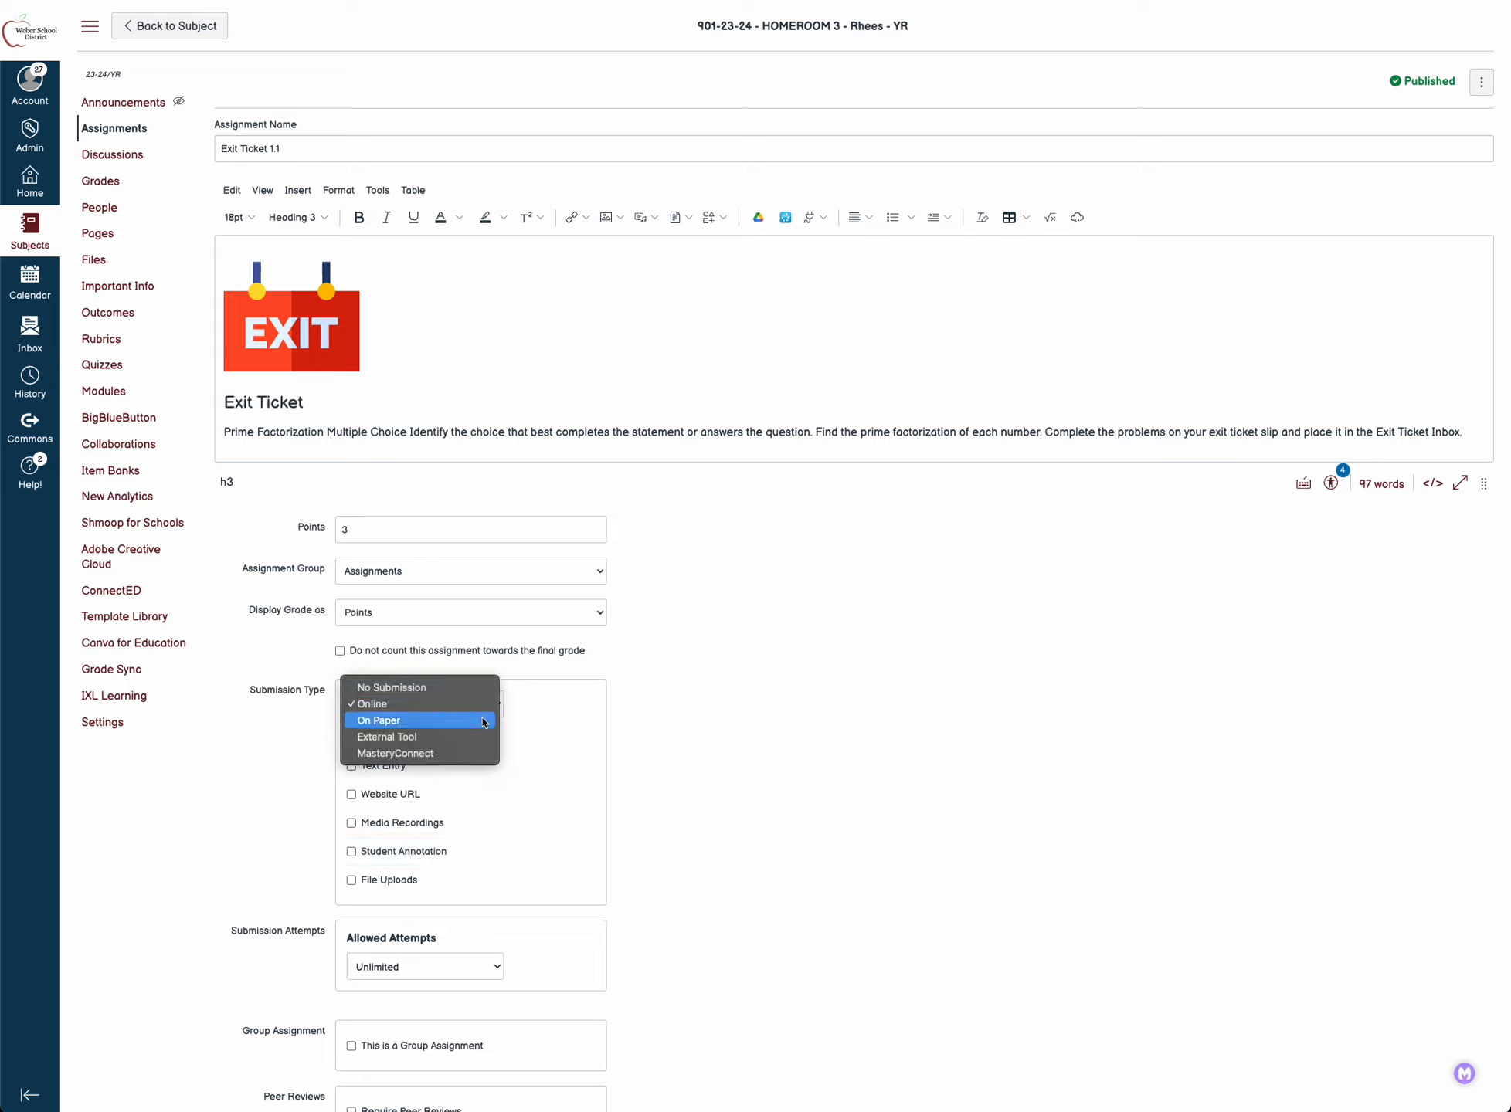
{"action": "left_click", "coordinate": [377, 720]}
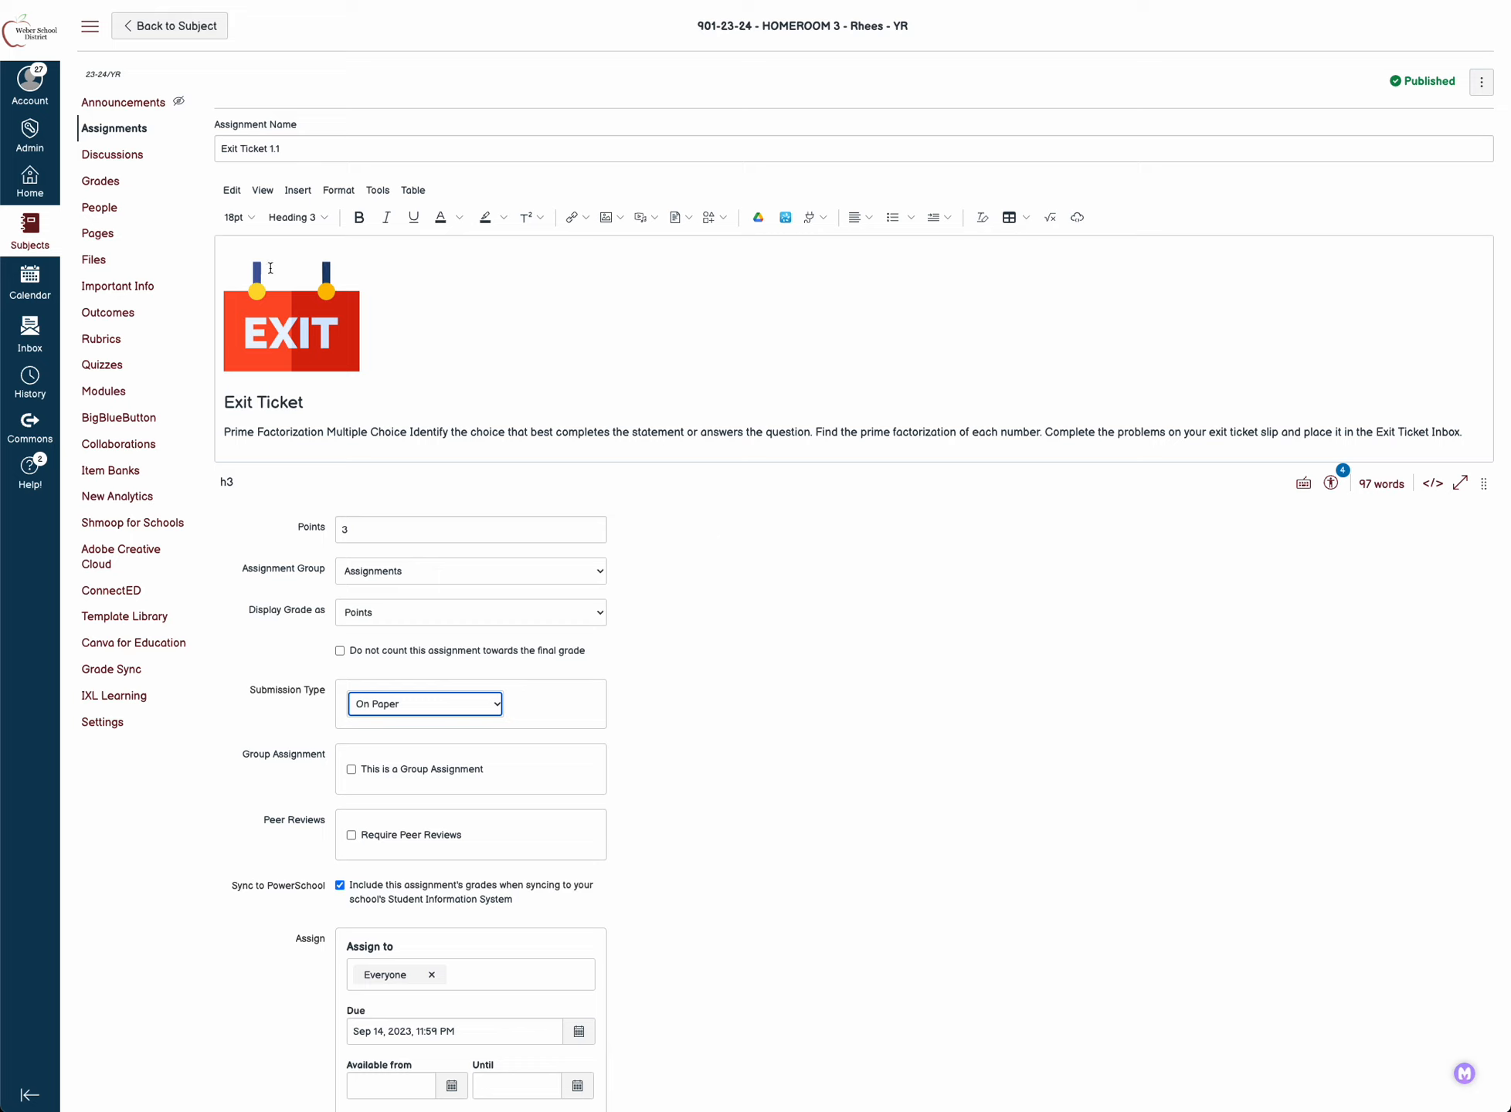
Place the cursor after the last description question and show the Apps embed list
{"action": "left_click", "coordinate": [290, 329]}
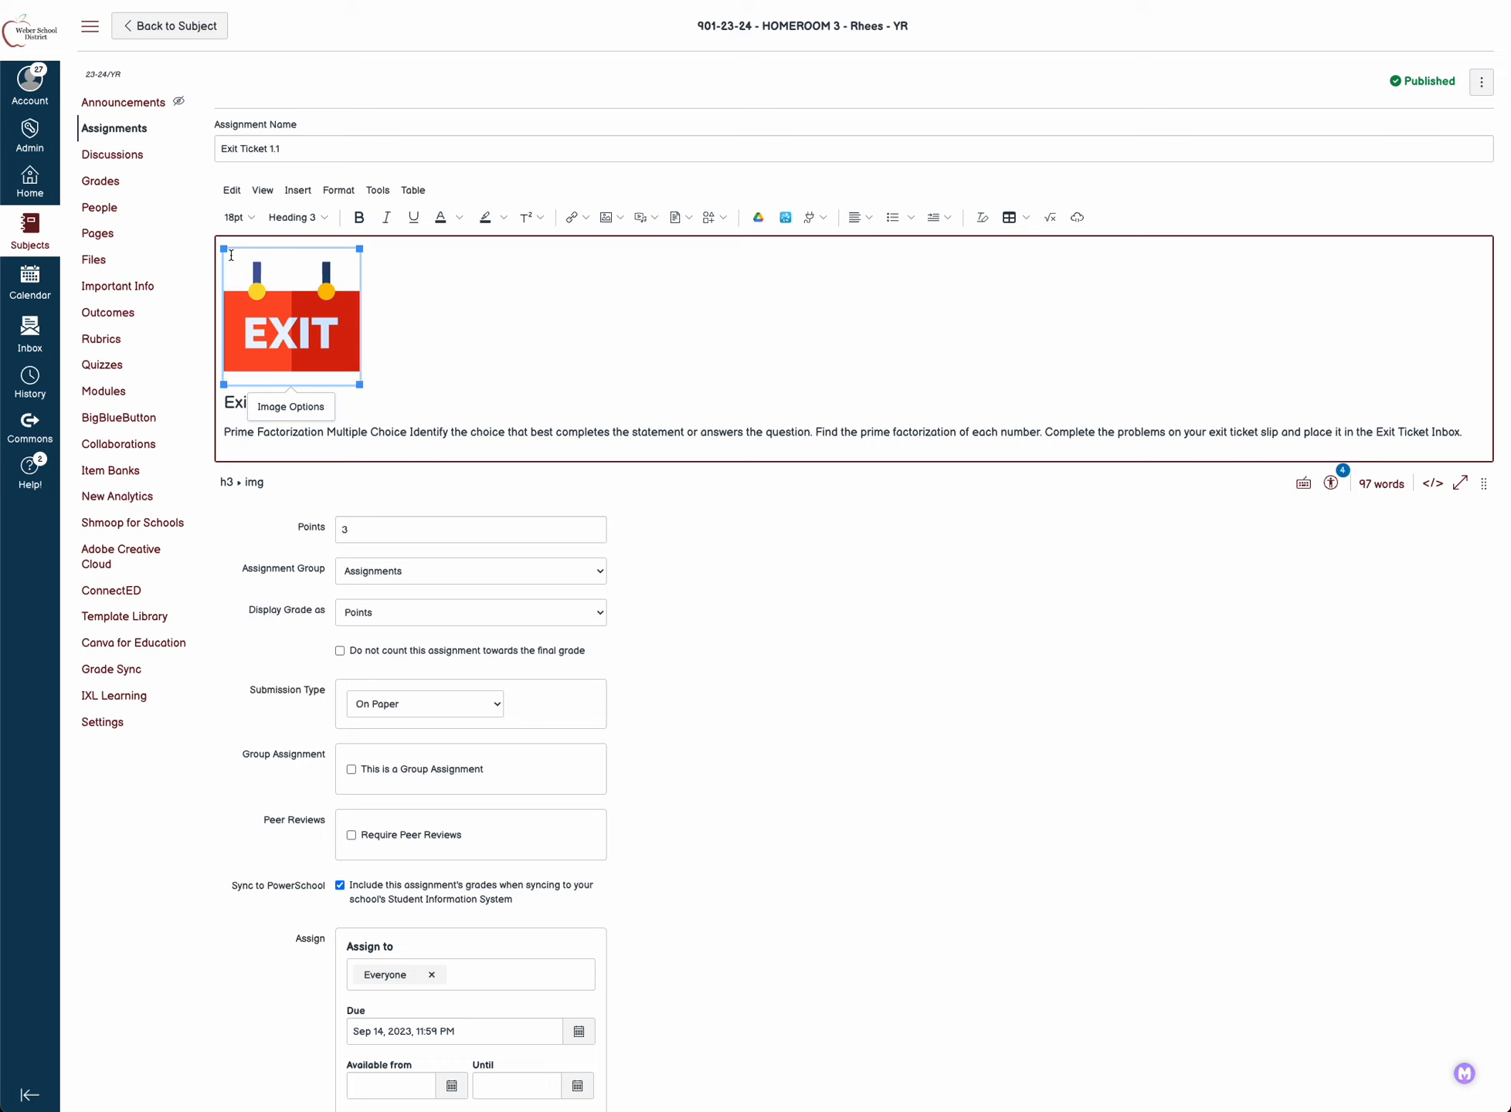
{"action": "scroll", "scroll_direction": "down", "scroll_amount": 3}
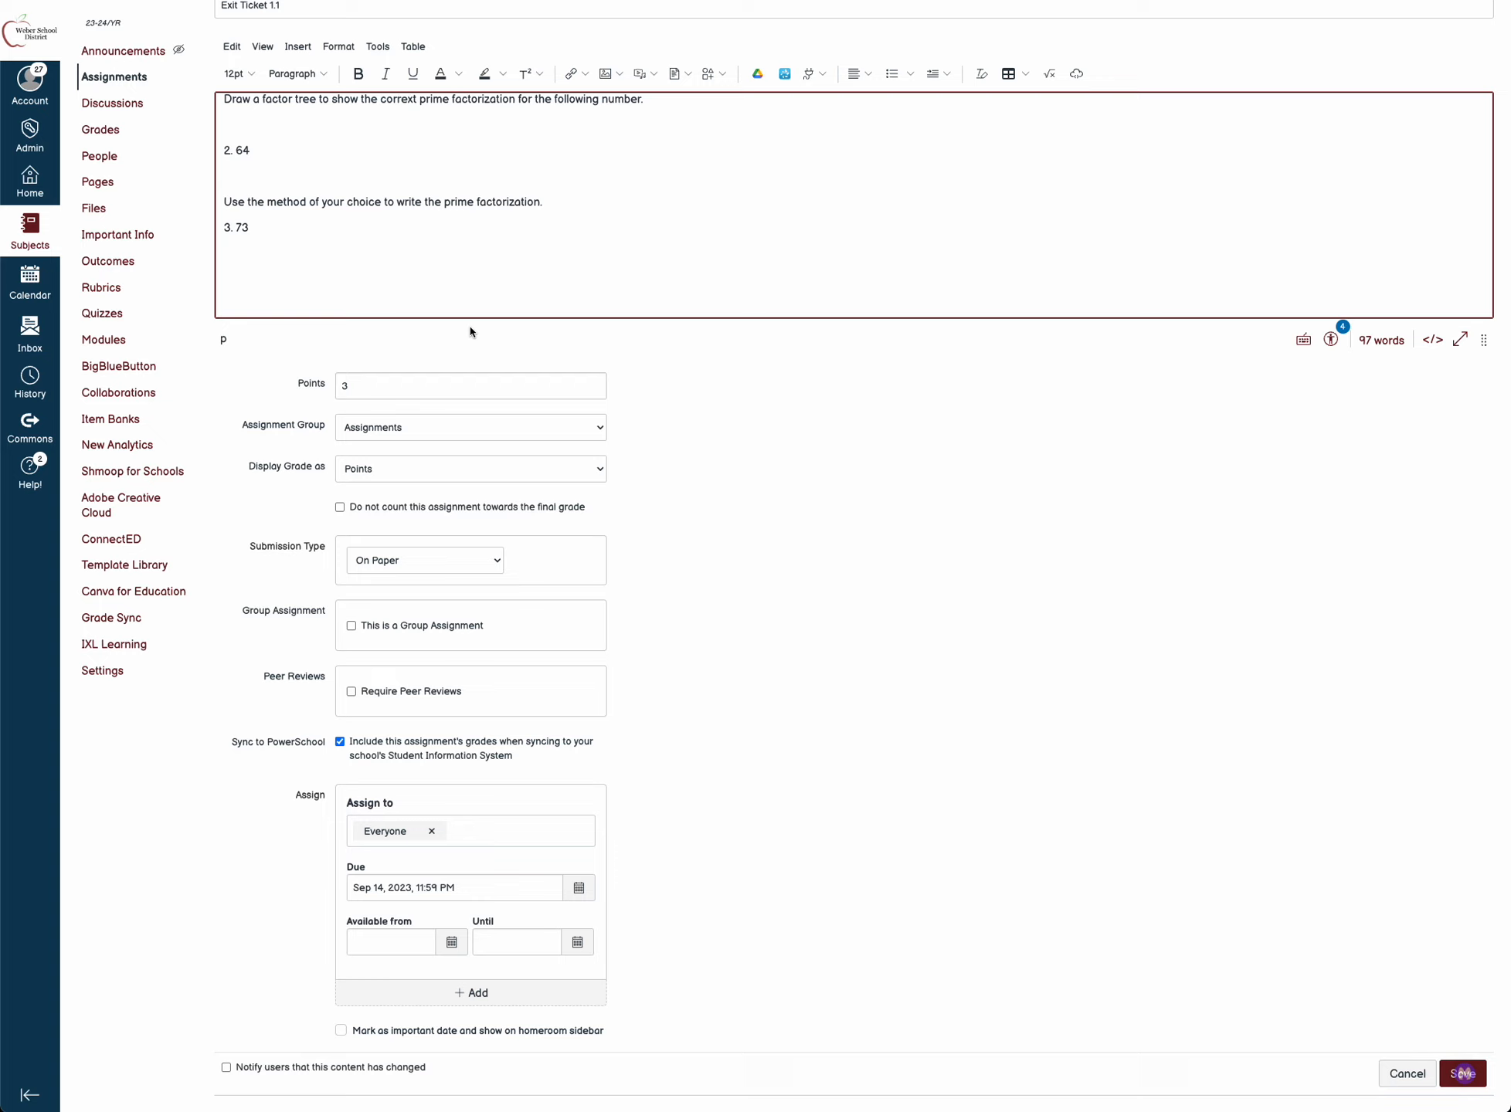
{"action": "left_click", "coordinate": [815, 73]}
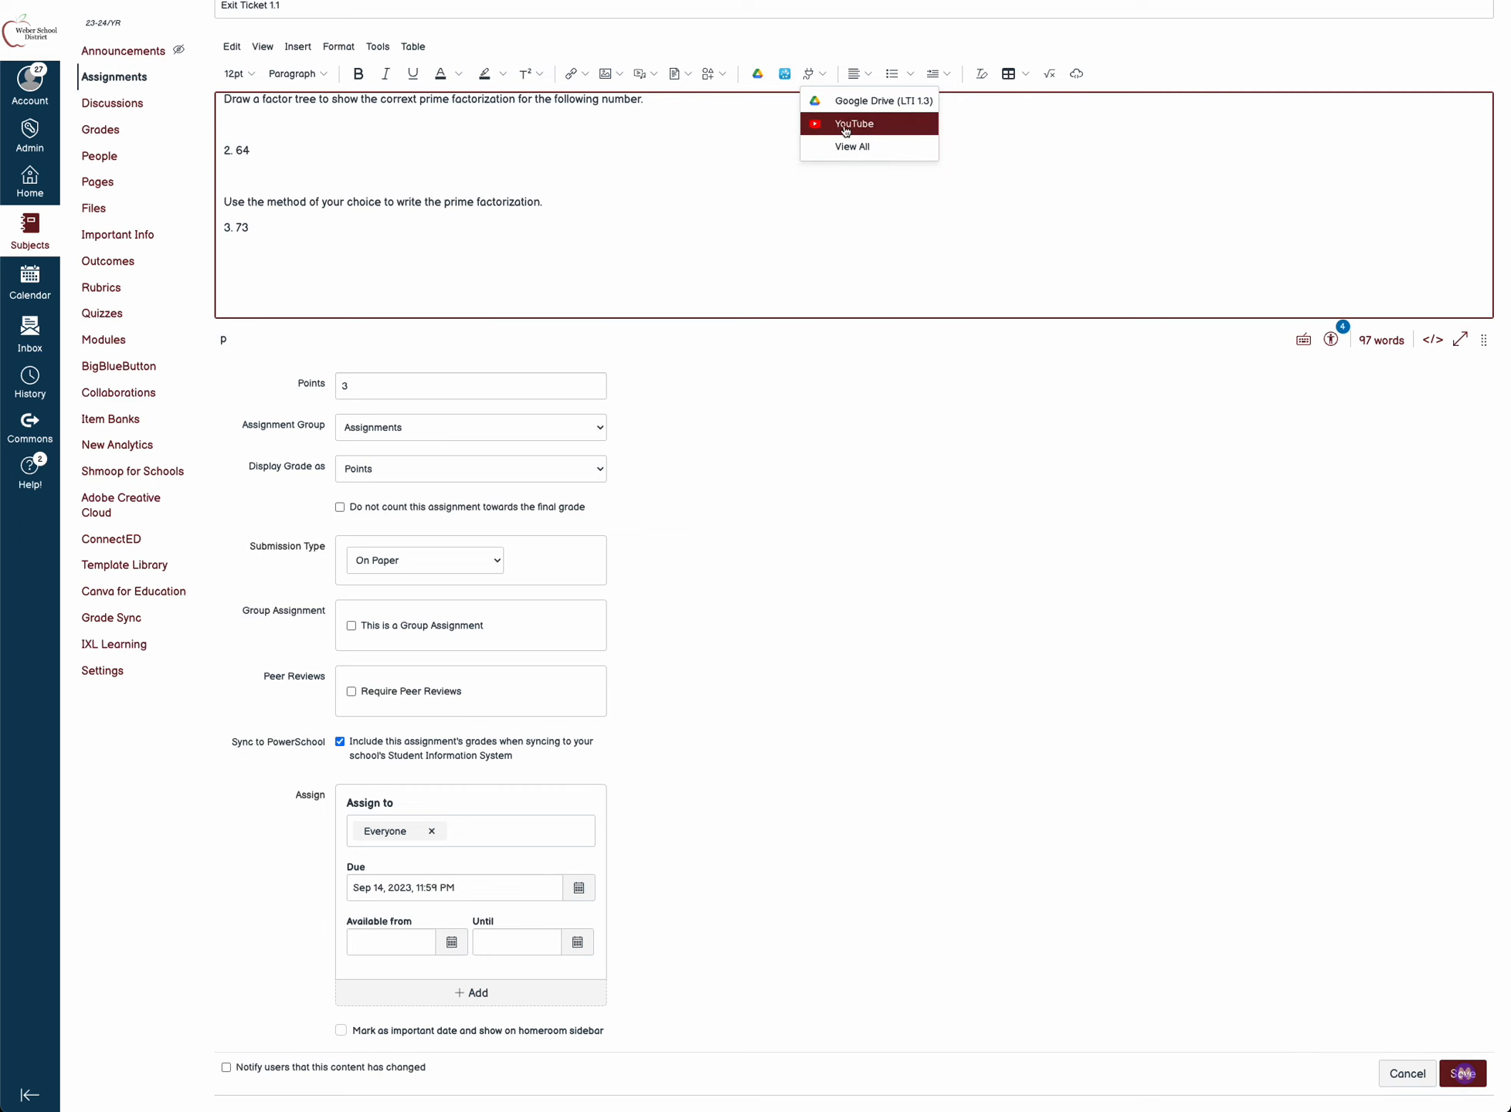
Choose the Google Drive (LTI 1.3) integration from all apps and start selecting a file
{"action": "left_click", "coordinate": [852, 145]}
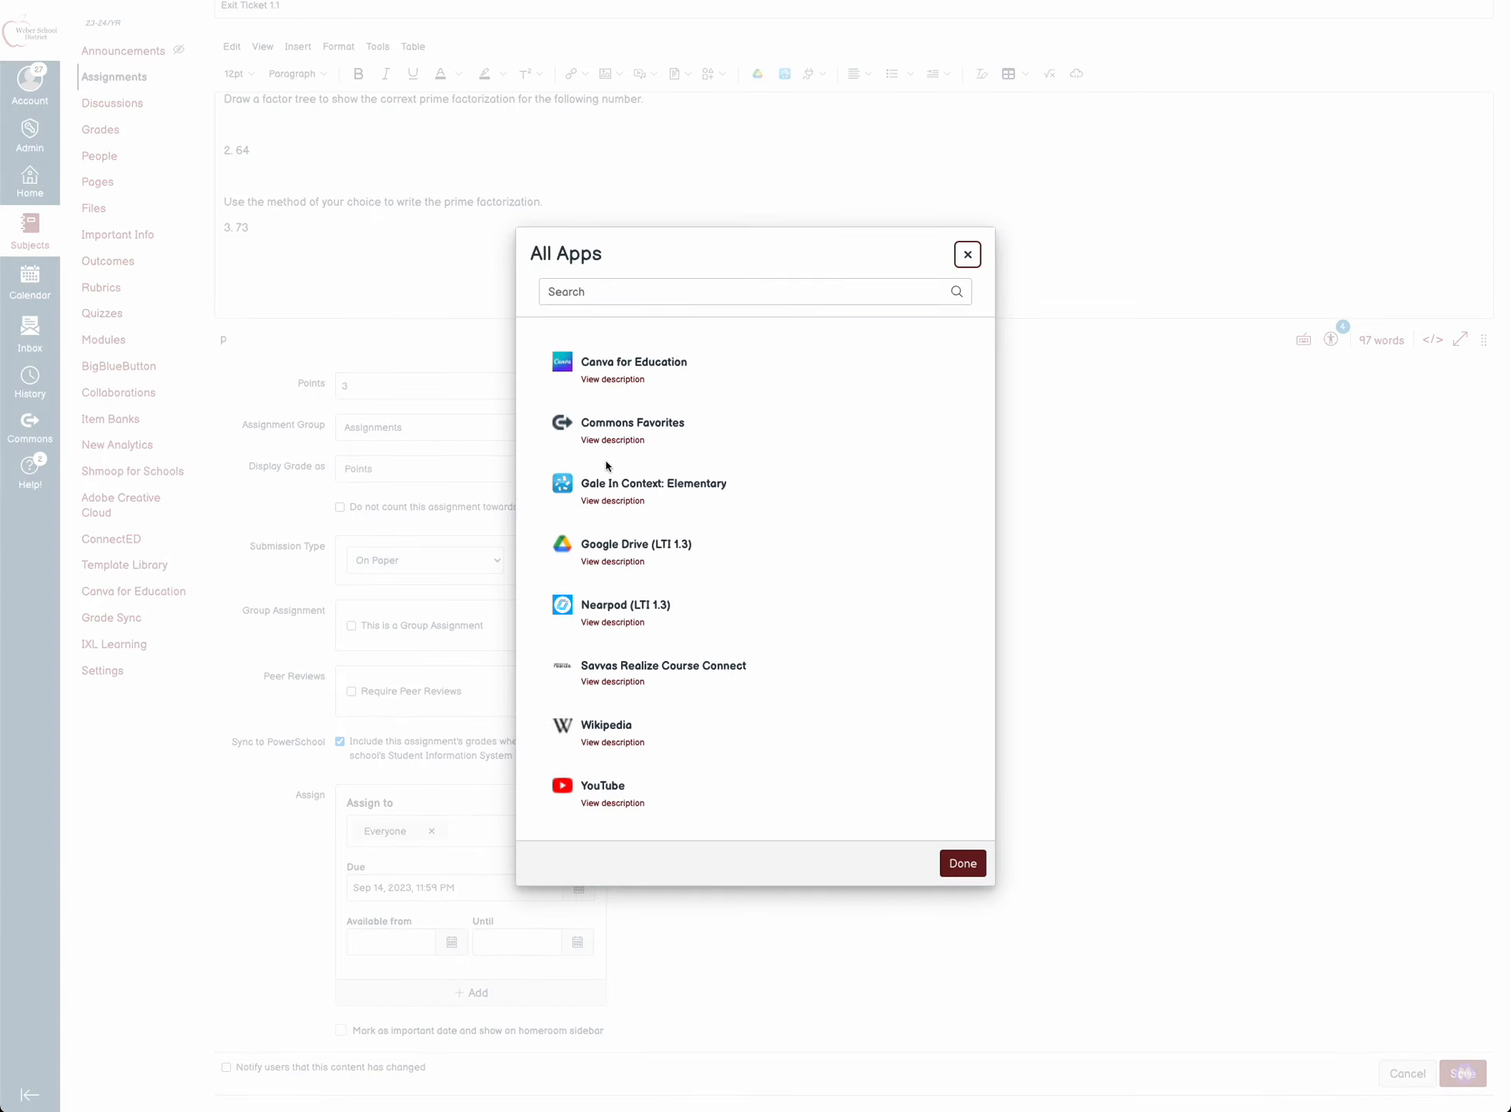
{"action": "left_click", "coordinate": [634, 544]}
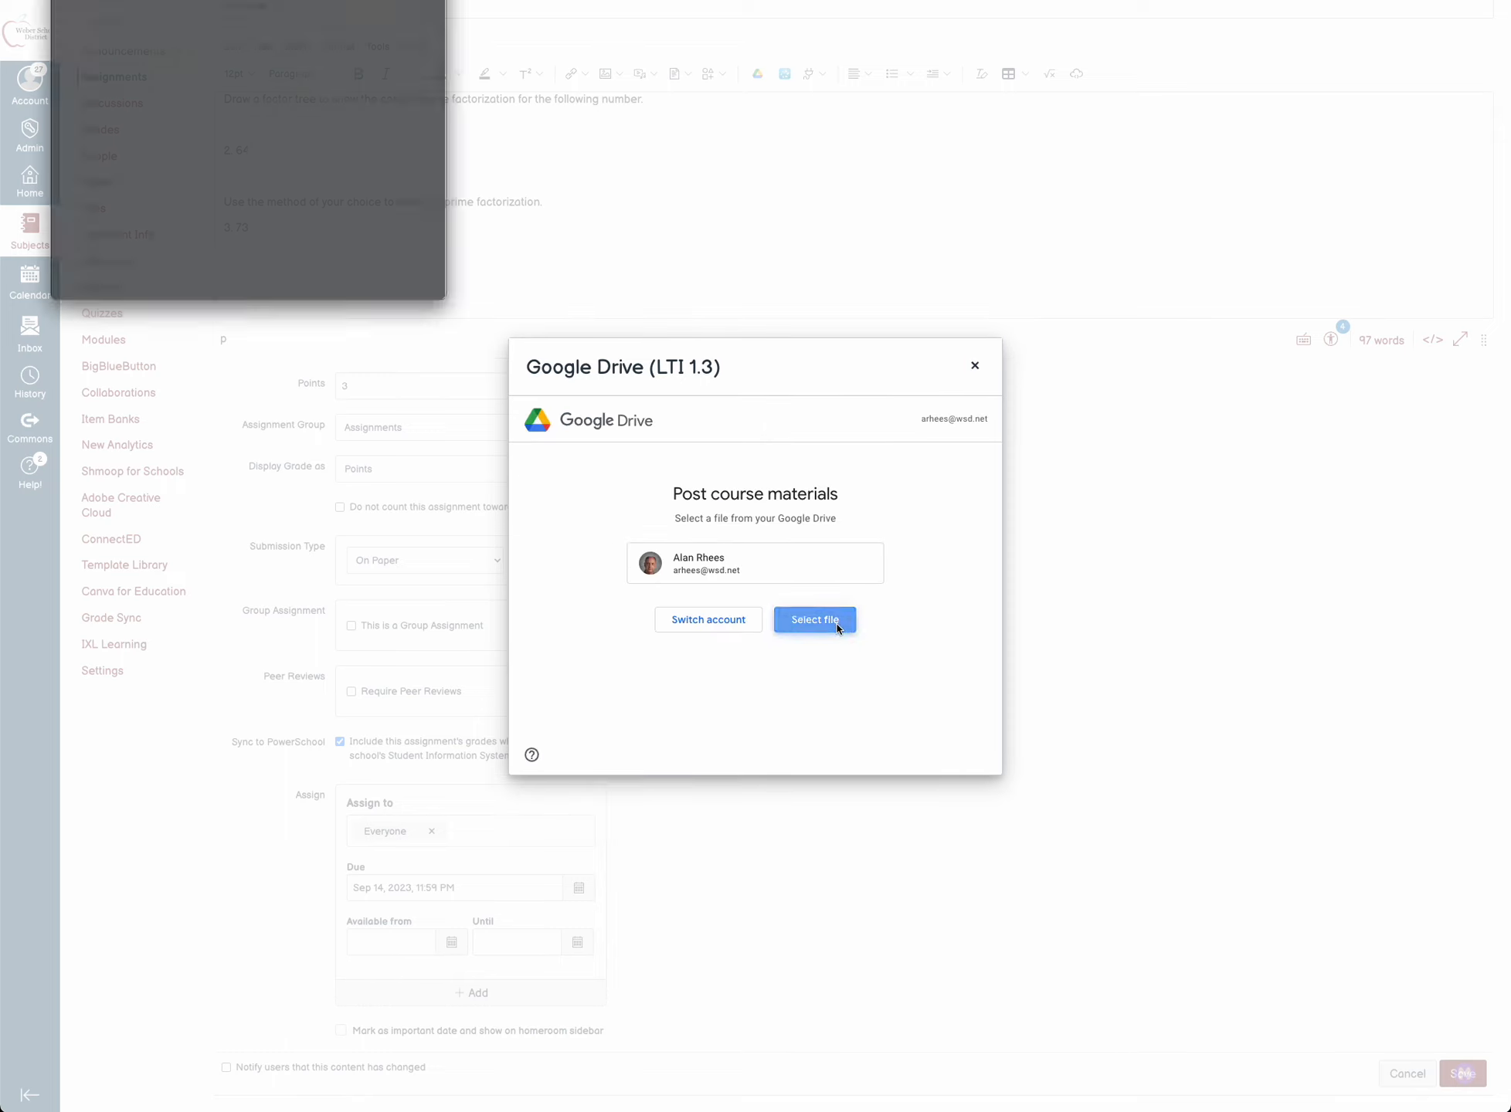
{"action": "left_click", "coordinate": [814, 619]}
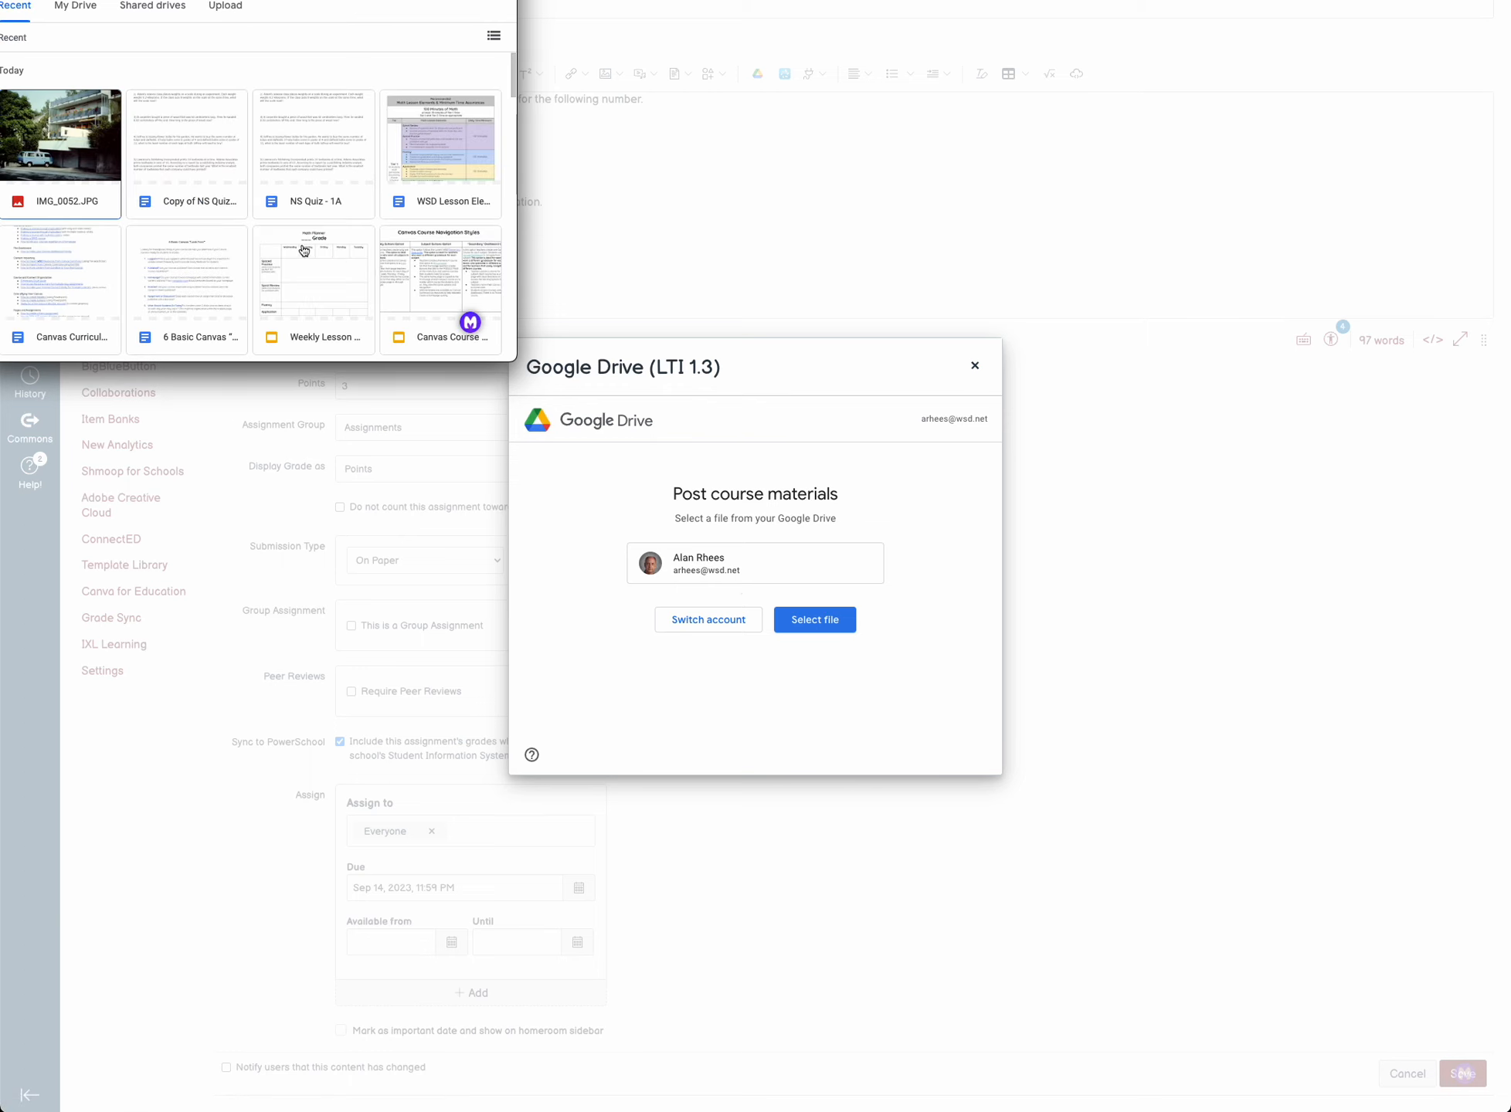
{"action": "mouse_move", "coordinate": [210, 146]}
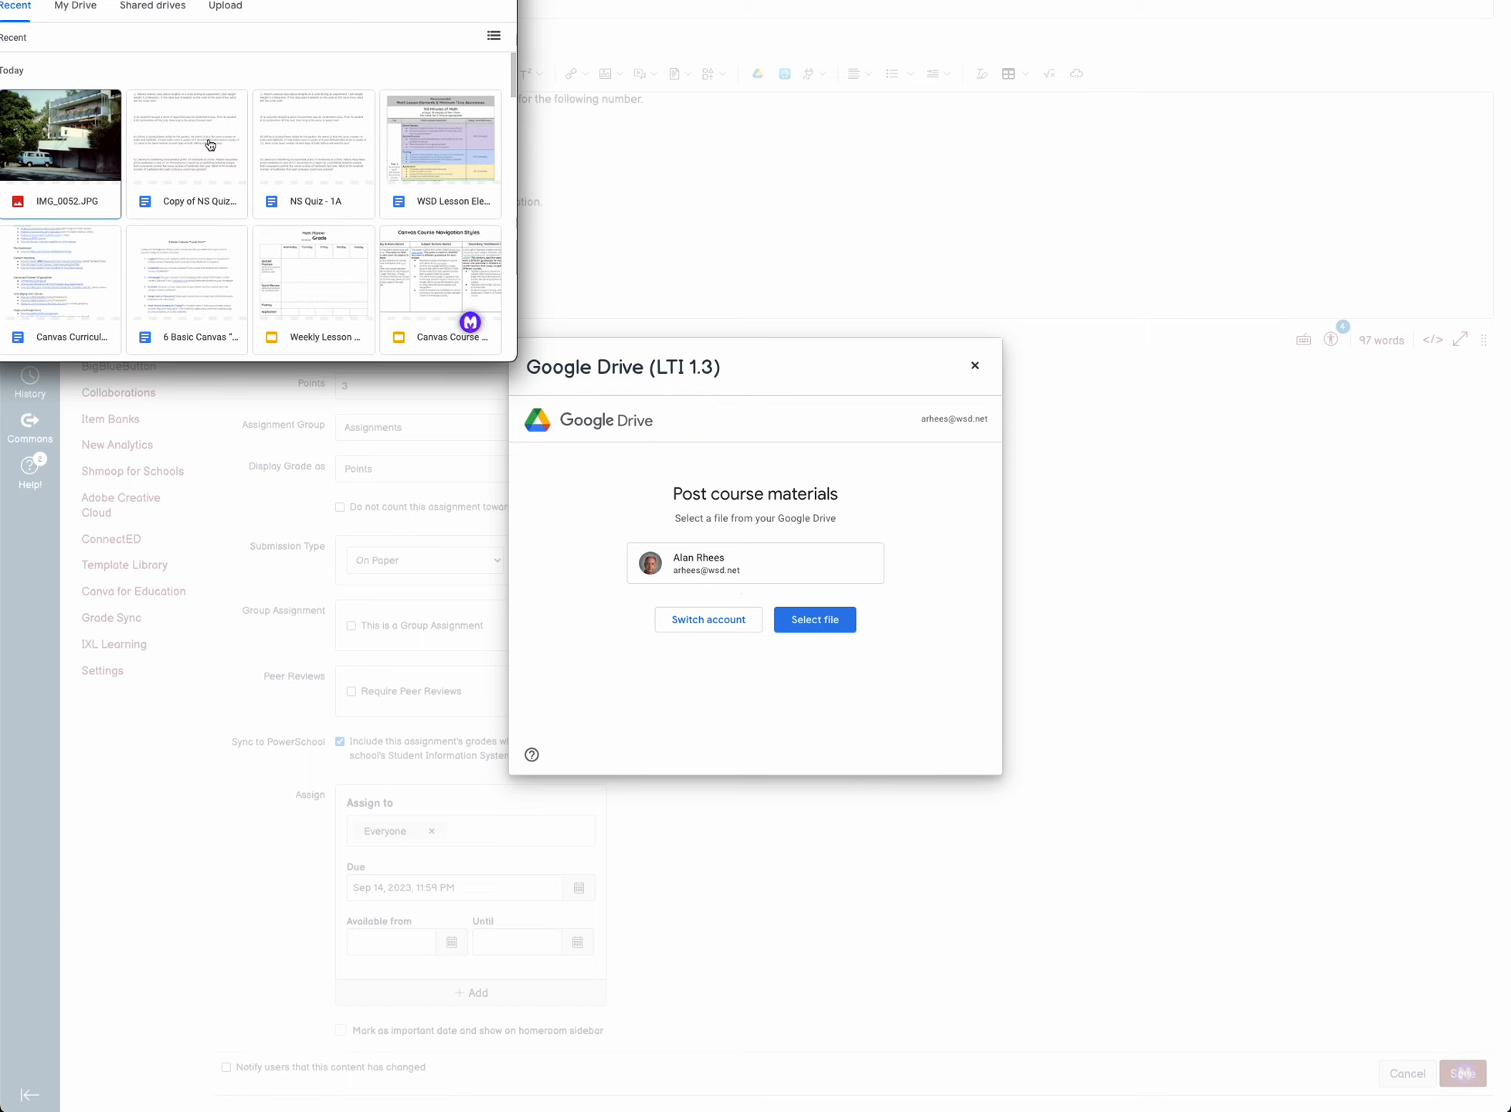
Attach the copied Number System Quiz 1A document, accepting the sharing change, into the description
{"action": "left_click", "coordinate": [185, 134]}
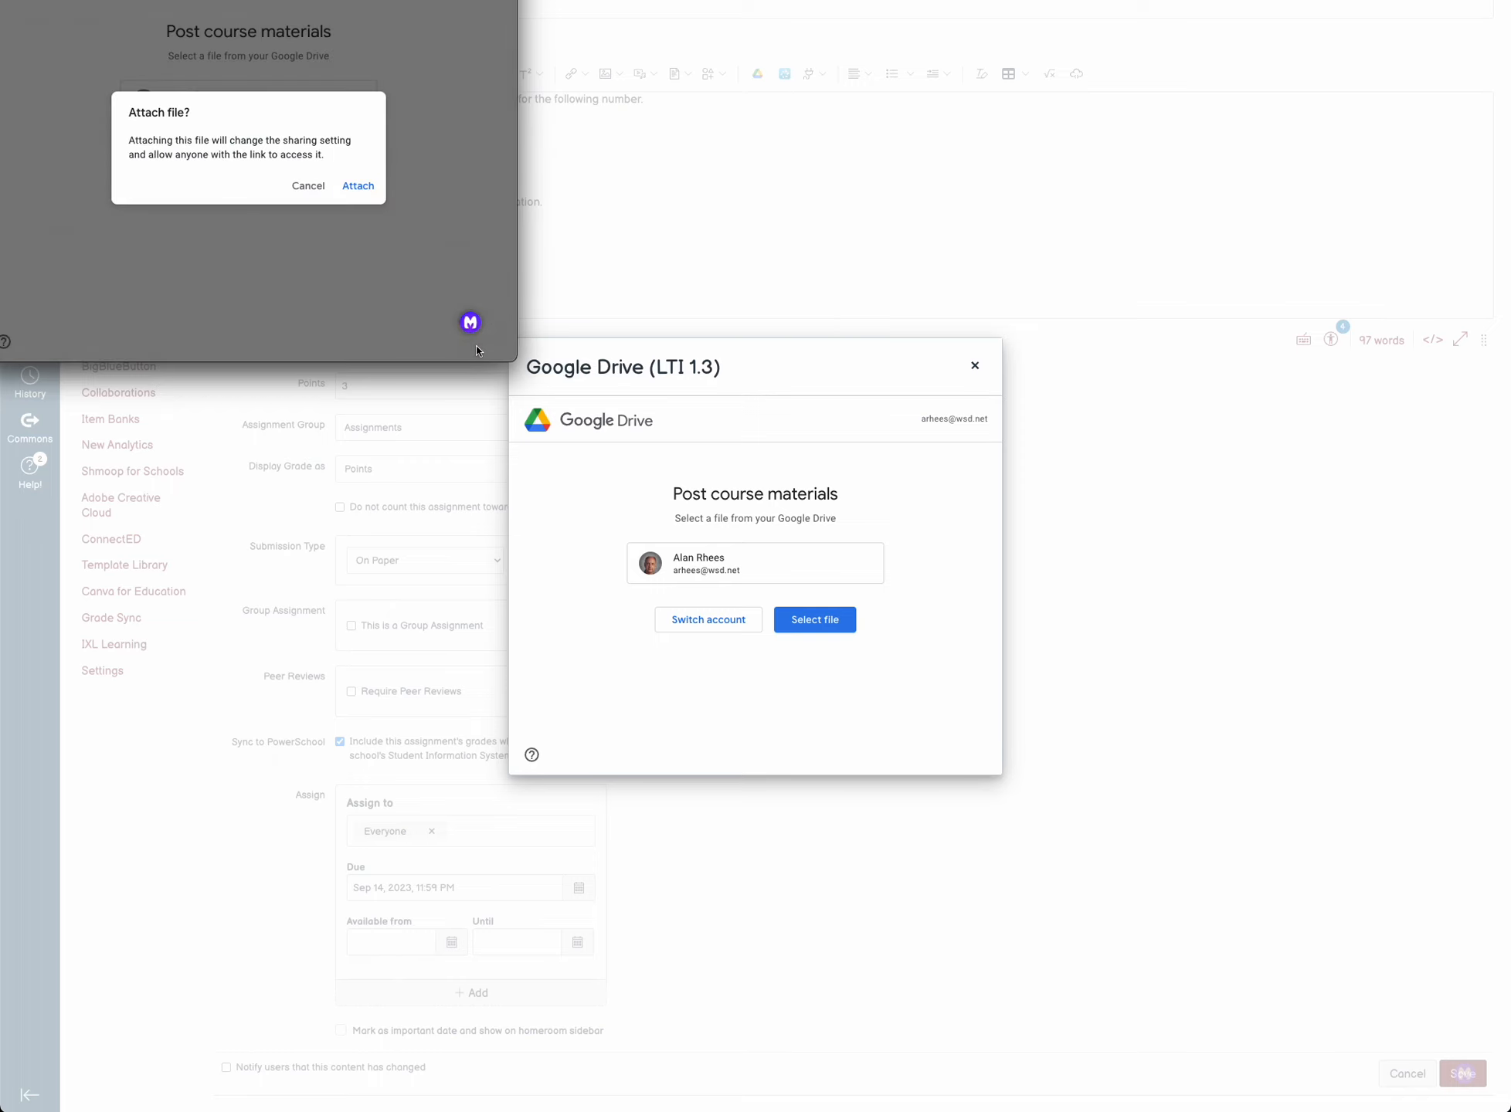
{"action": "left_click", "coordinate": [357, 185]}
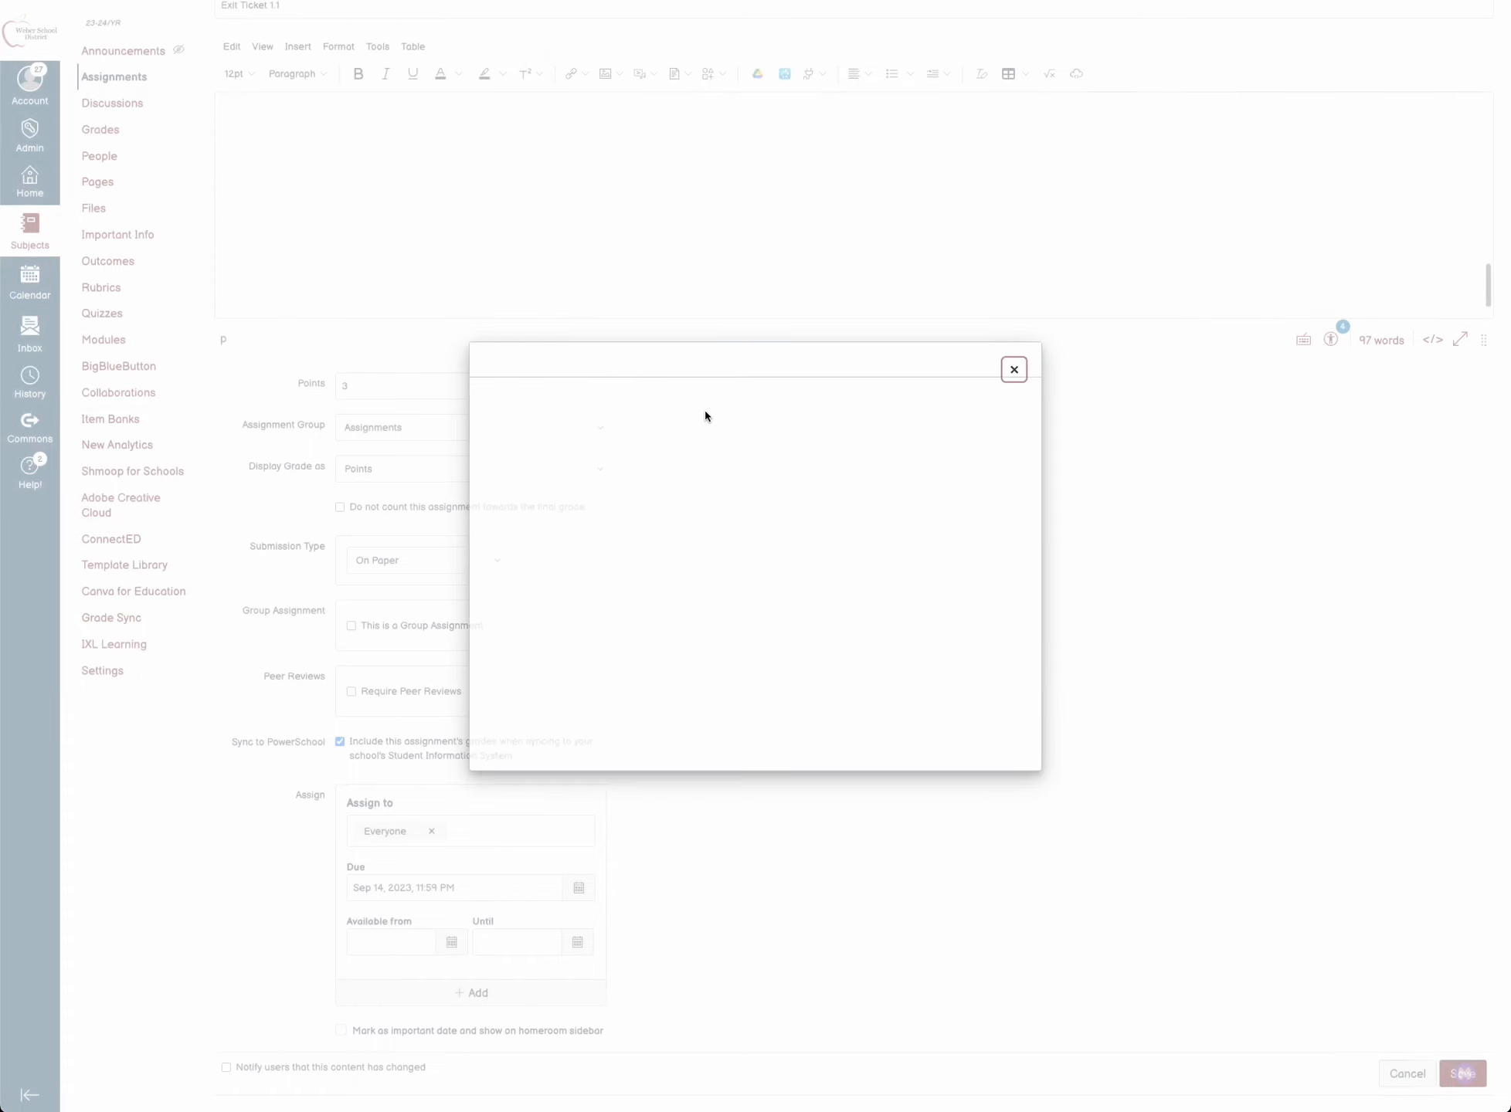
{"action": "left_click", "coordinate": [1014, 369]}
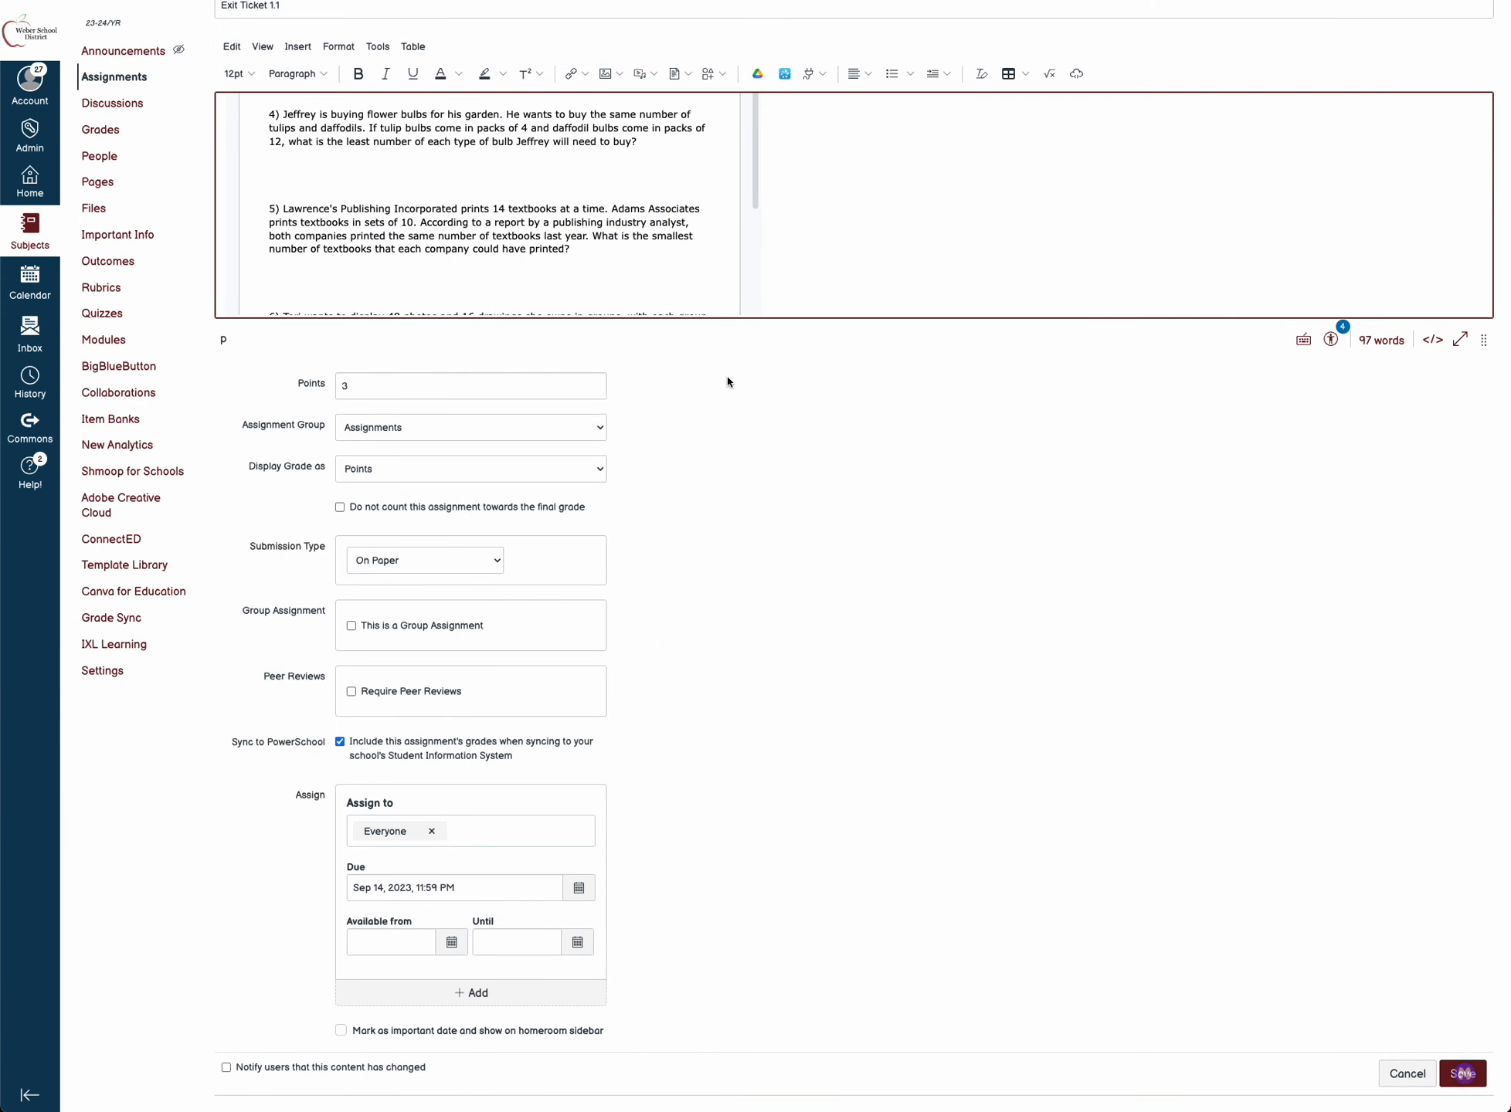
{"action": "left_click", "coordinate": [1461, 1072]}
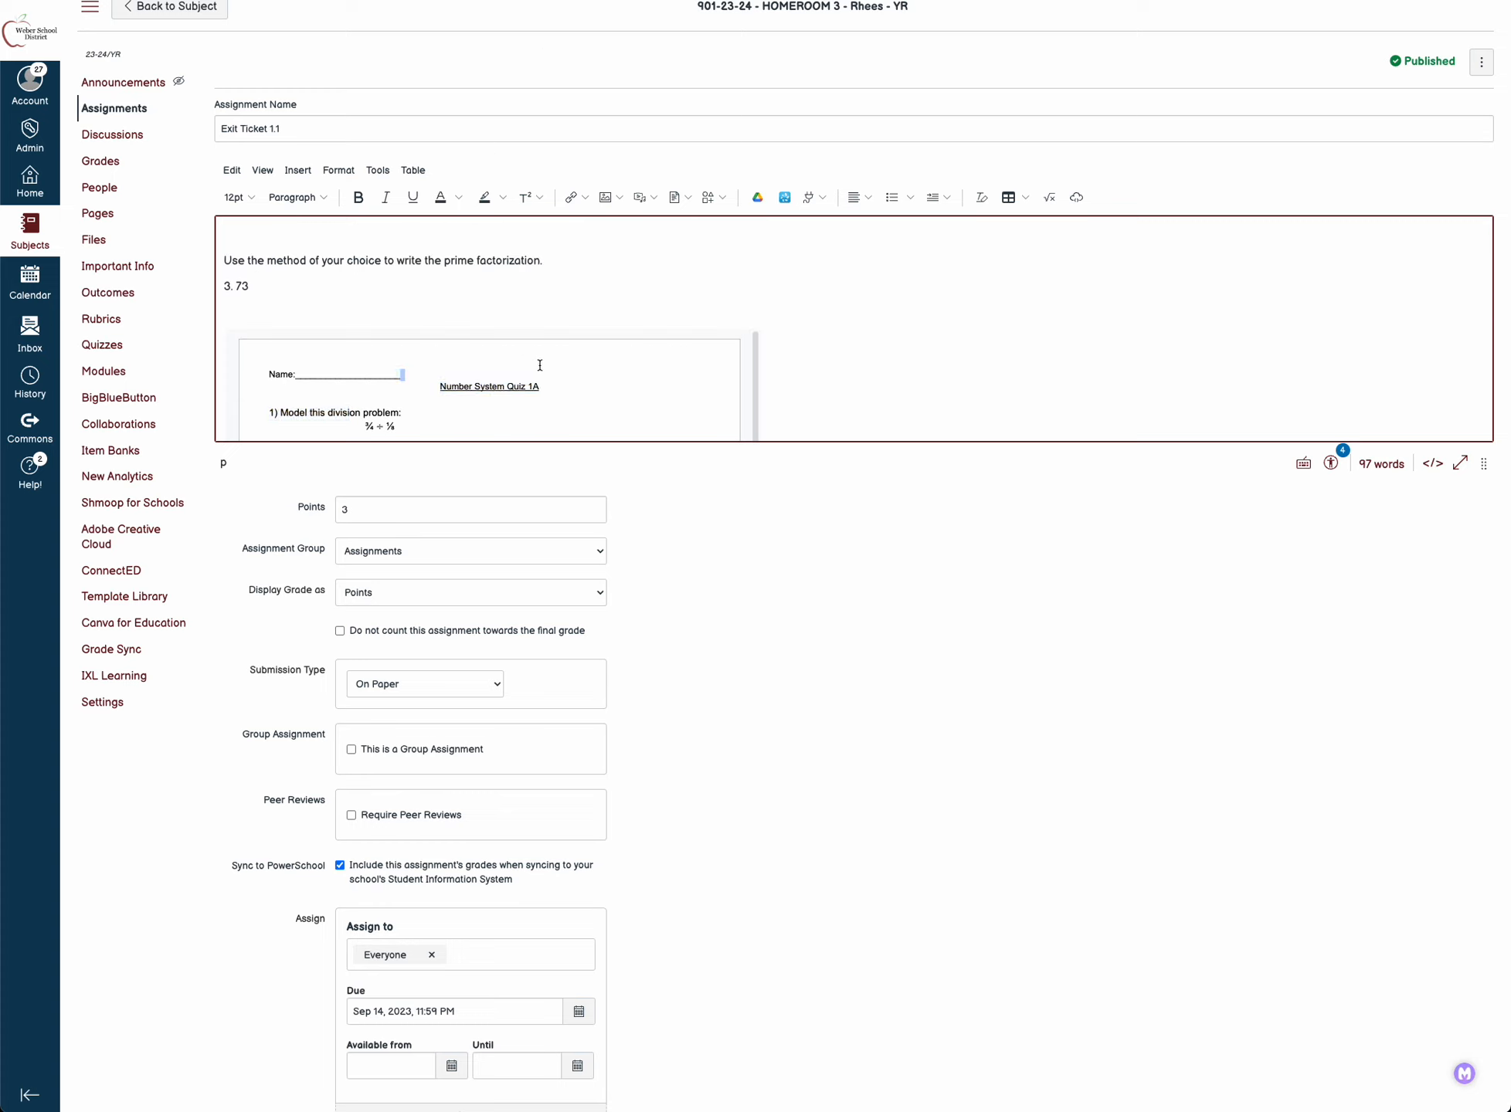
{"action": "mouse_move", "coordinate": [720, 355]}
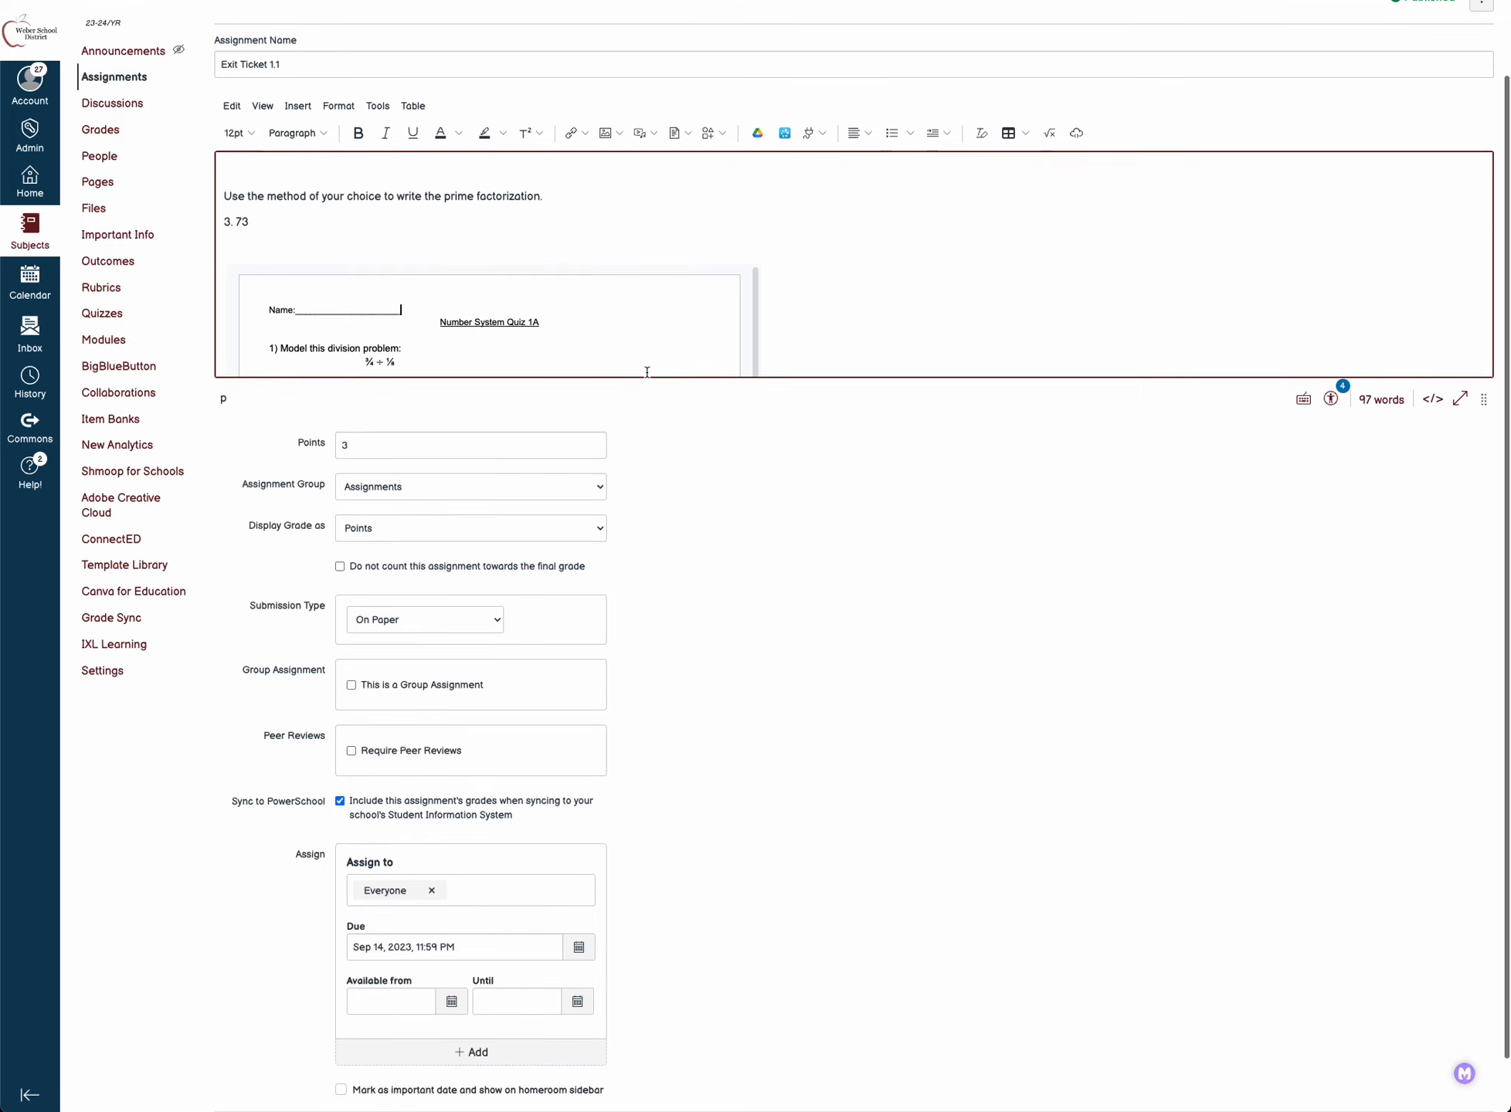
{"action": "scroll", "scroll_direction": "down", "scroll_amount": 3}
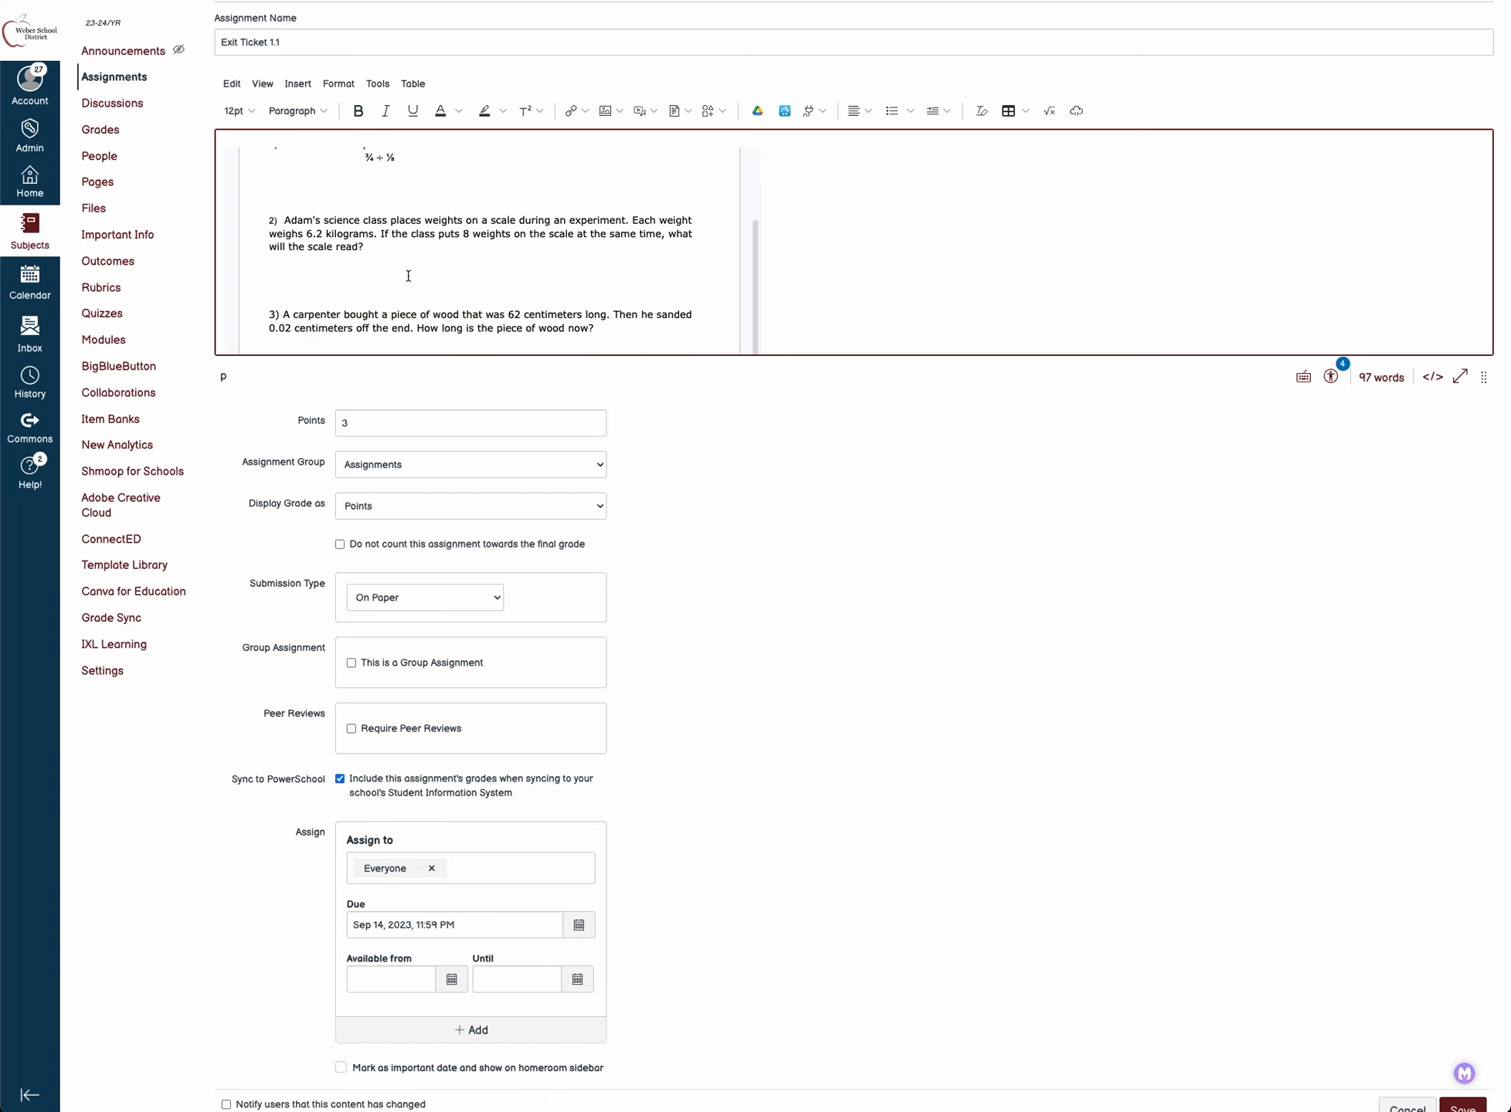
{"action": "scroll", "scroll_direction": "down", "scroll_amount": 3}
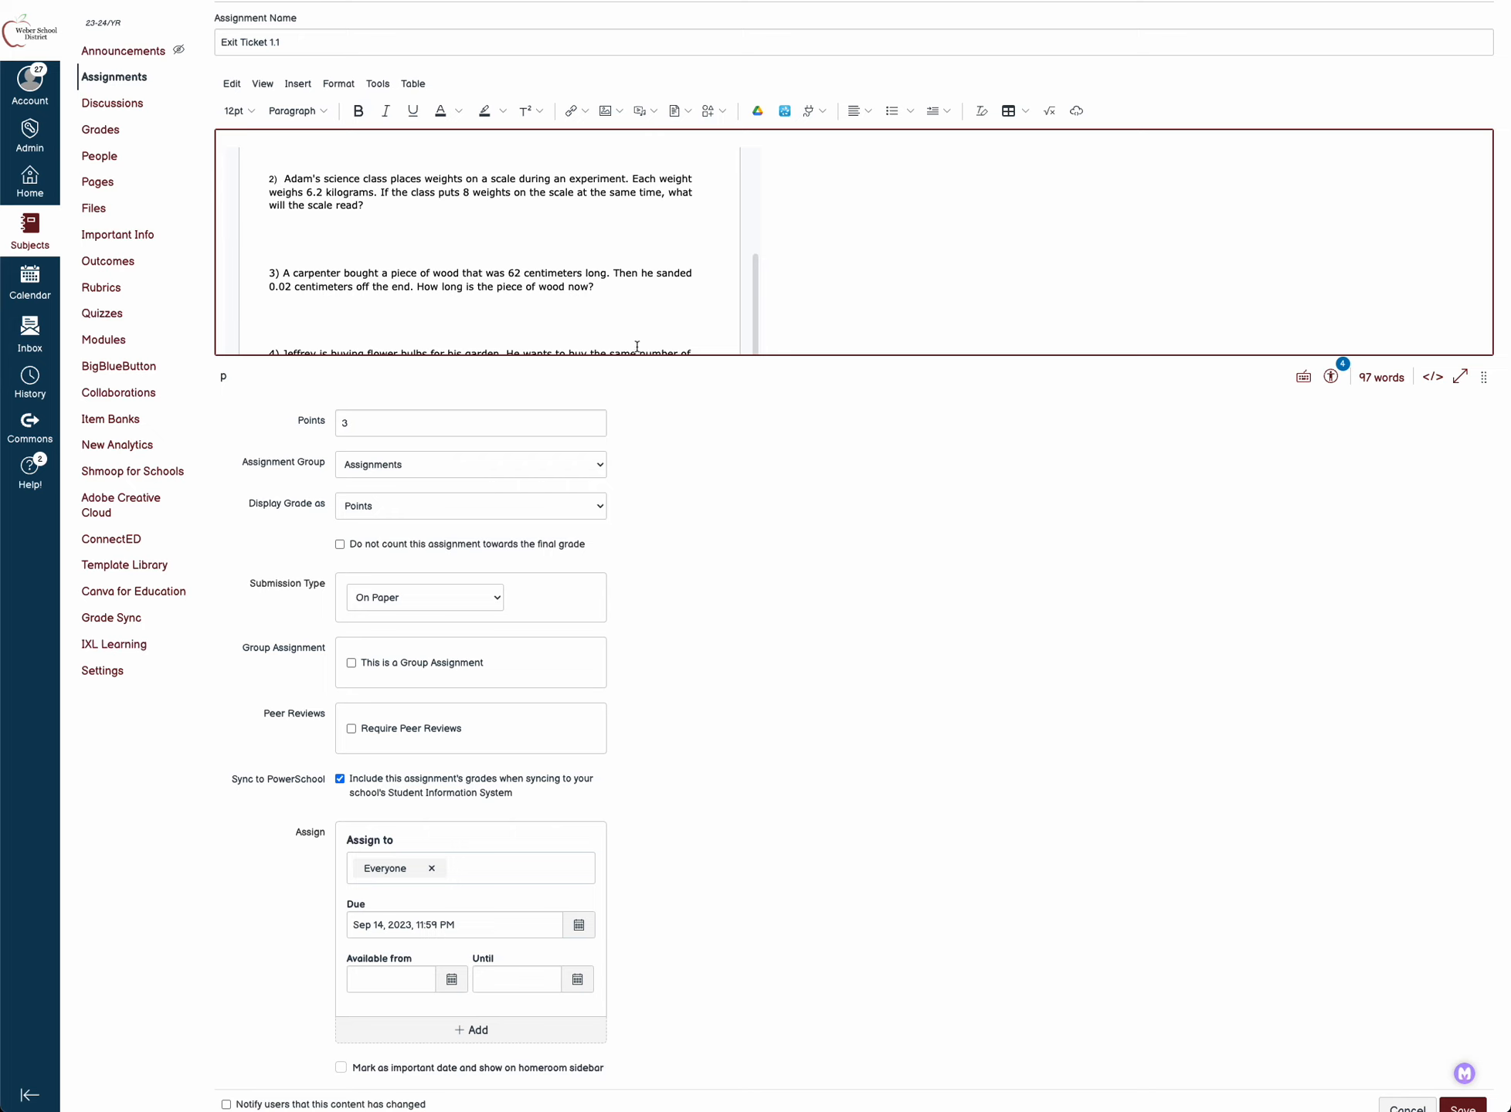
{"action": "scroll", "scroll_direction": "down", "scroll_amount": 3}
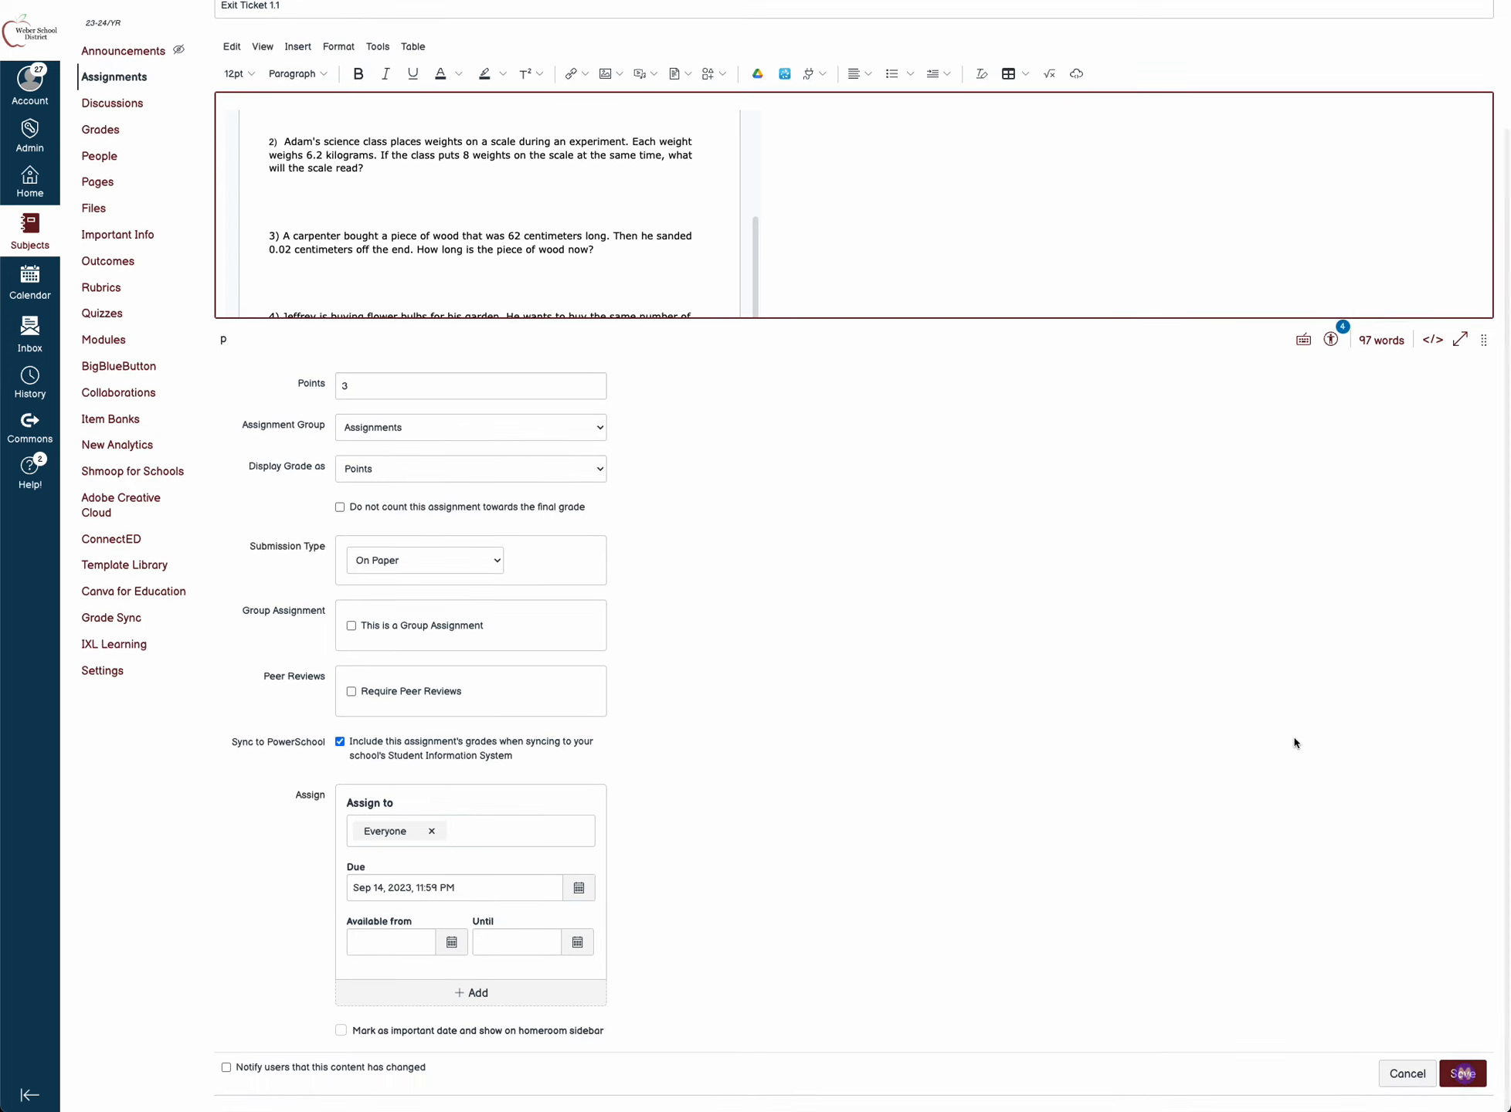
{"action": "mouse_move", "coordinate": [1469, 972]}
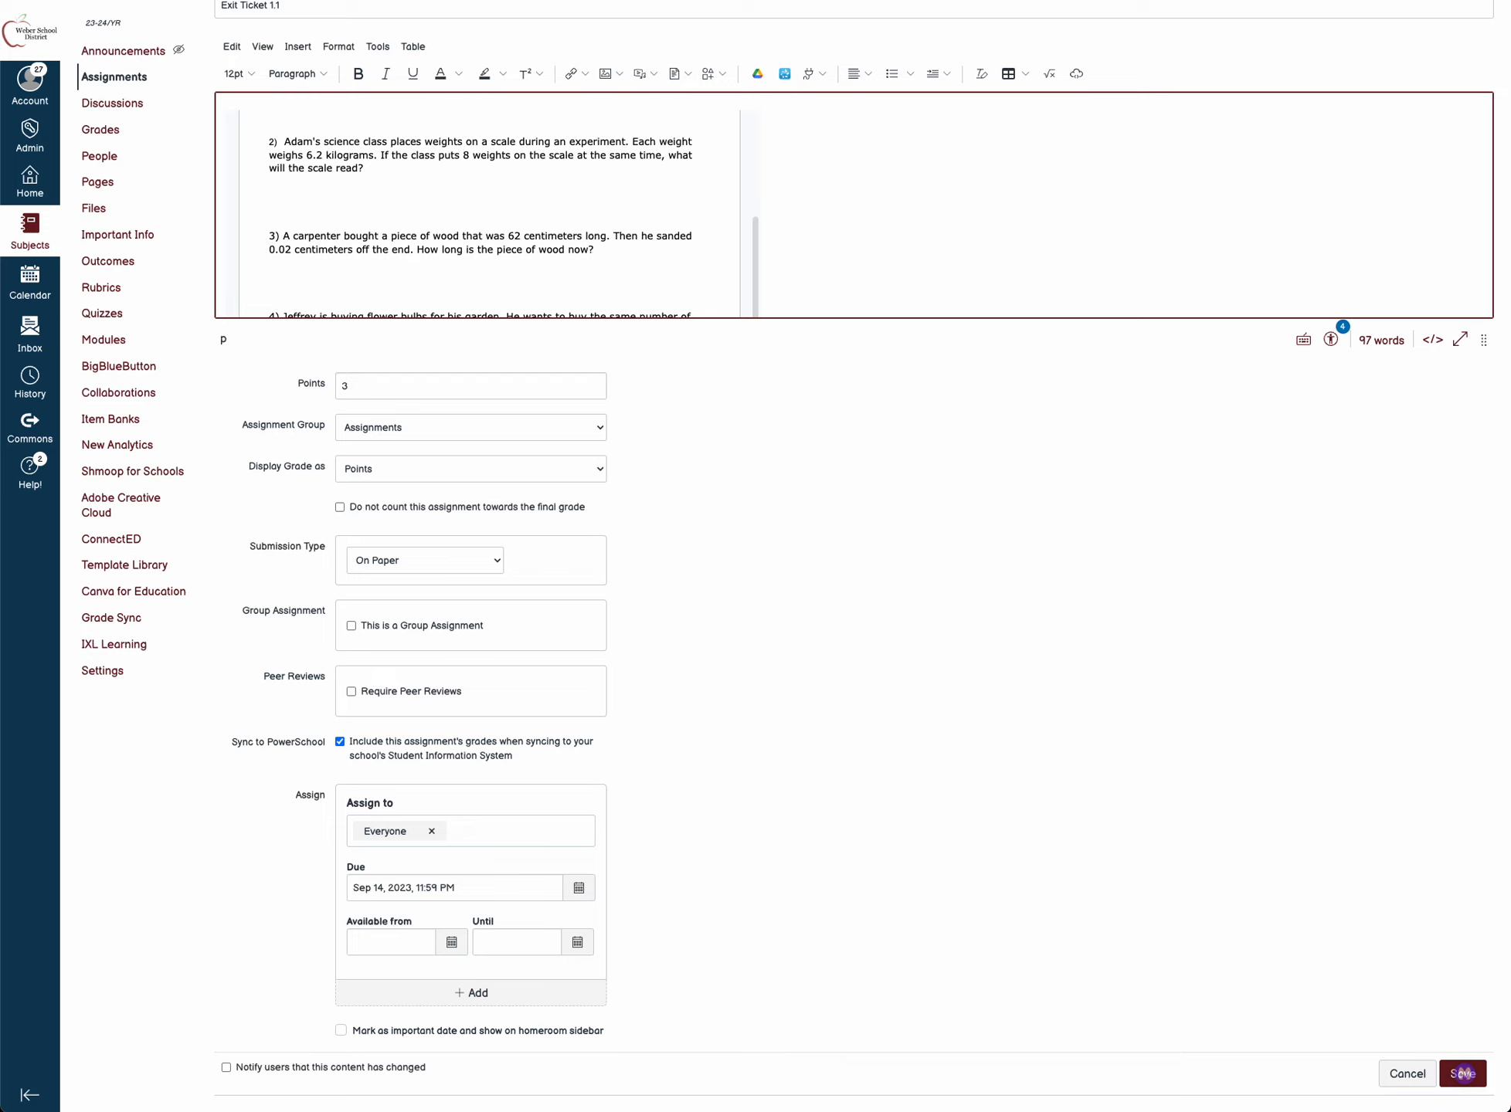
{"action": "mouse_move", "coordinate": [1486, 785]}
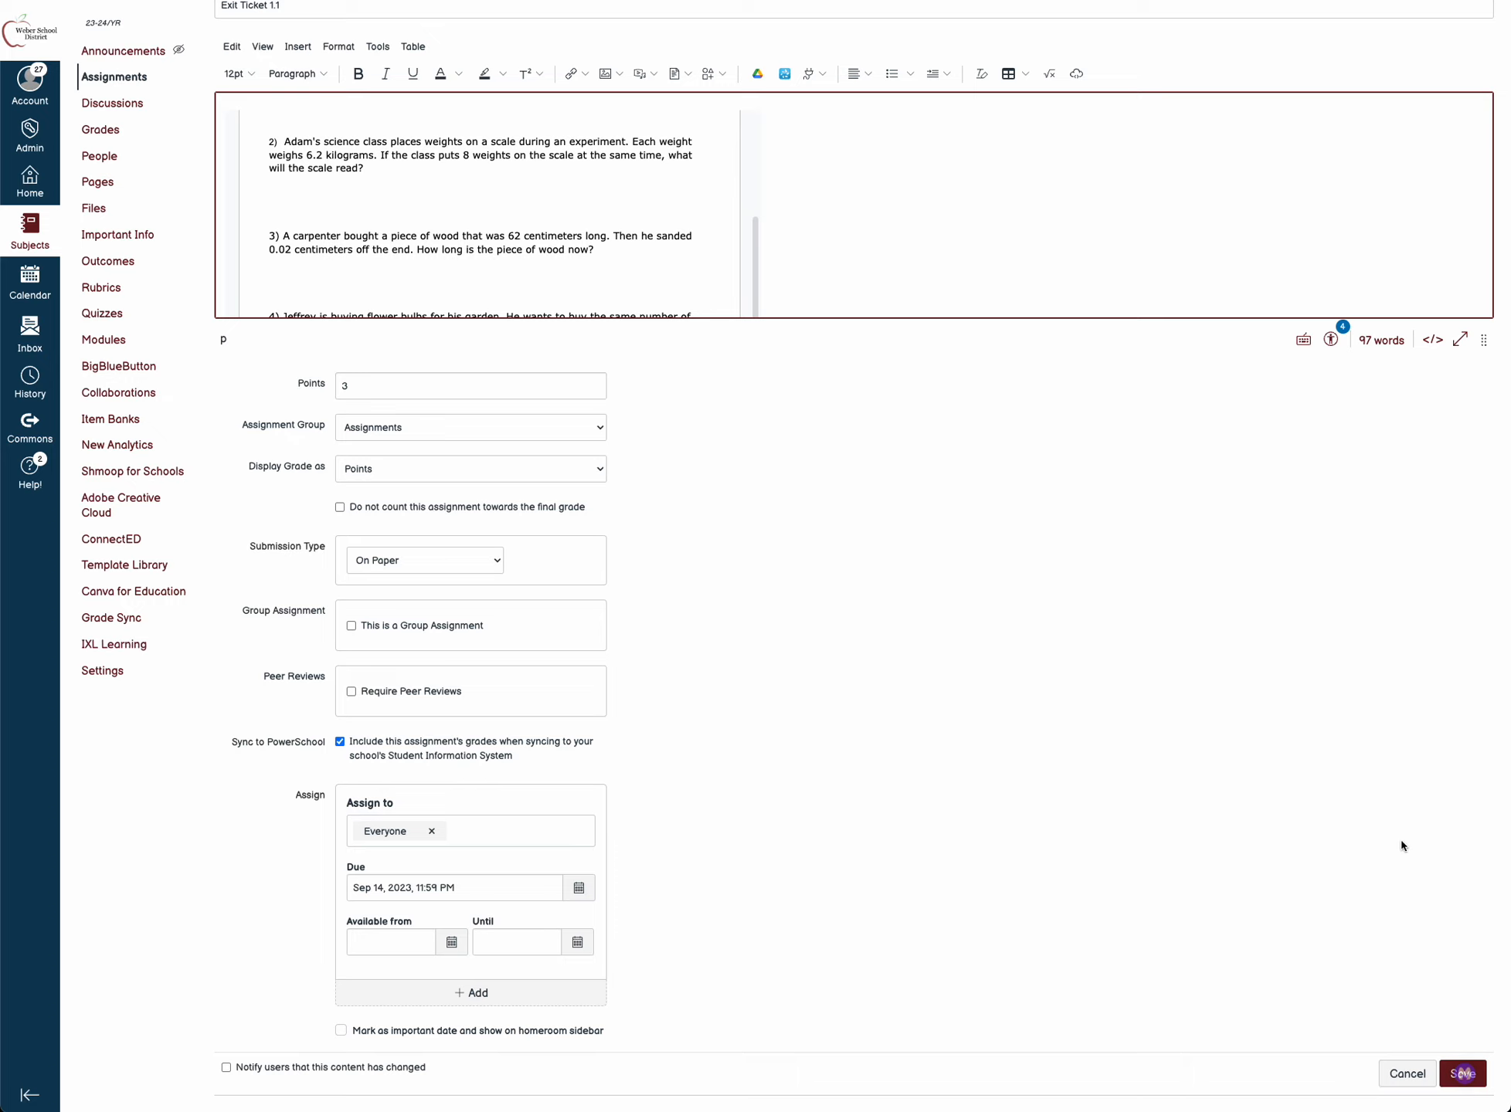
{"action": "mouse_move", "coordinate": [1228, 693]}
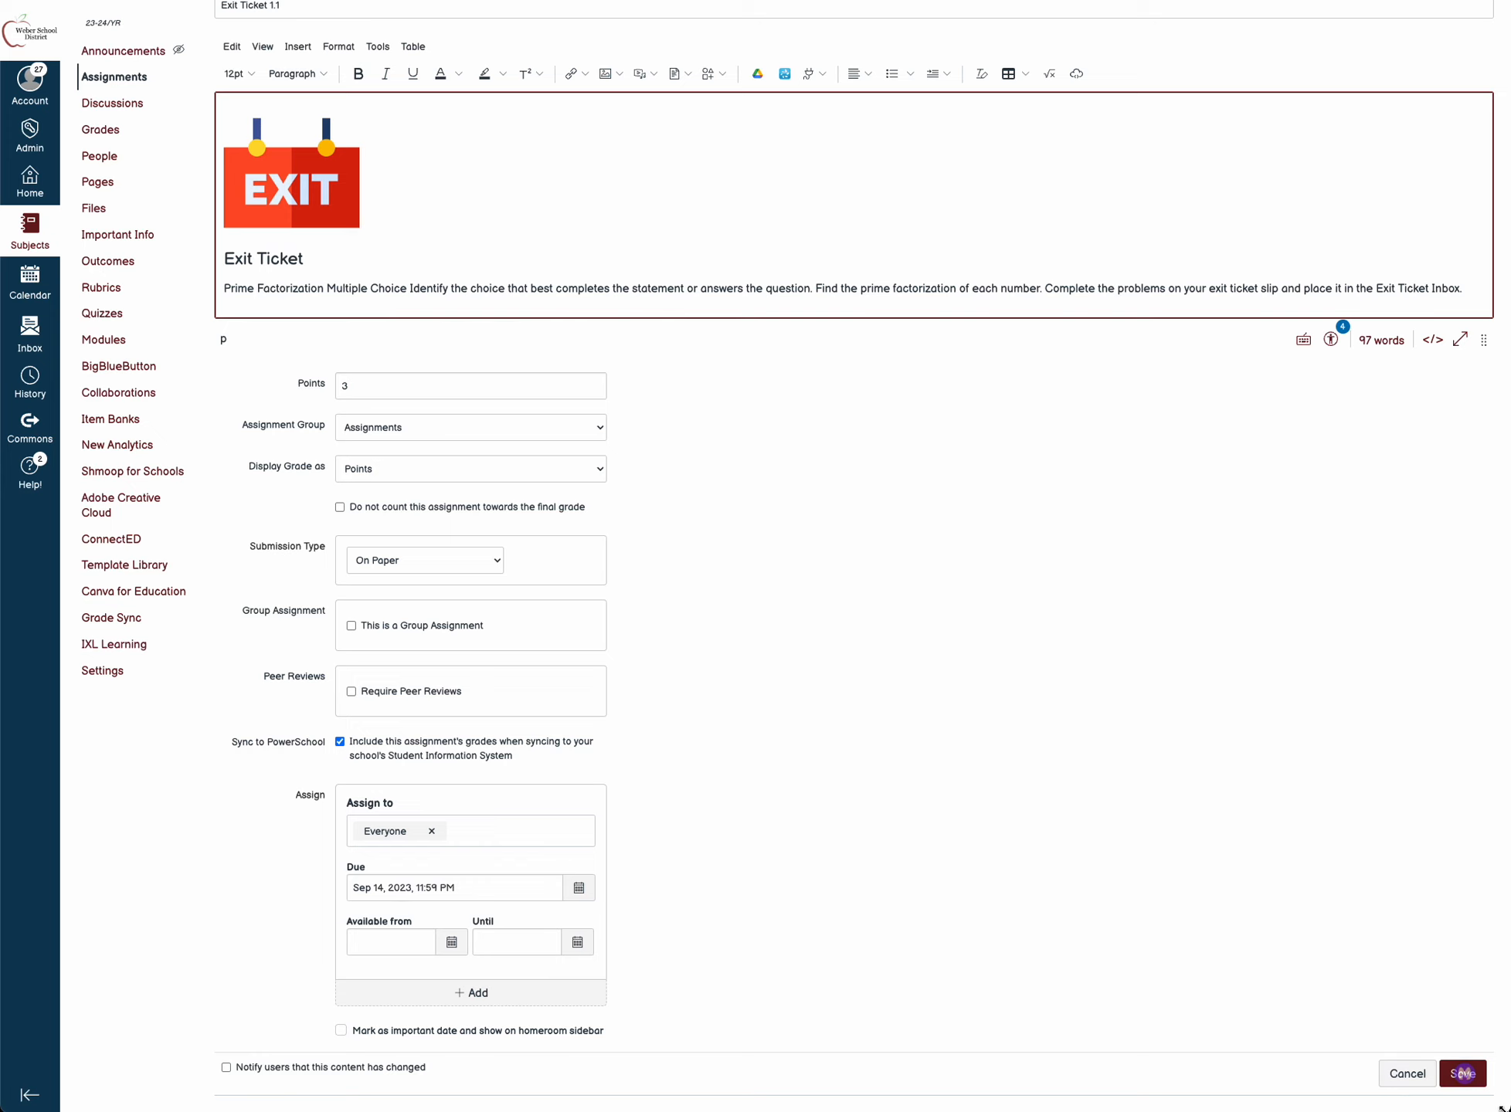
Save Exit Ticket 1.1 so its finished assignment page with the embedded quiz appears
{"action": "left_click", "coordinate": [1461, 1073]}
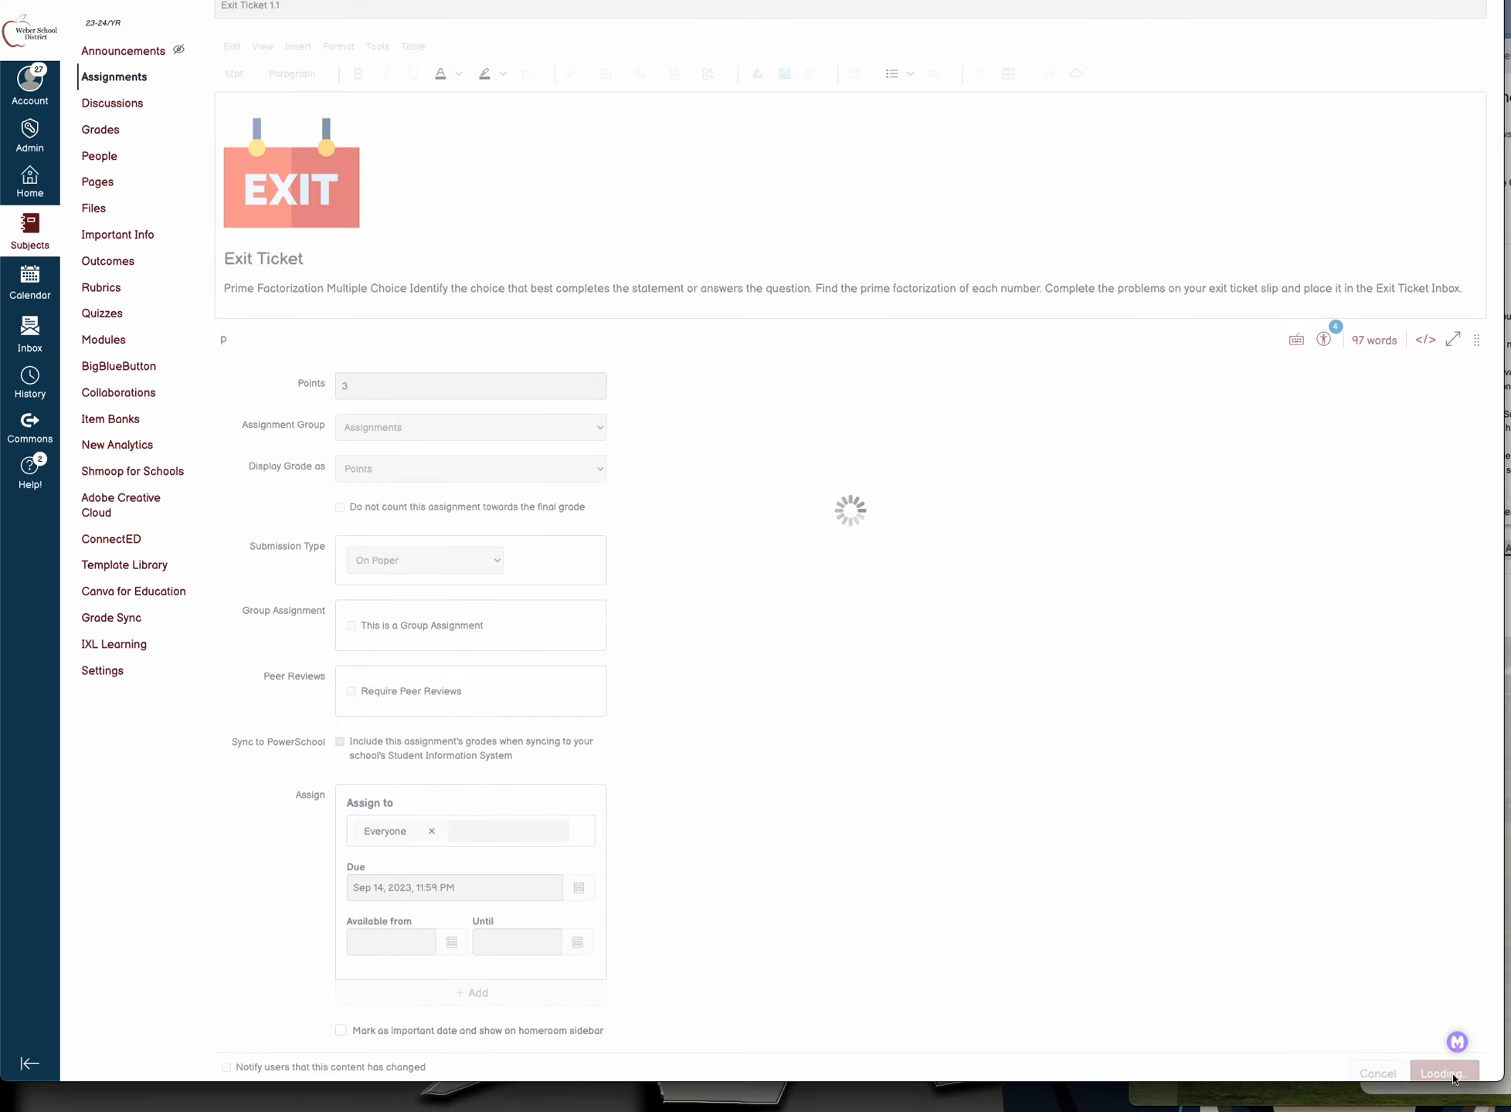
{"action": "left_click", "coordinate": [1442, 1074]}
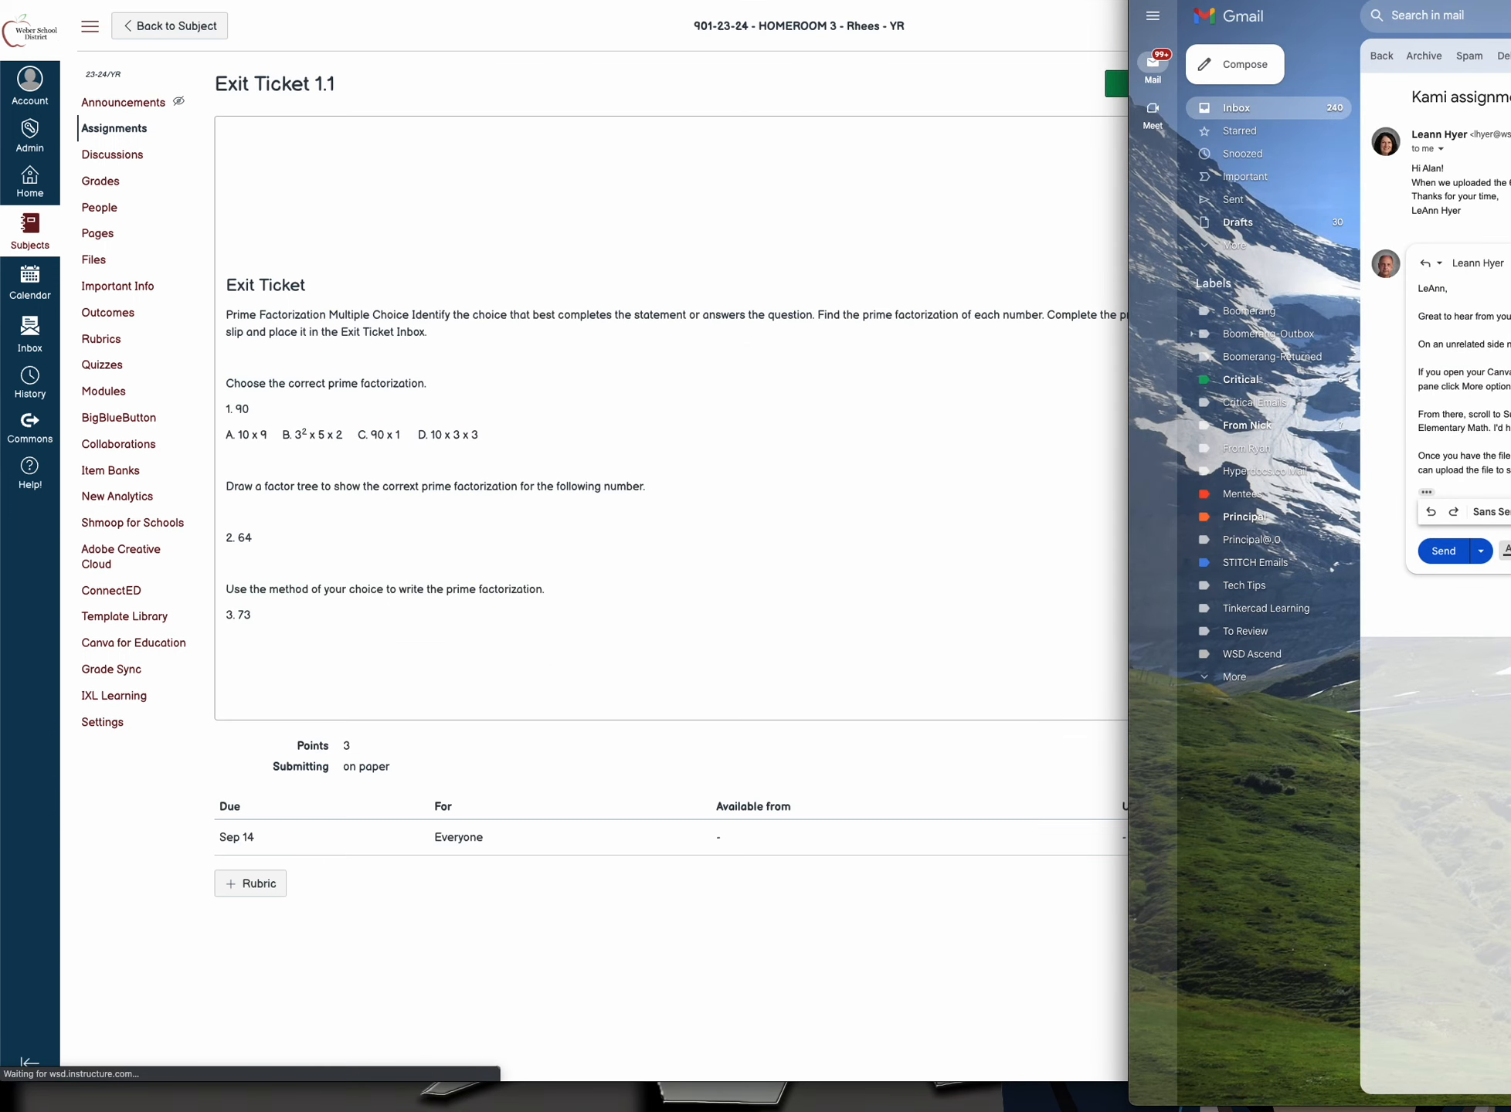